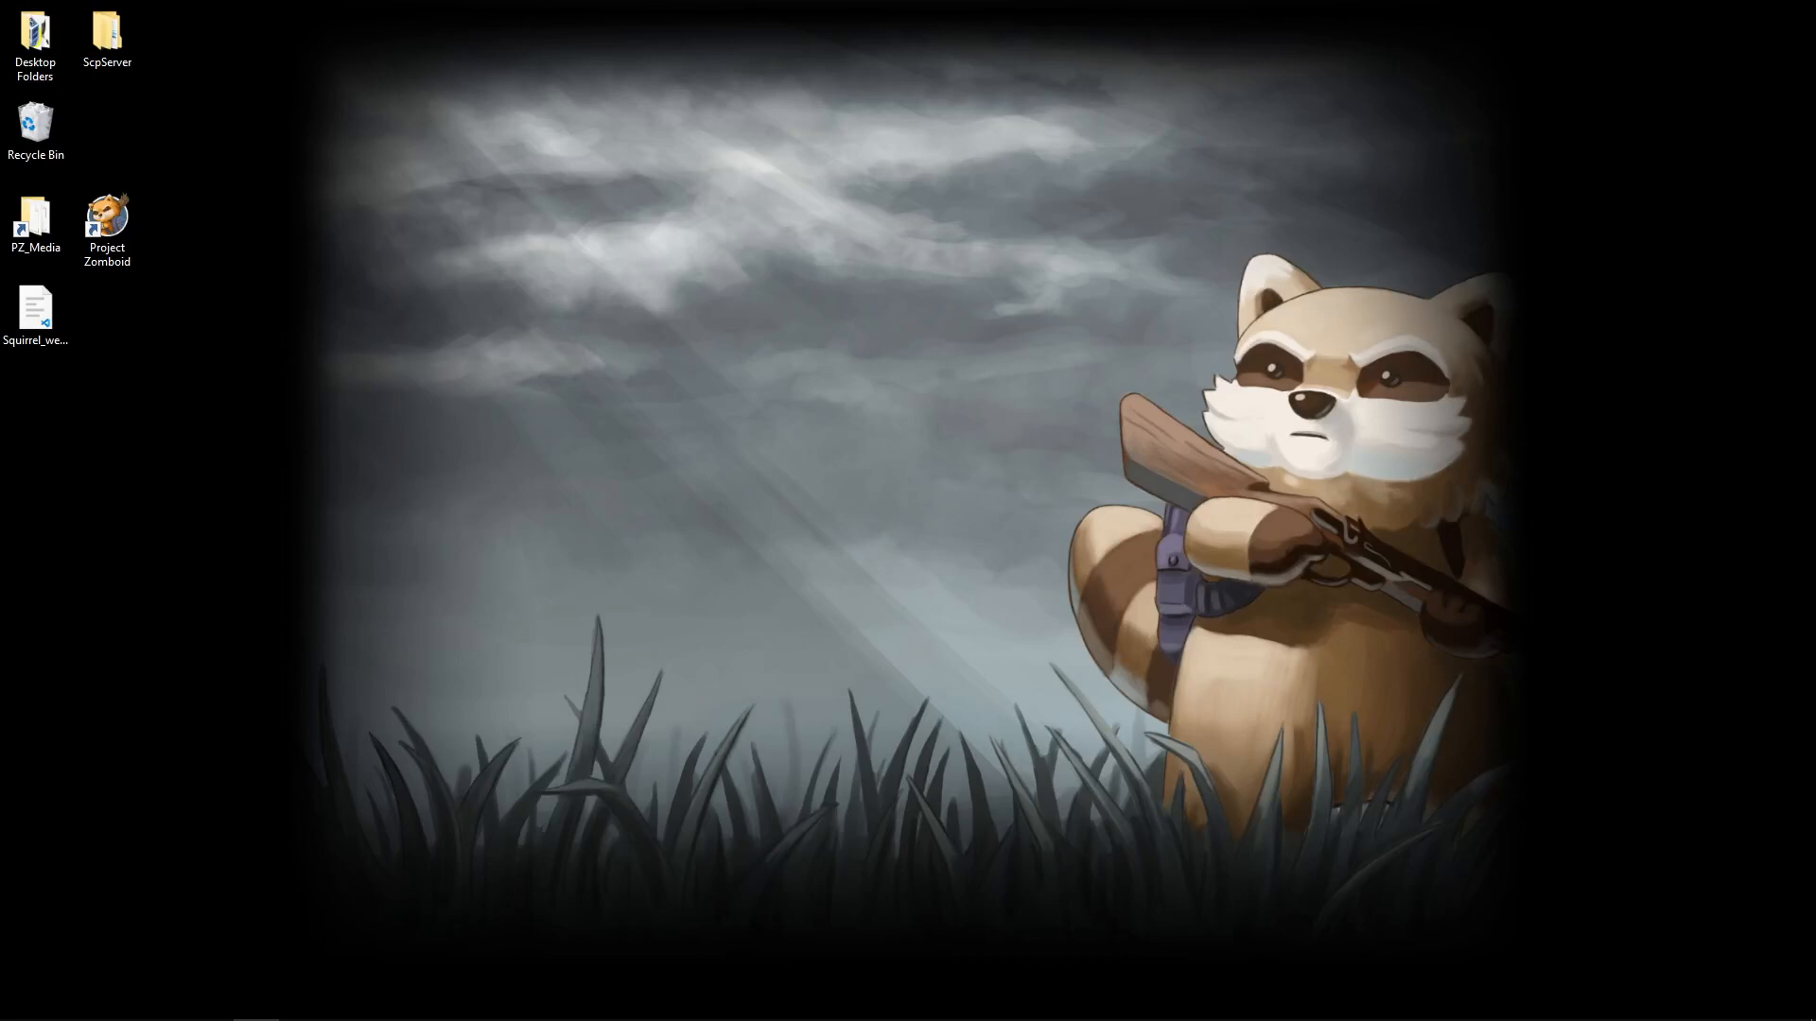
pyautogui.moveTo(422, 514)
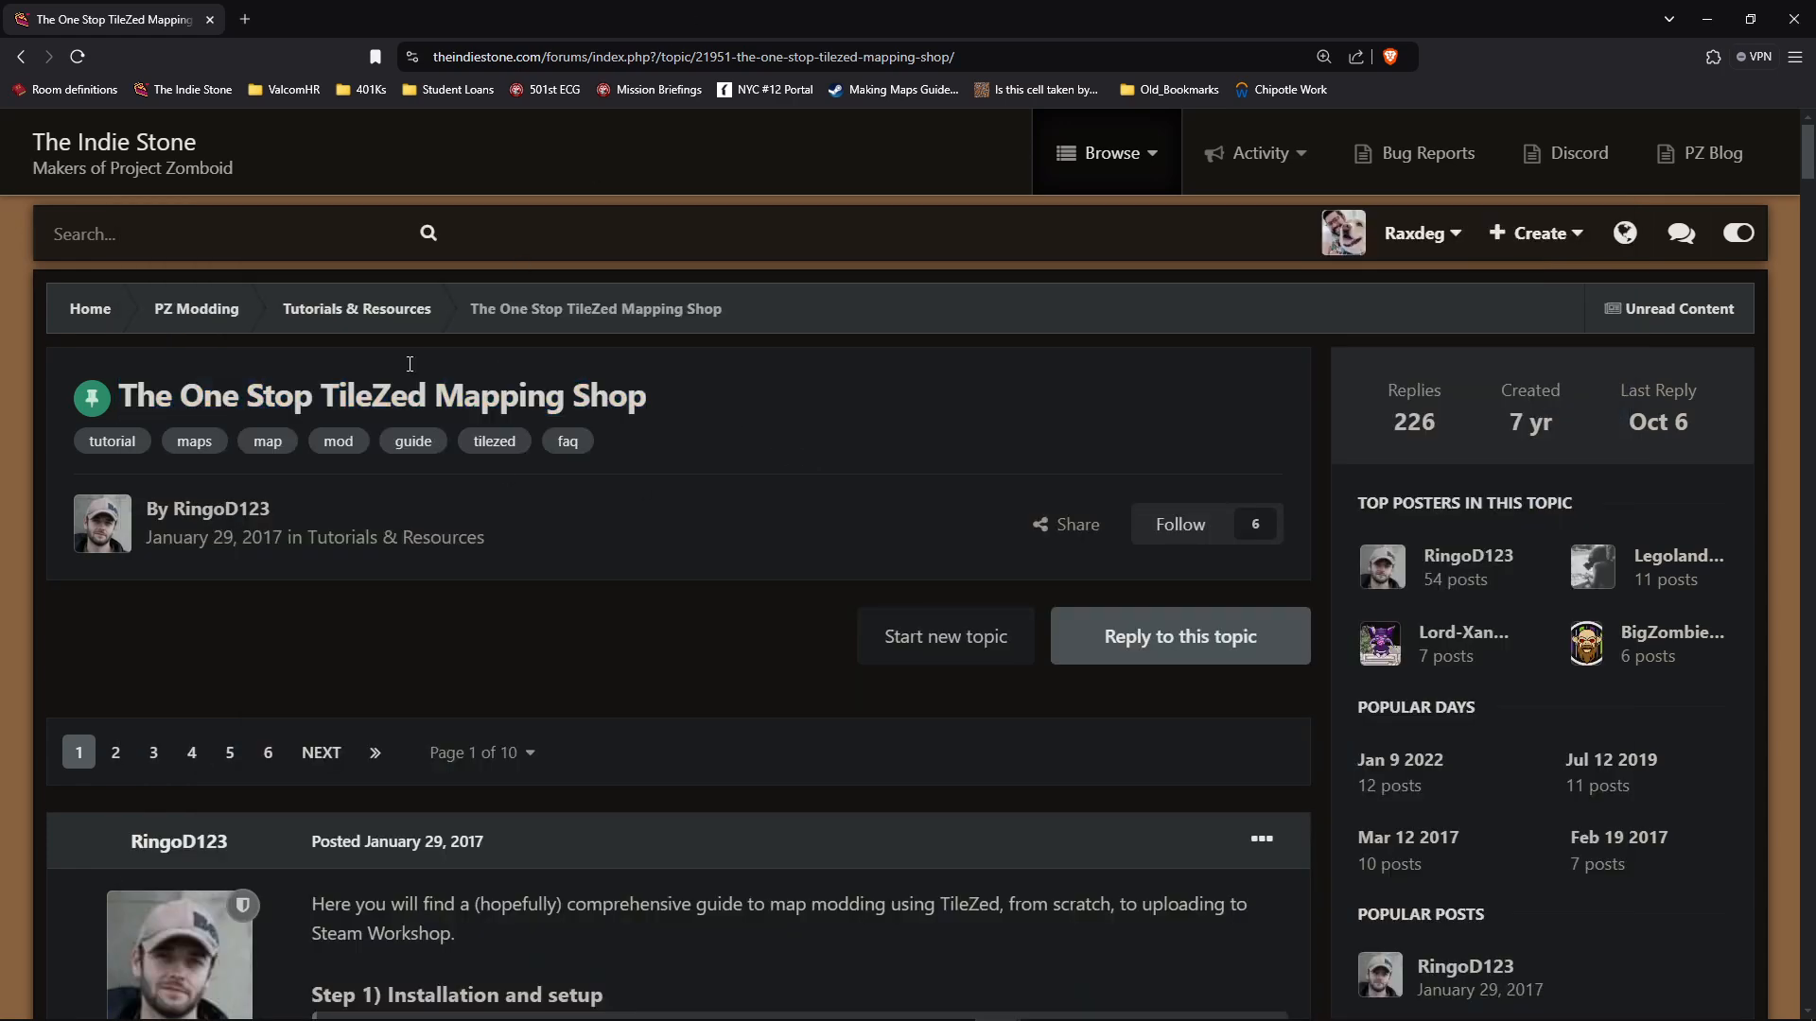
pyautogui.moveTo(567, 469)
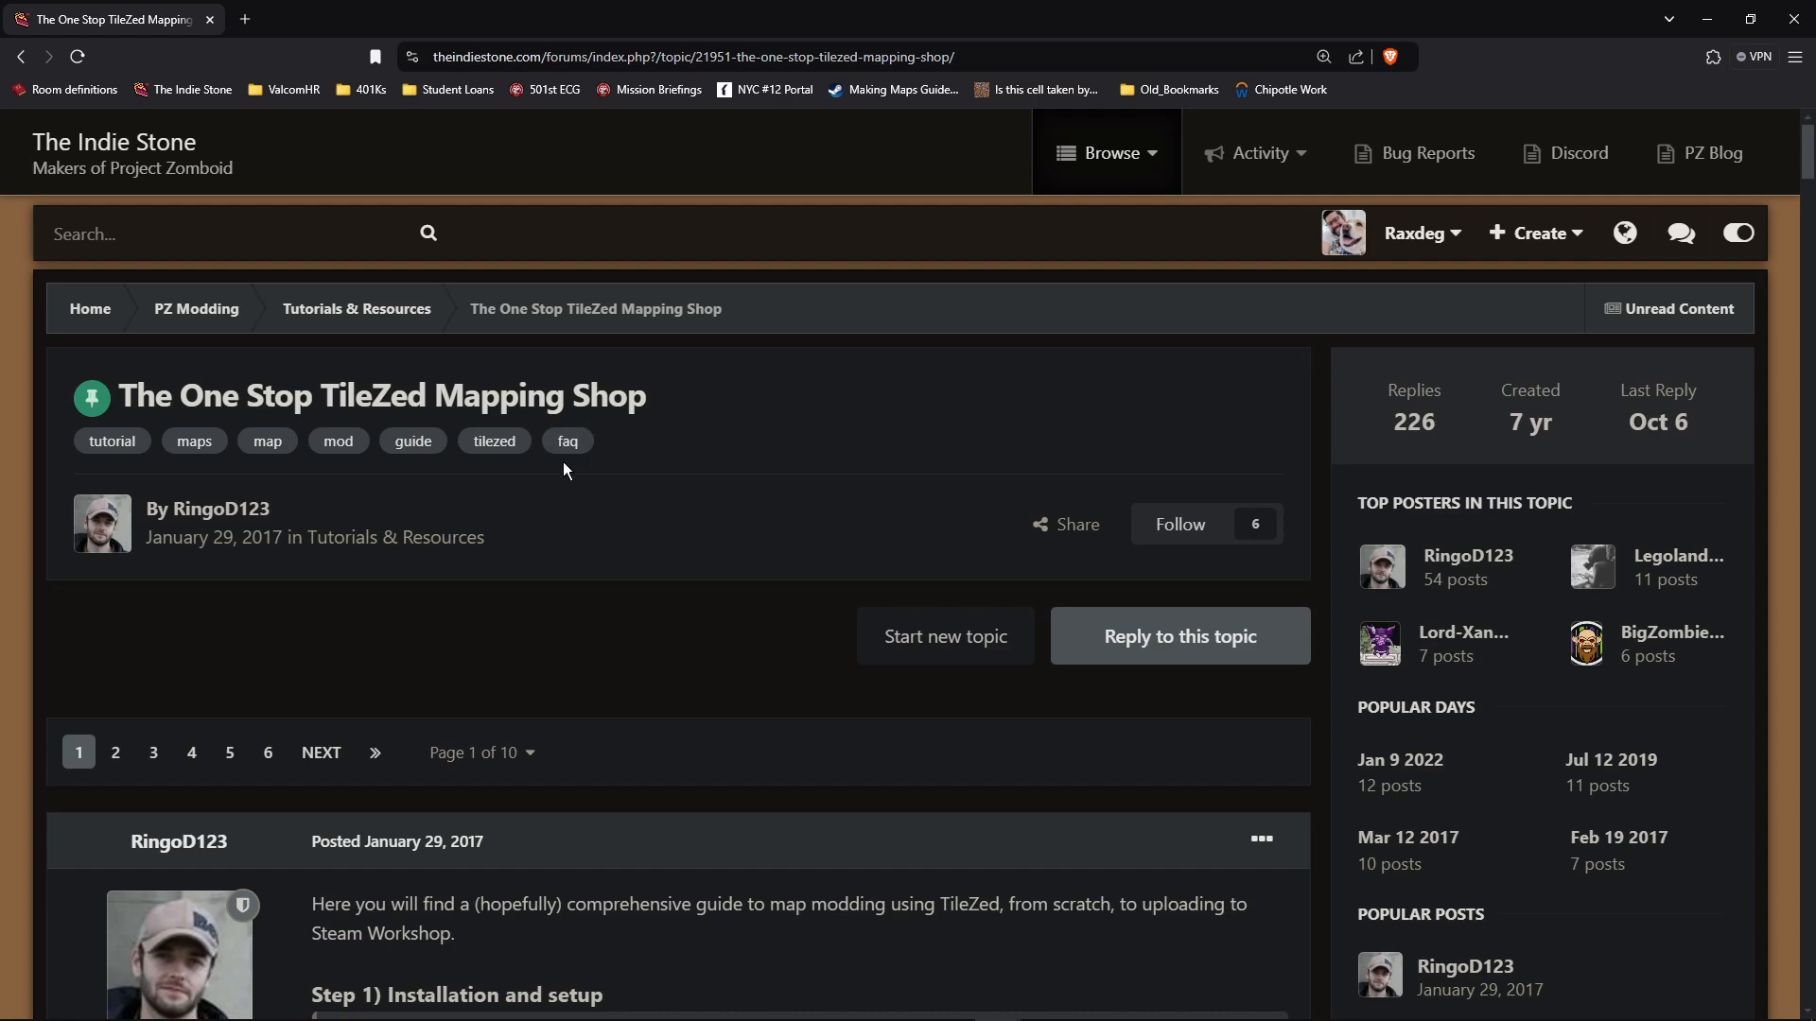
# Step: Expand the hidden 'Step 1) Installation and setup' section showing the TileZed download link
pyautogui.scroll(-3)
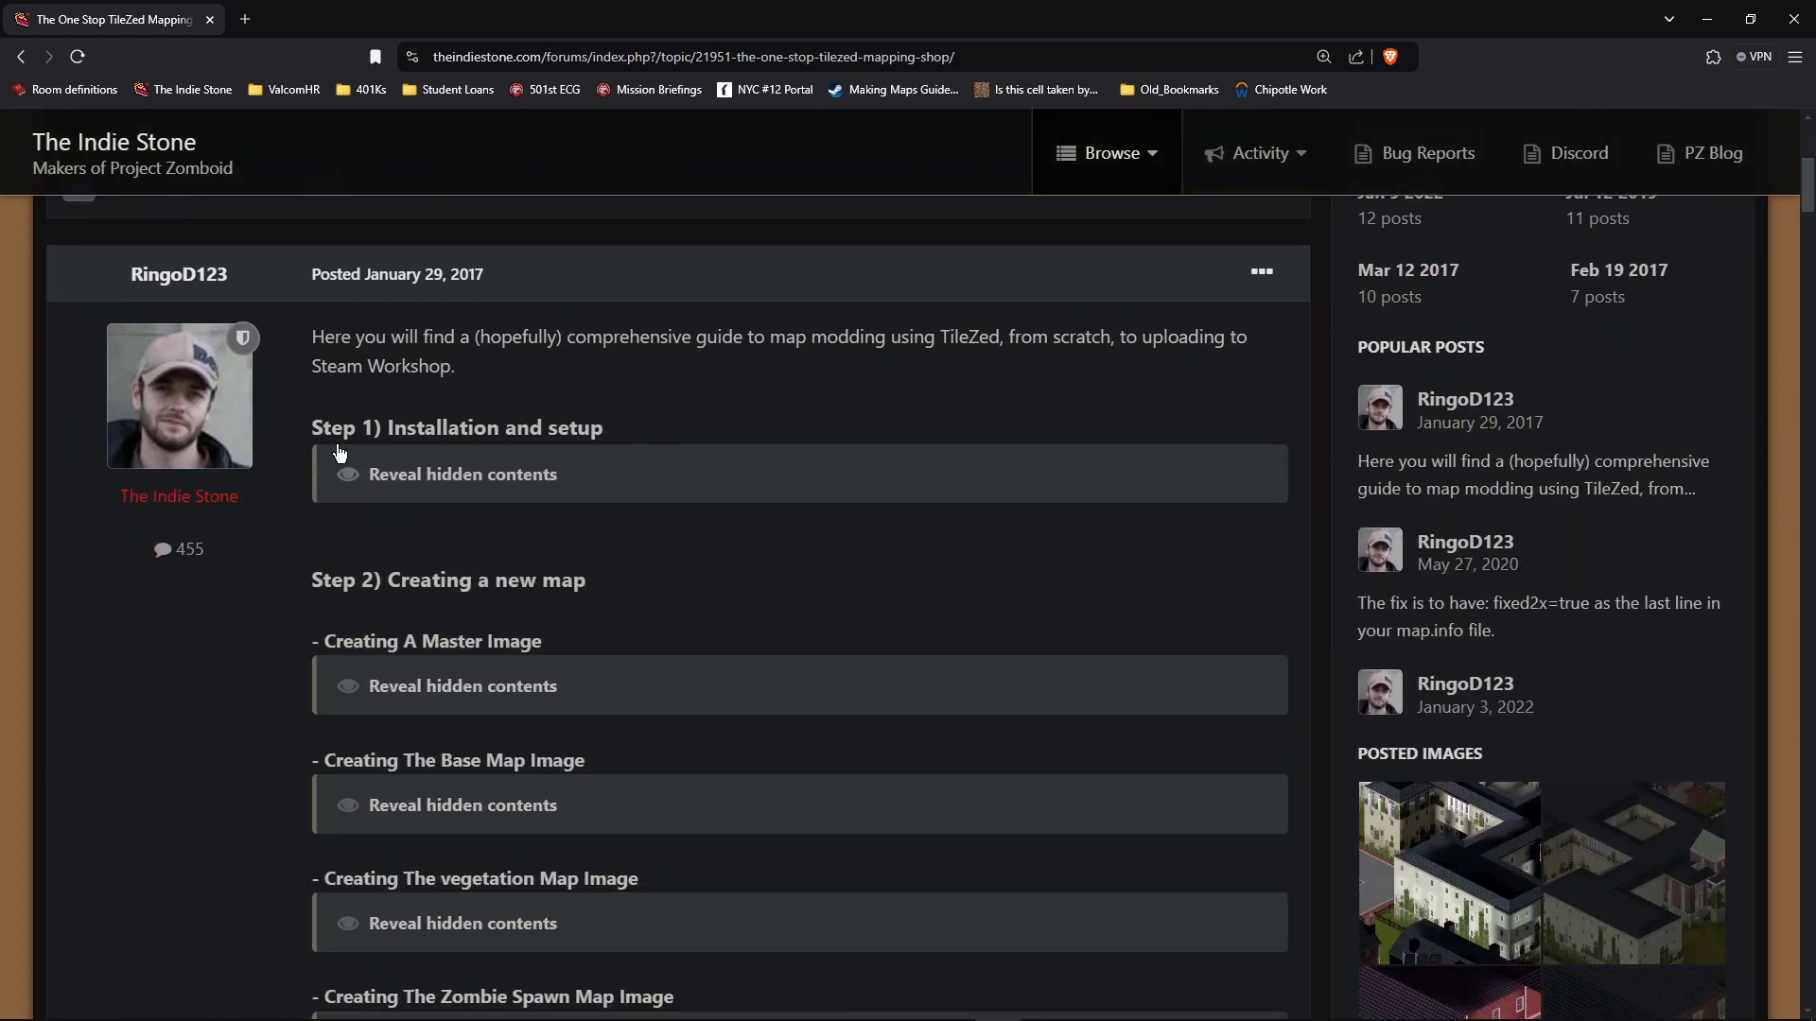
pyautogui.moveTo(636, 488)
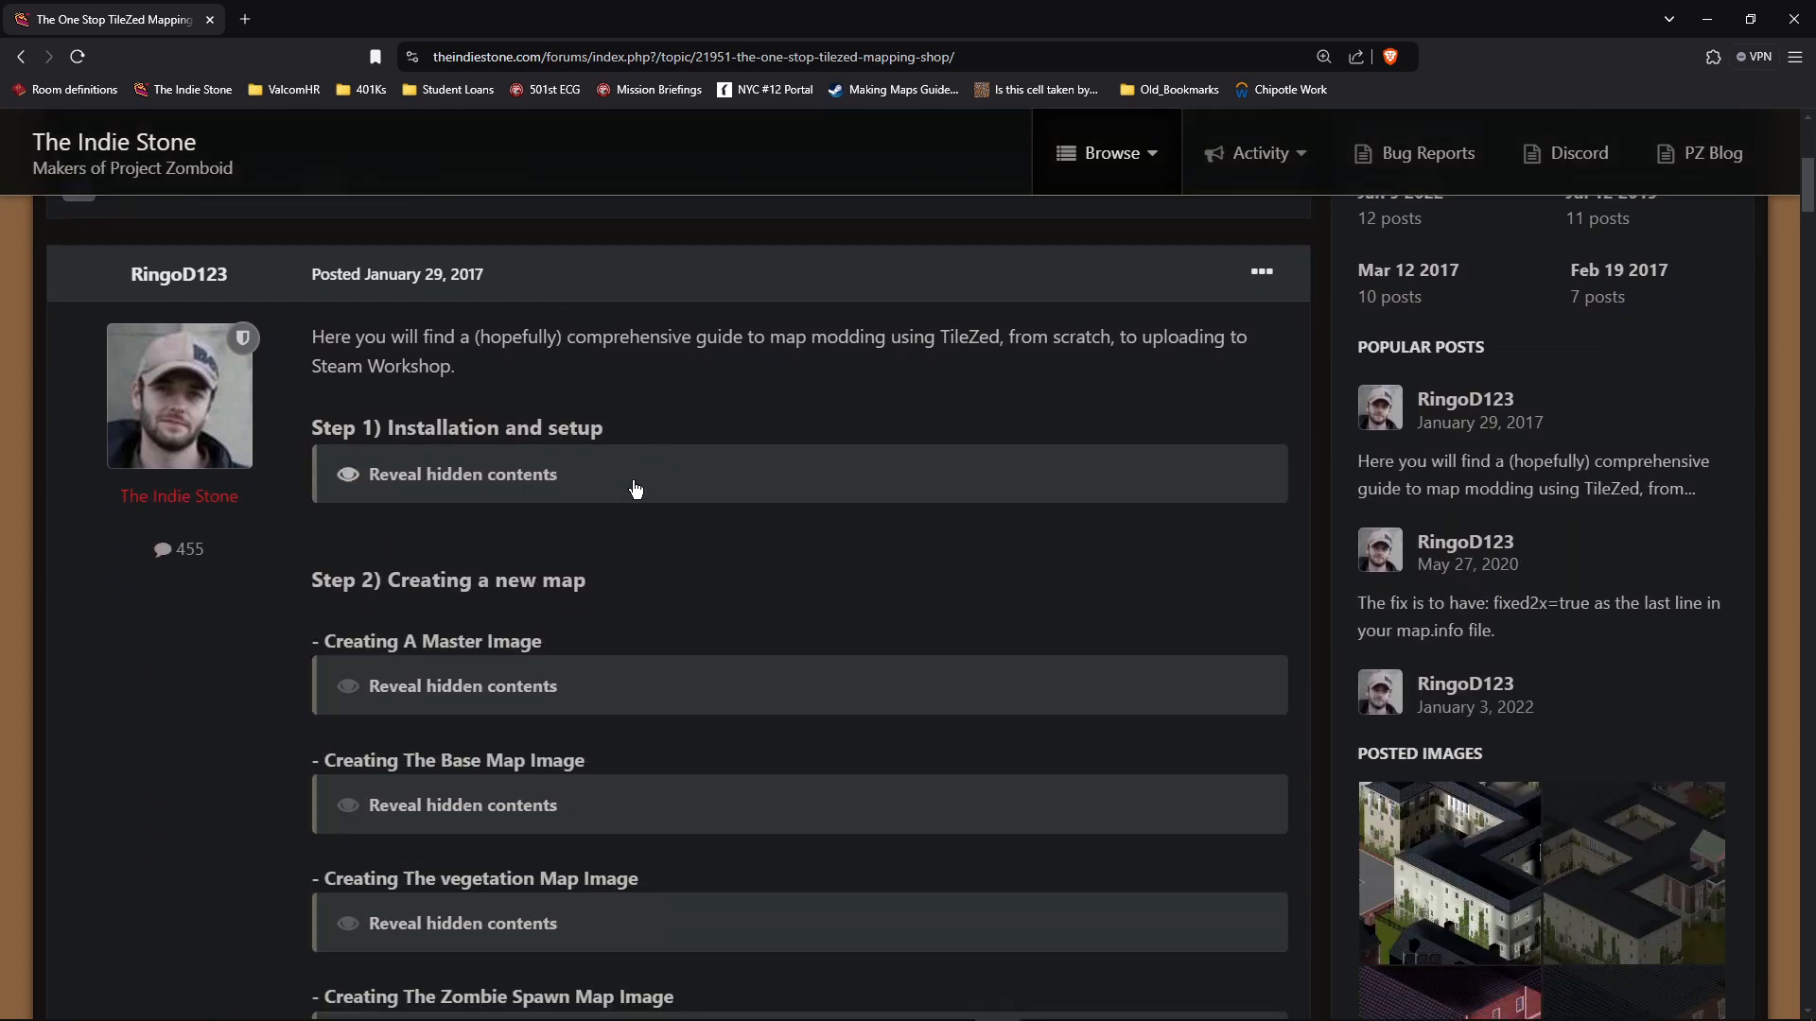
pyautogui.click(461, 472)
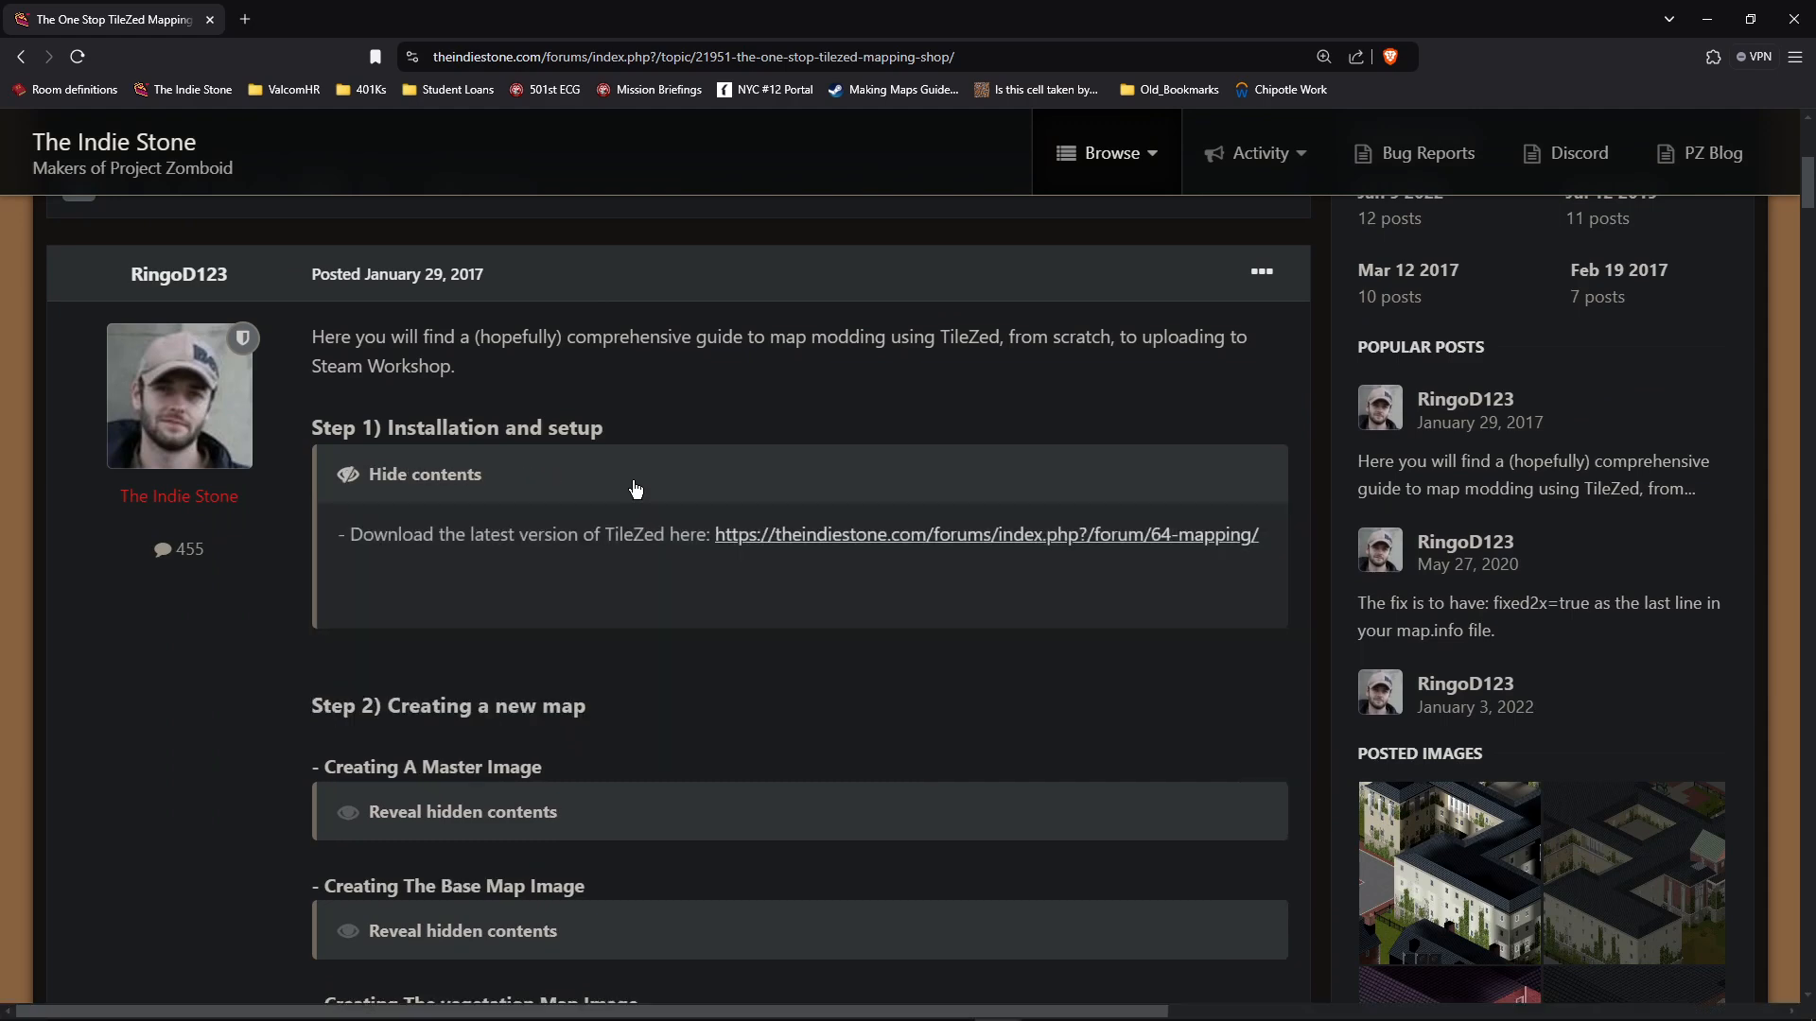
pyautogui.moveTo(806, 543)
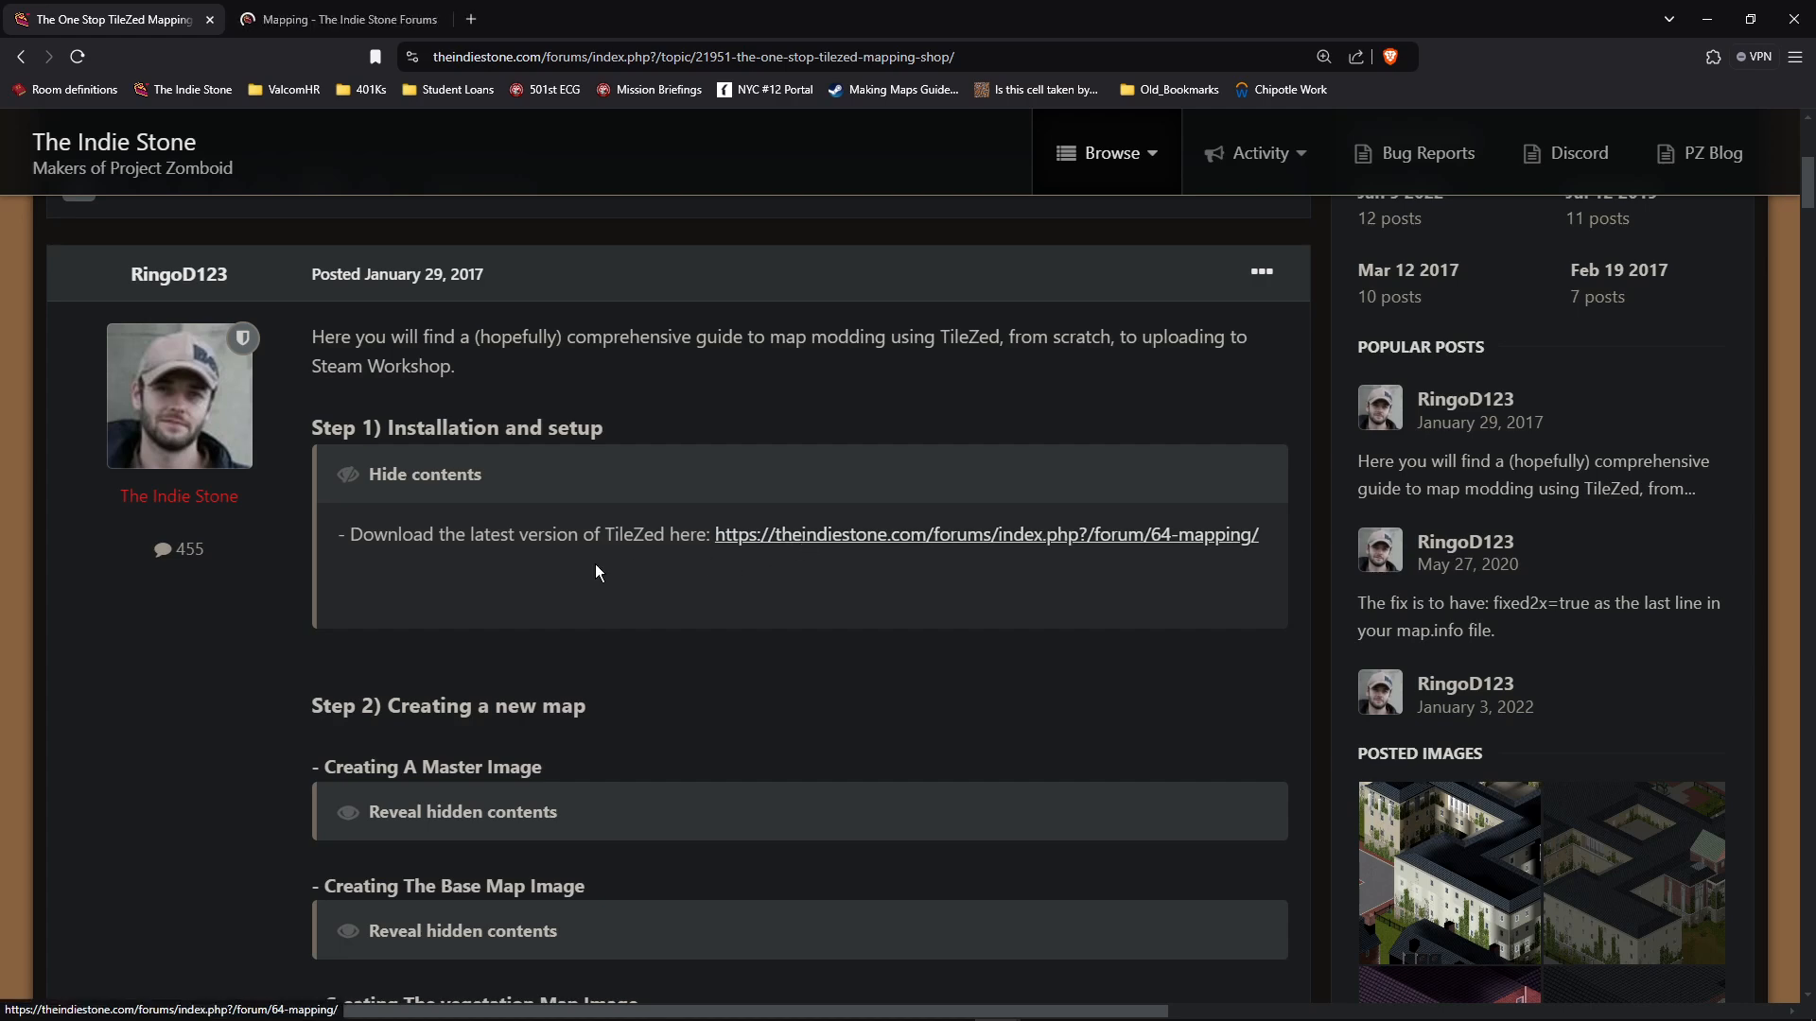
# Step: In the Mapping forum tab, open the WIP subforum in another tab
pyautogui.click(336, 19)
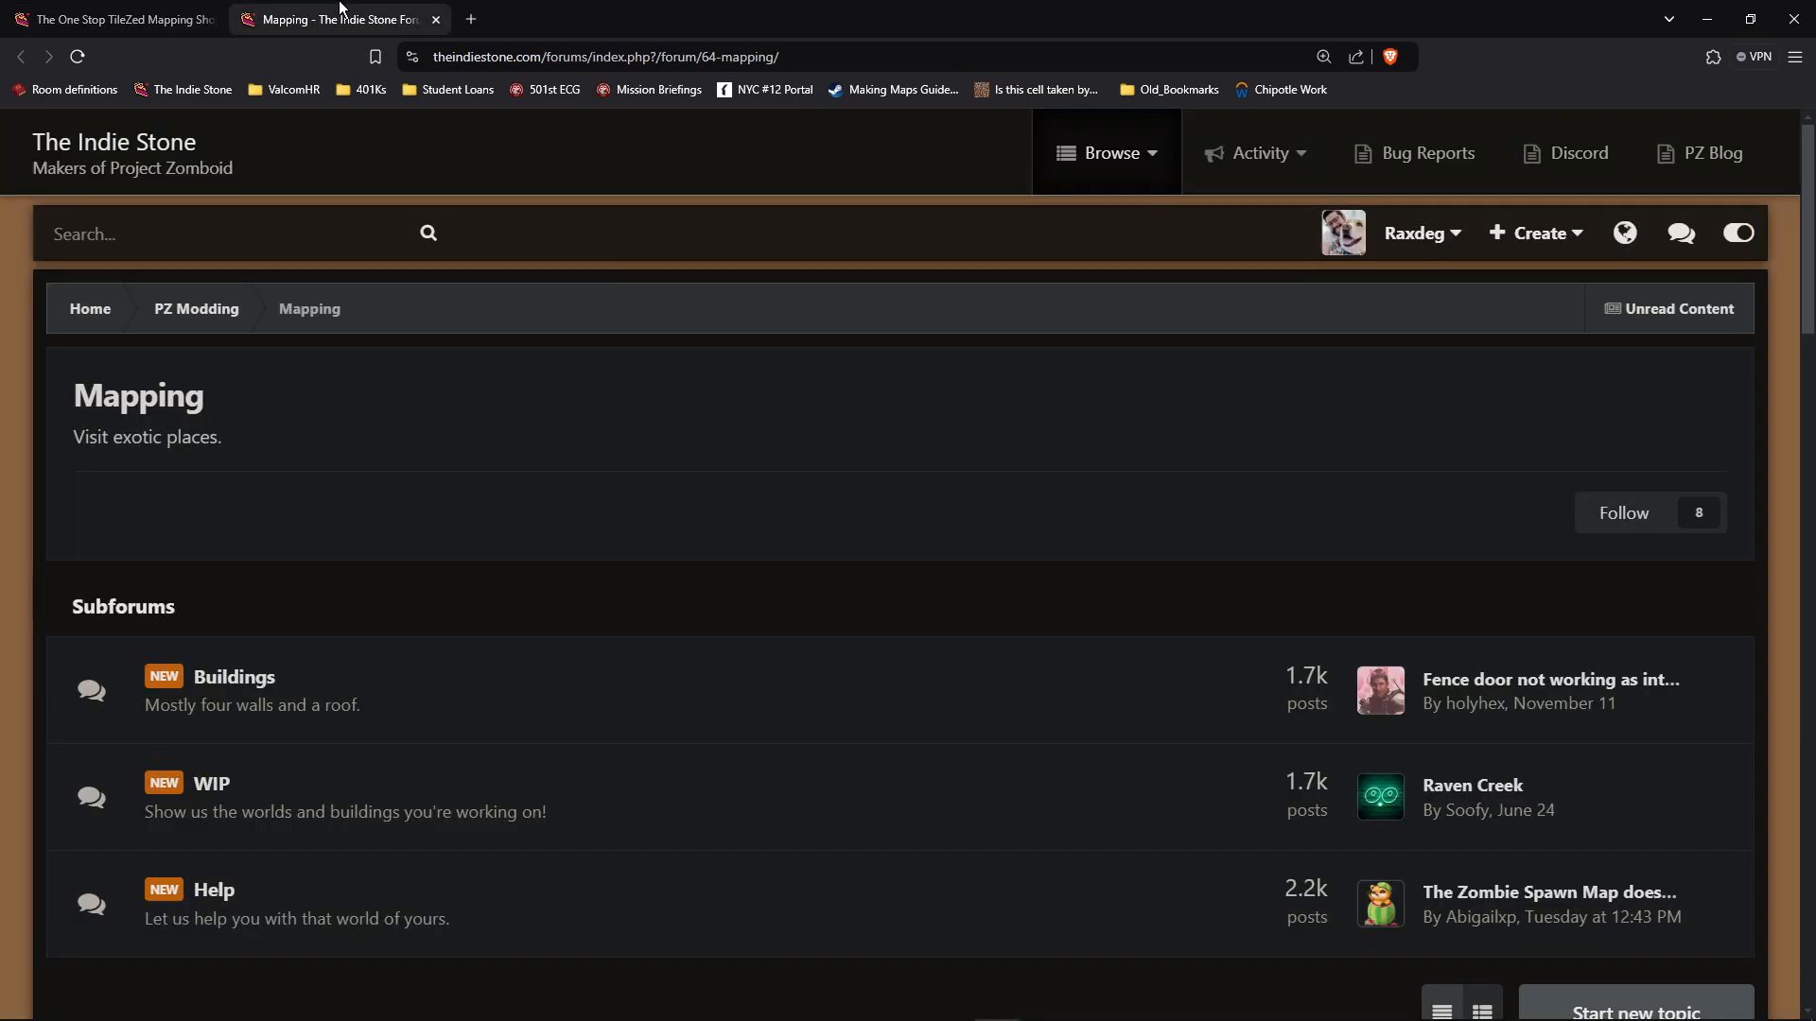
pyautogui.scroll(-3)
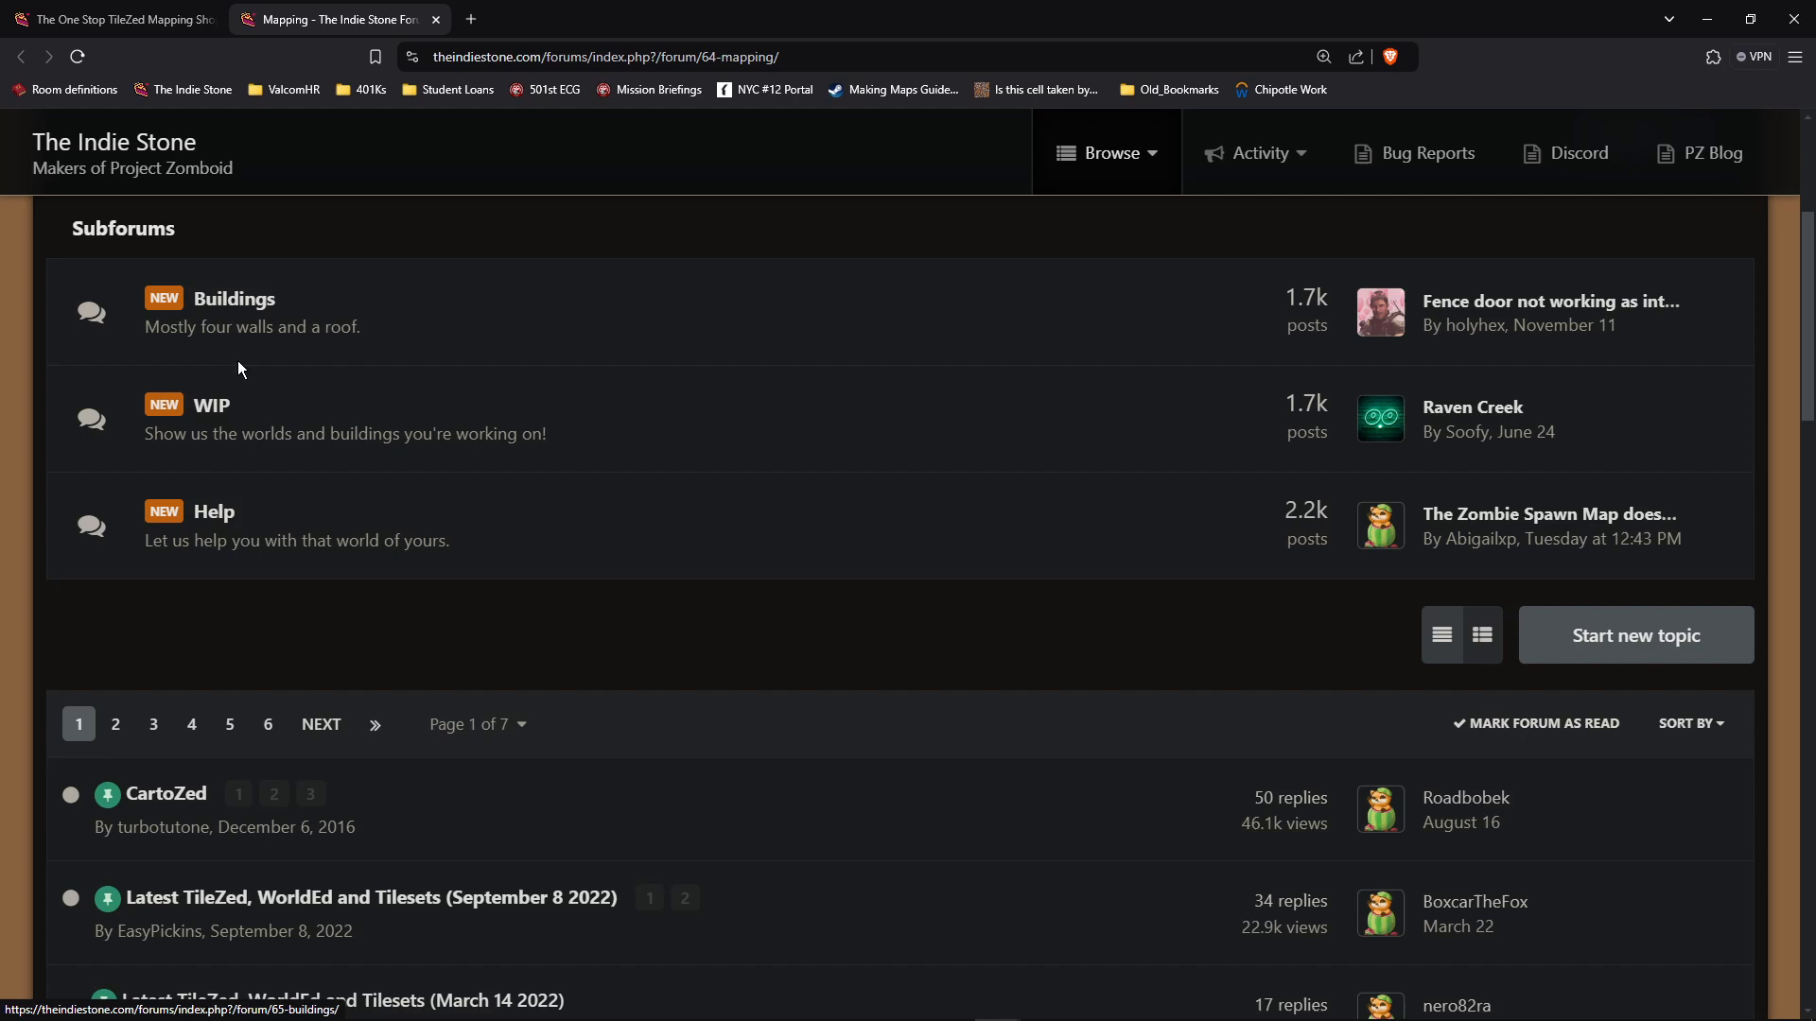
pyautogui.moveTo(219, 418)
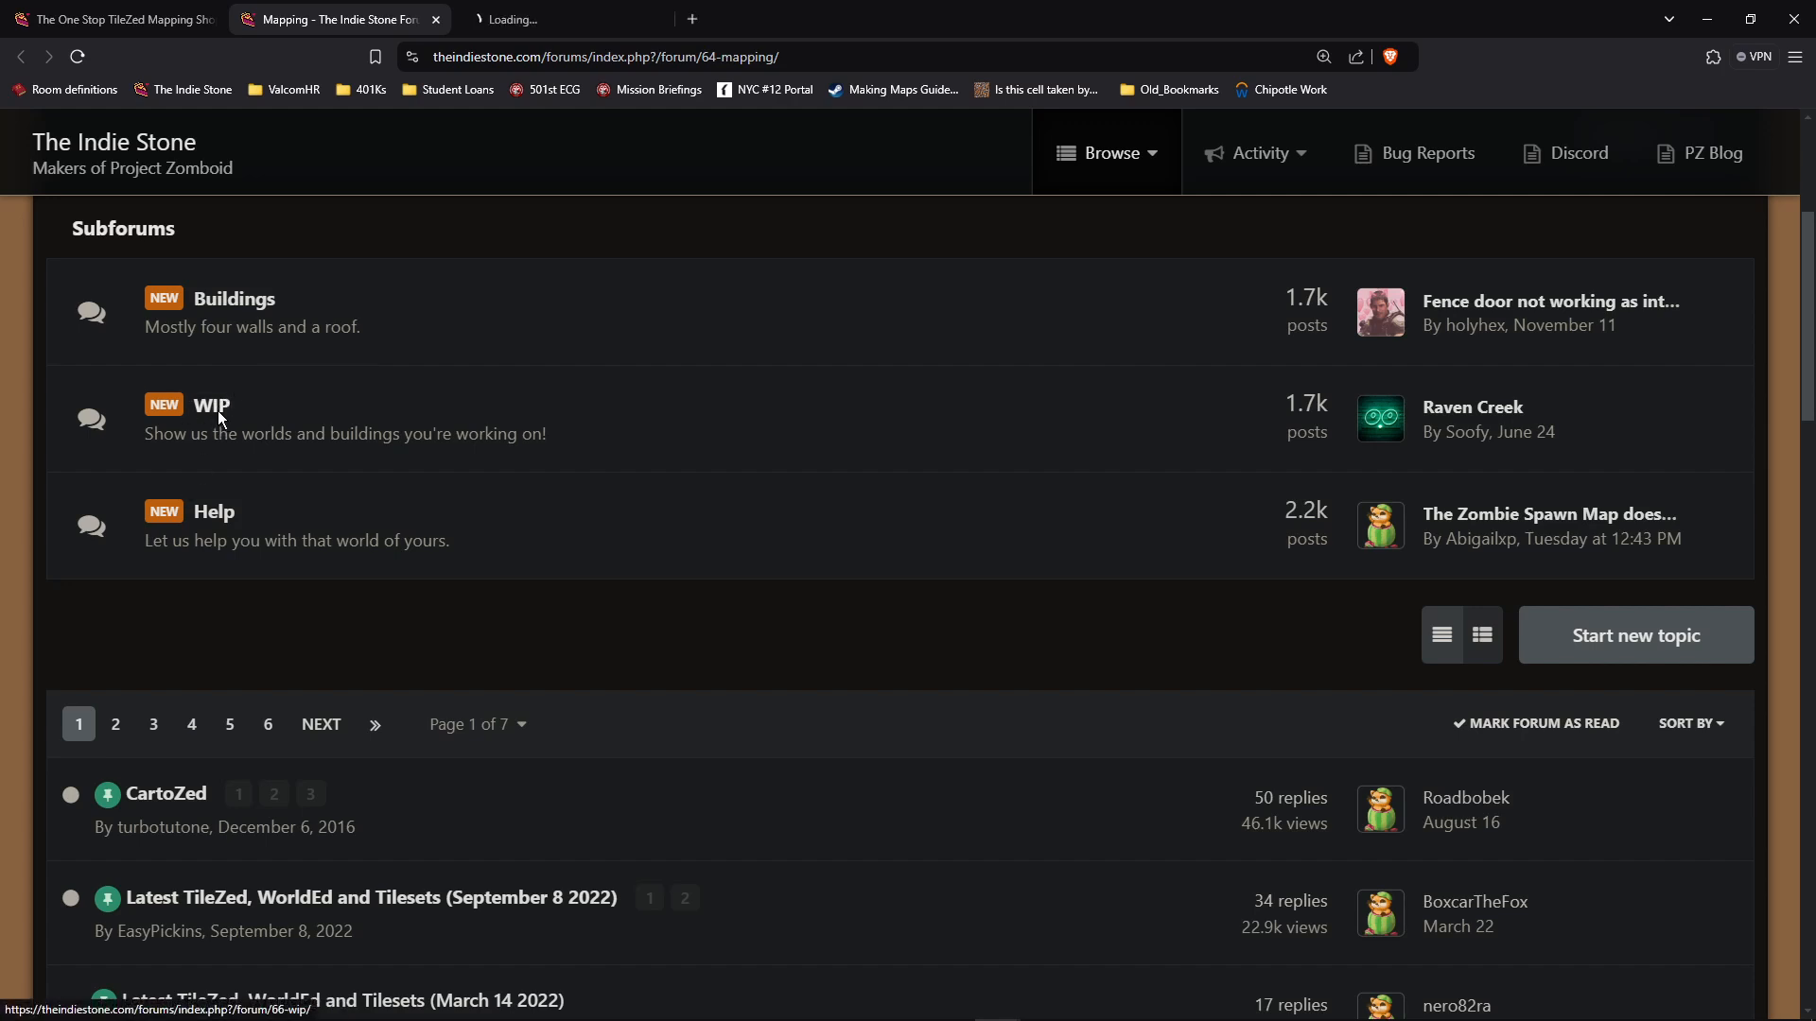
pyautogui.click(212, 405)
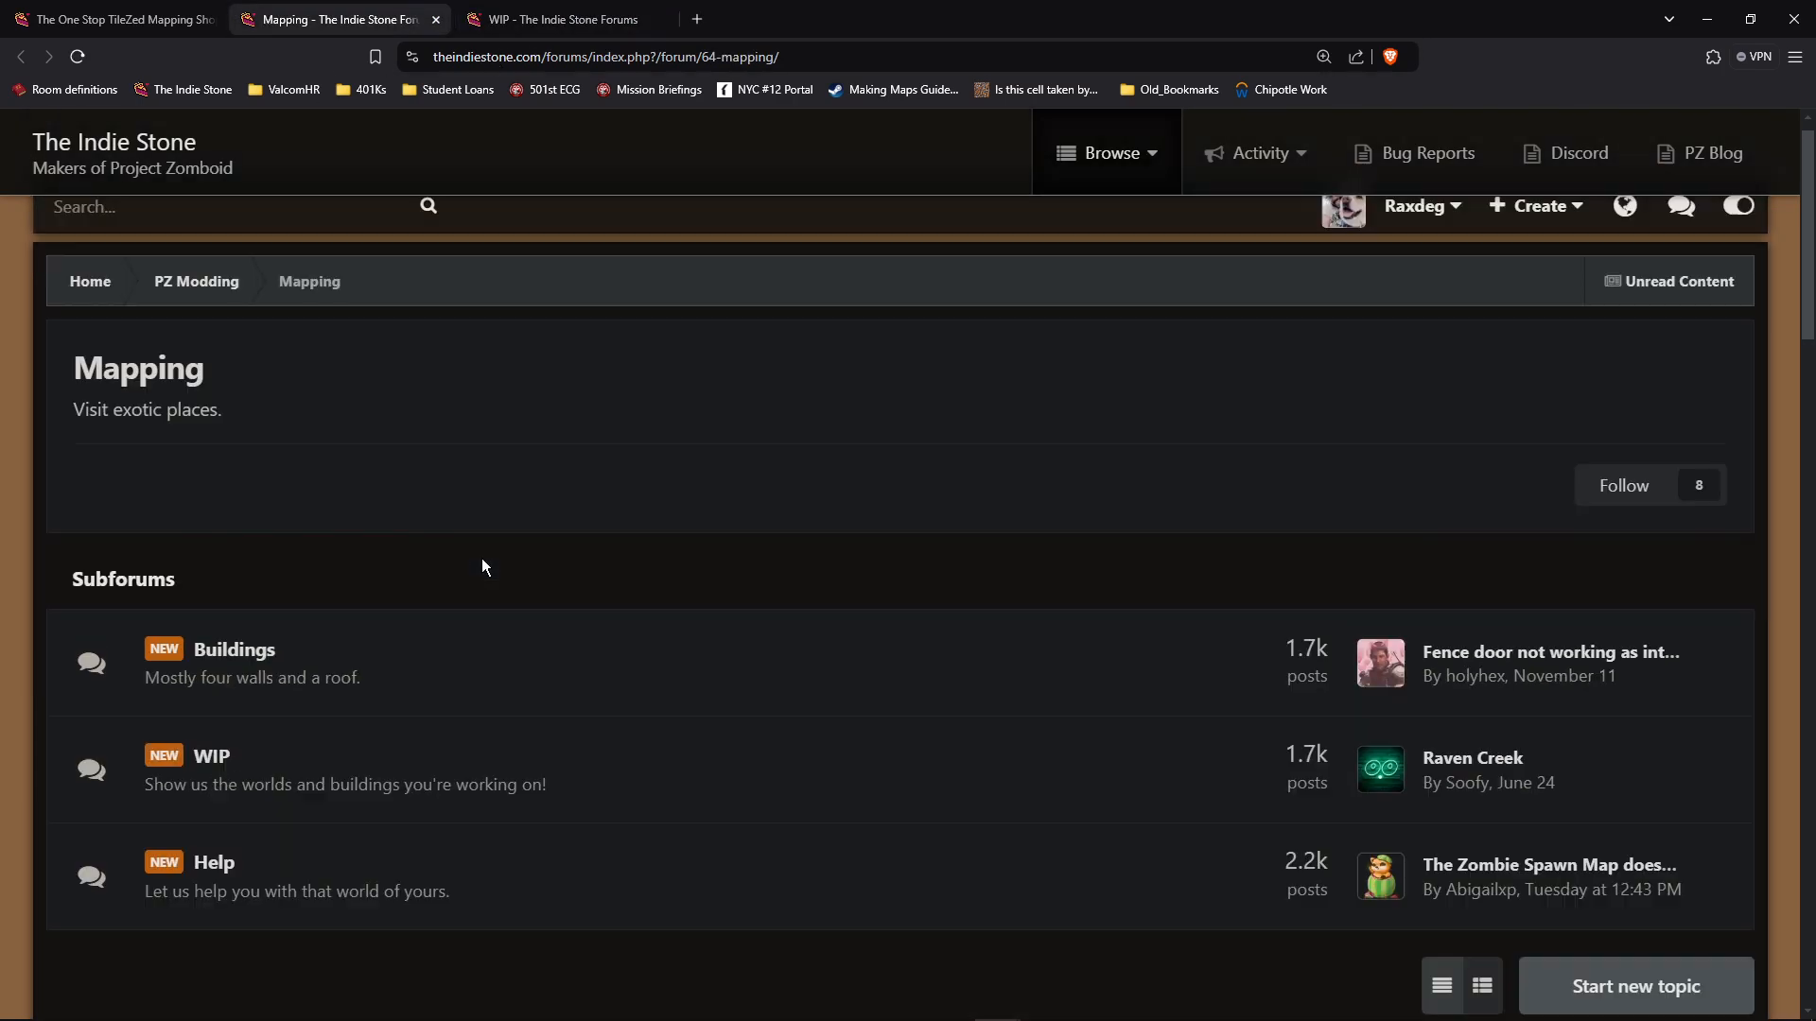
# Step: Open the 'Latest TileZed, WorldEd and Tilesets (September 8 2022)' topic
pyautogui.scroll(-3)
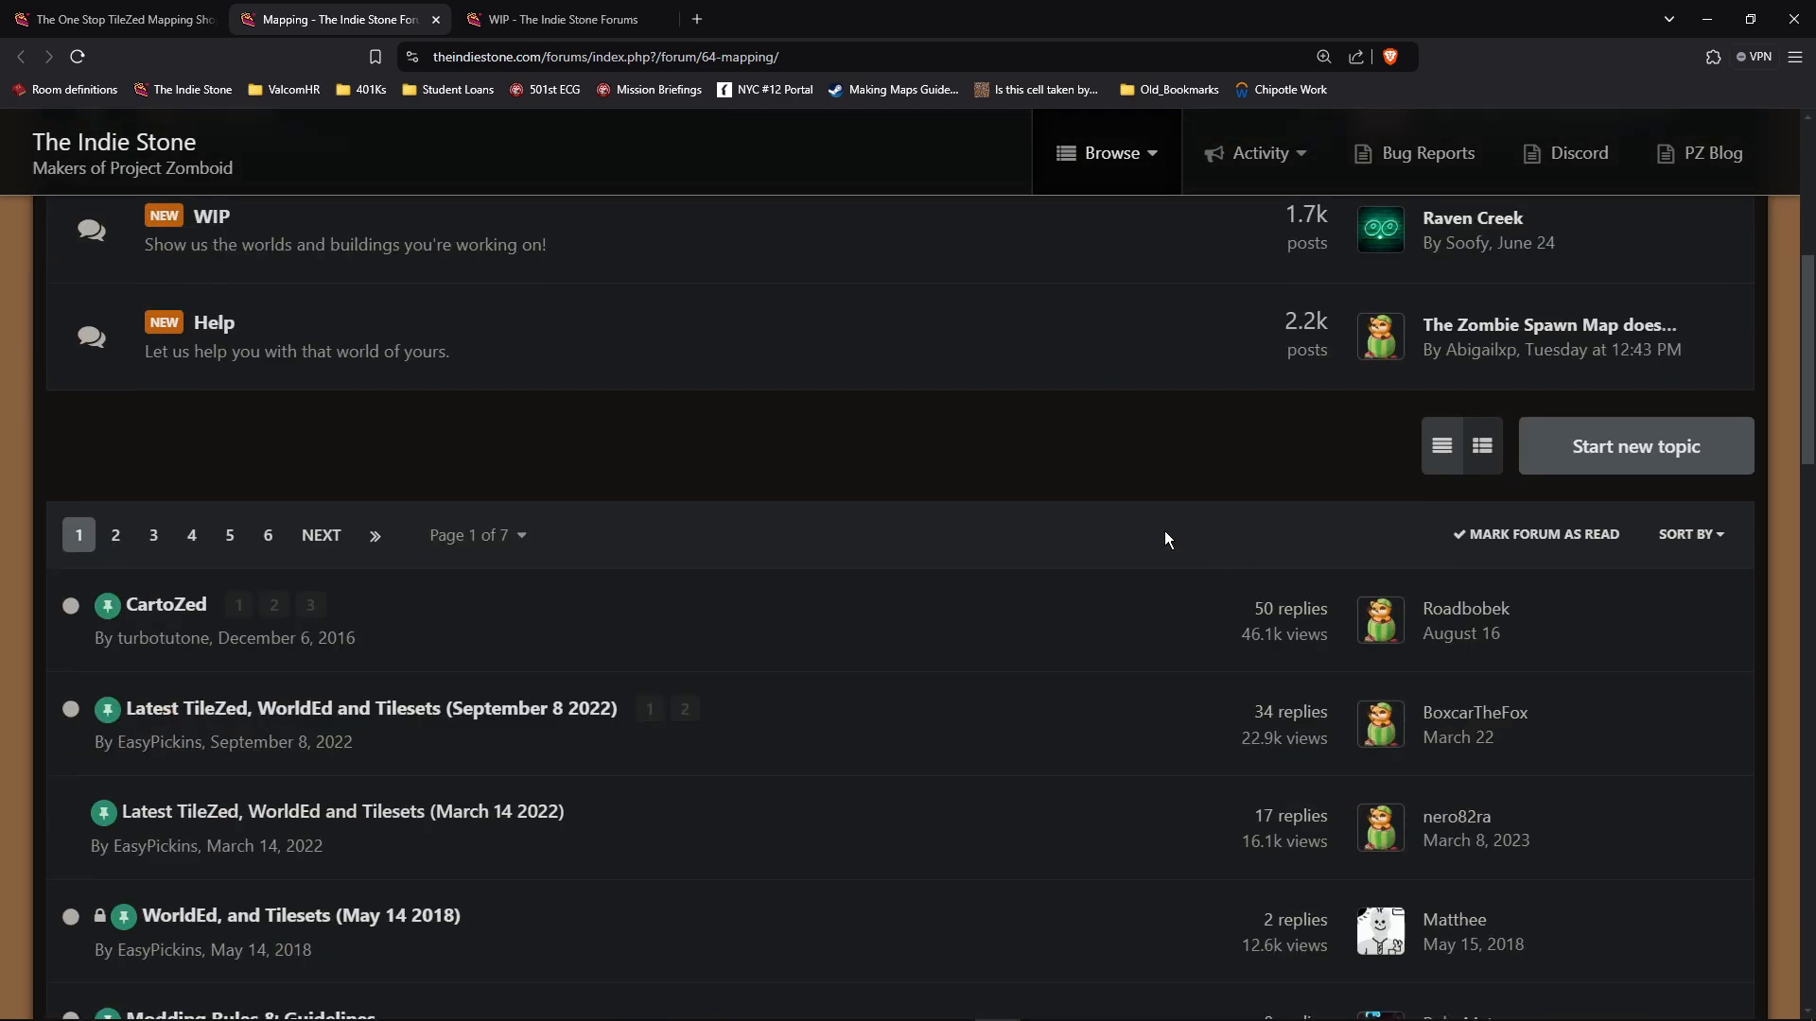
pyautogui.scroll(-3)
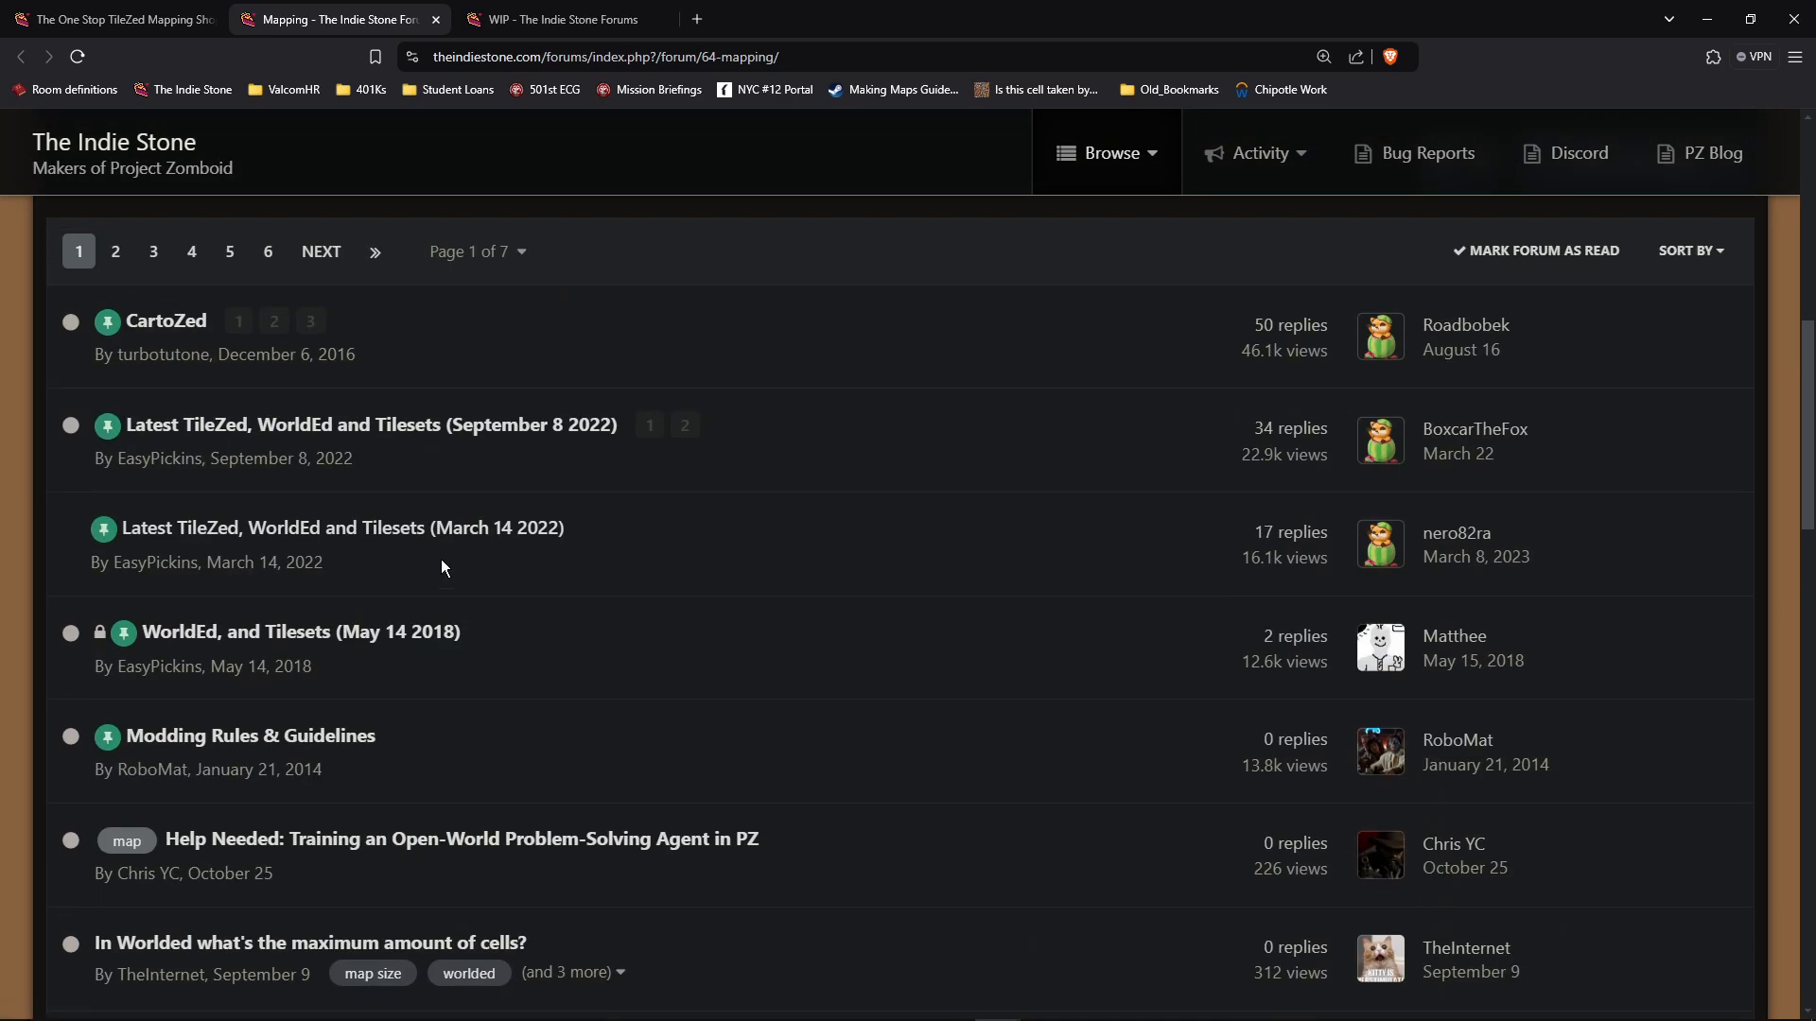
pyautogui.click(371, 426)
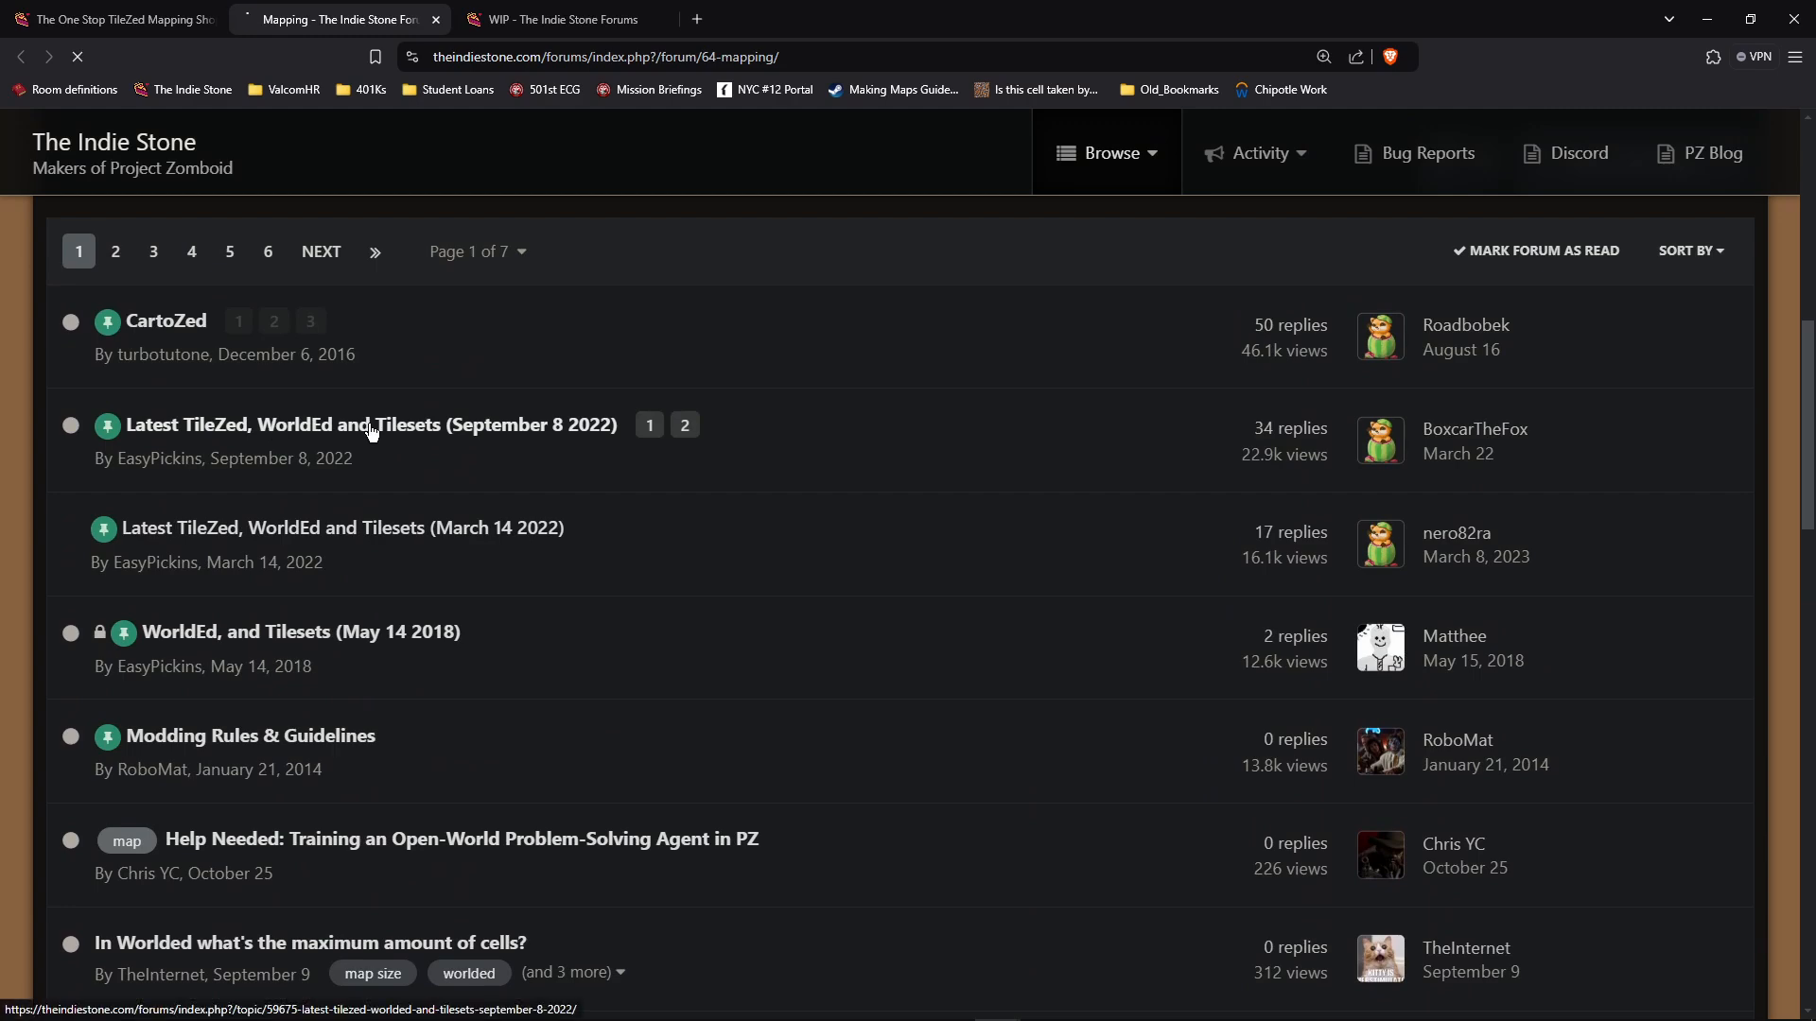
# Step: Scroll the release topic down to the Windows TileZed + WorldEd download links
pyautogui.click(371, 424)
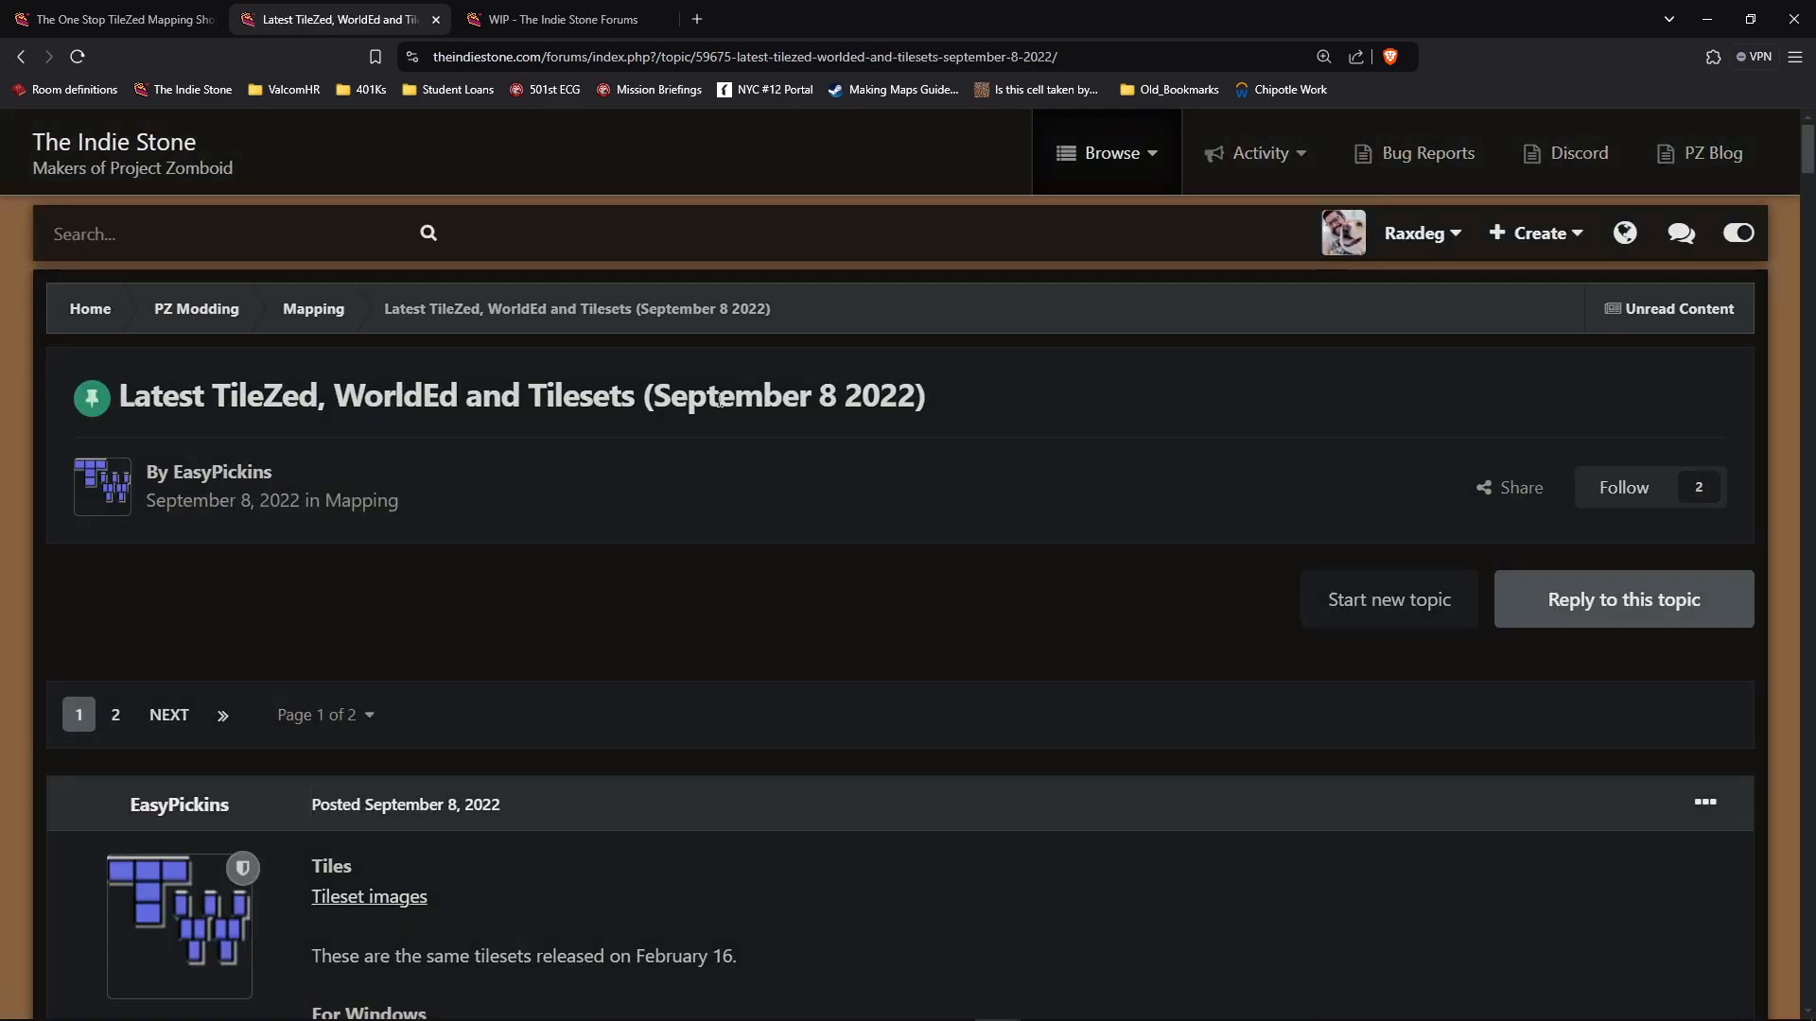
pyautogui.scroll(-3)
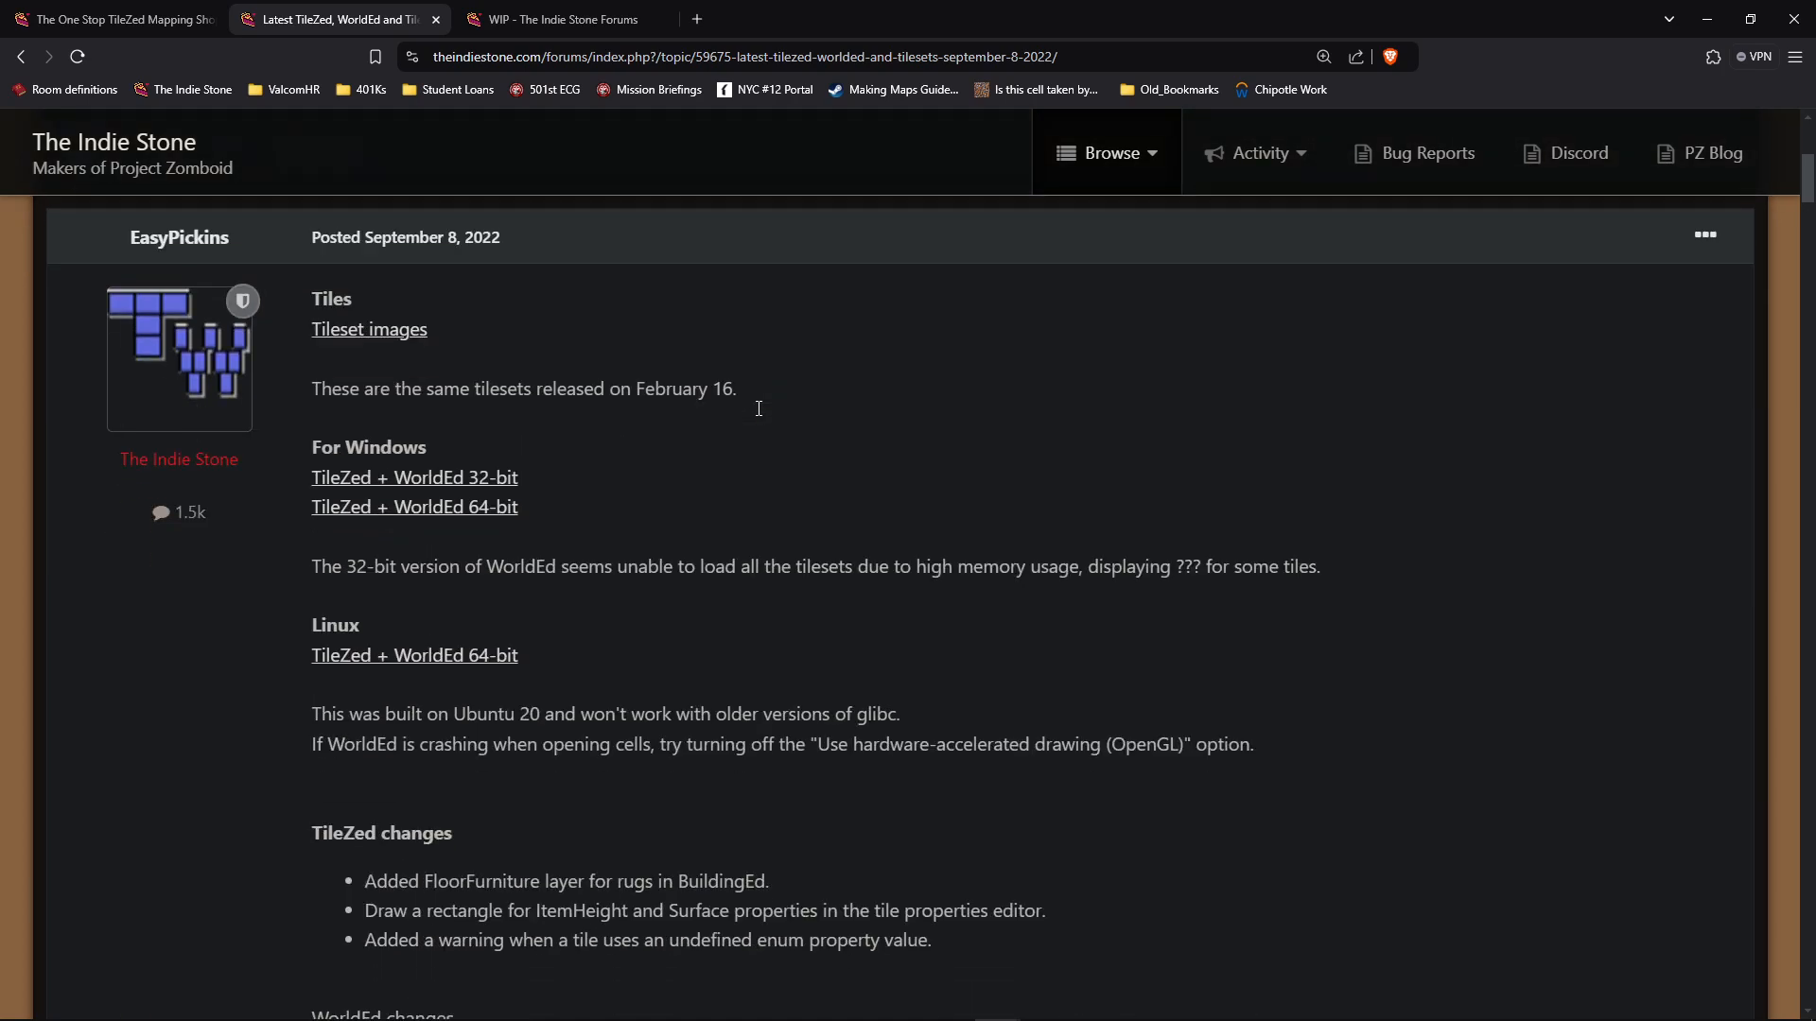
pyautogui.scroll(-3)
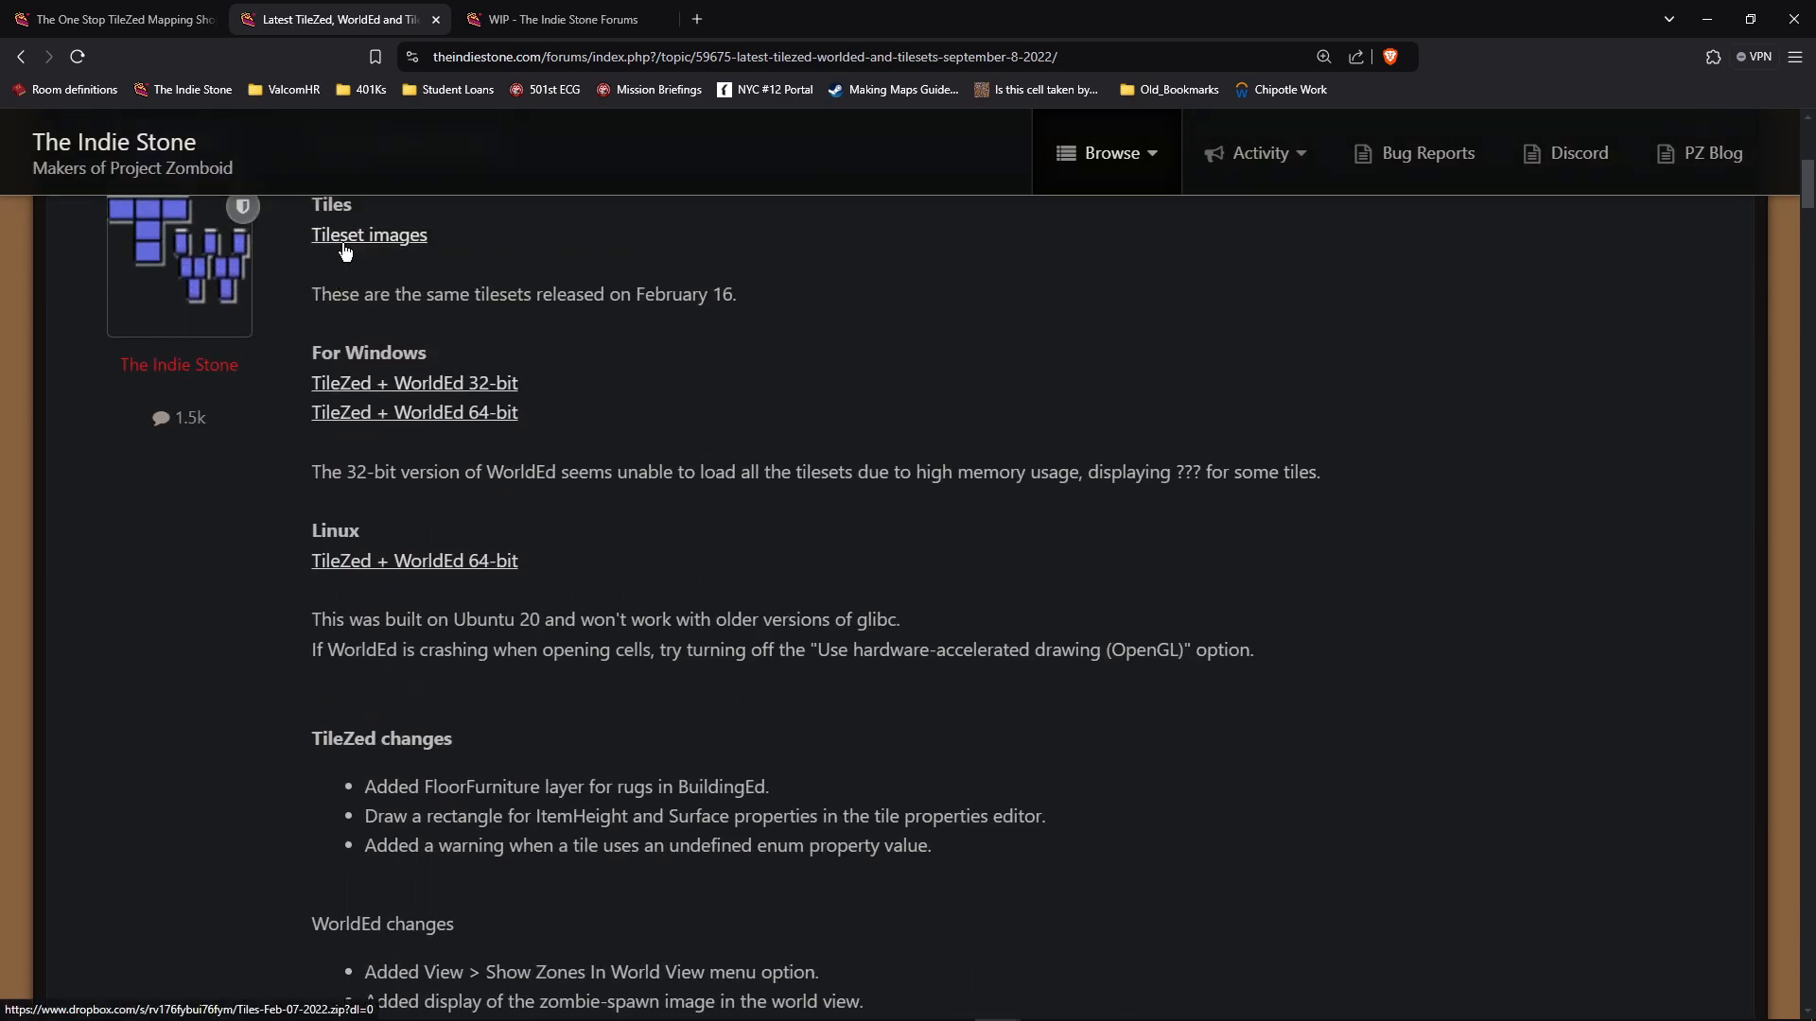
pyautogui.moveTo(443, 389)
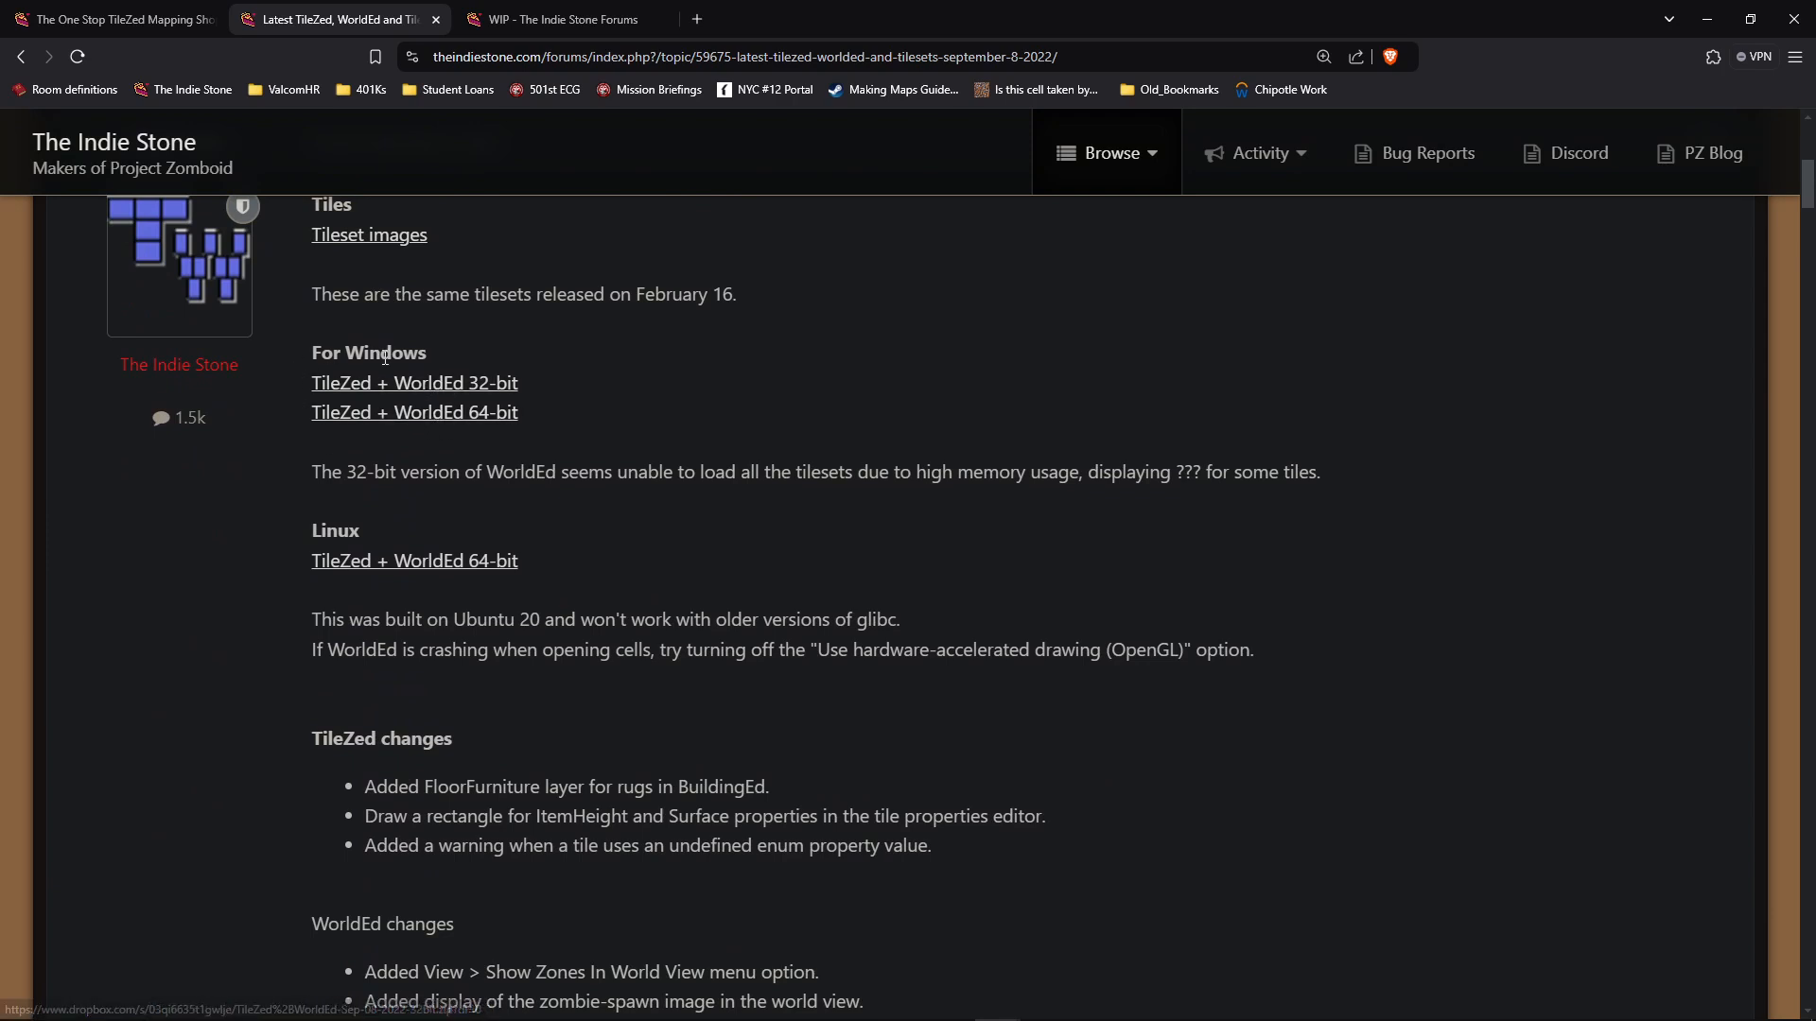
pyautogui.moveTo(262, 359)
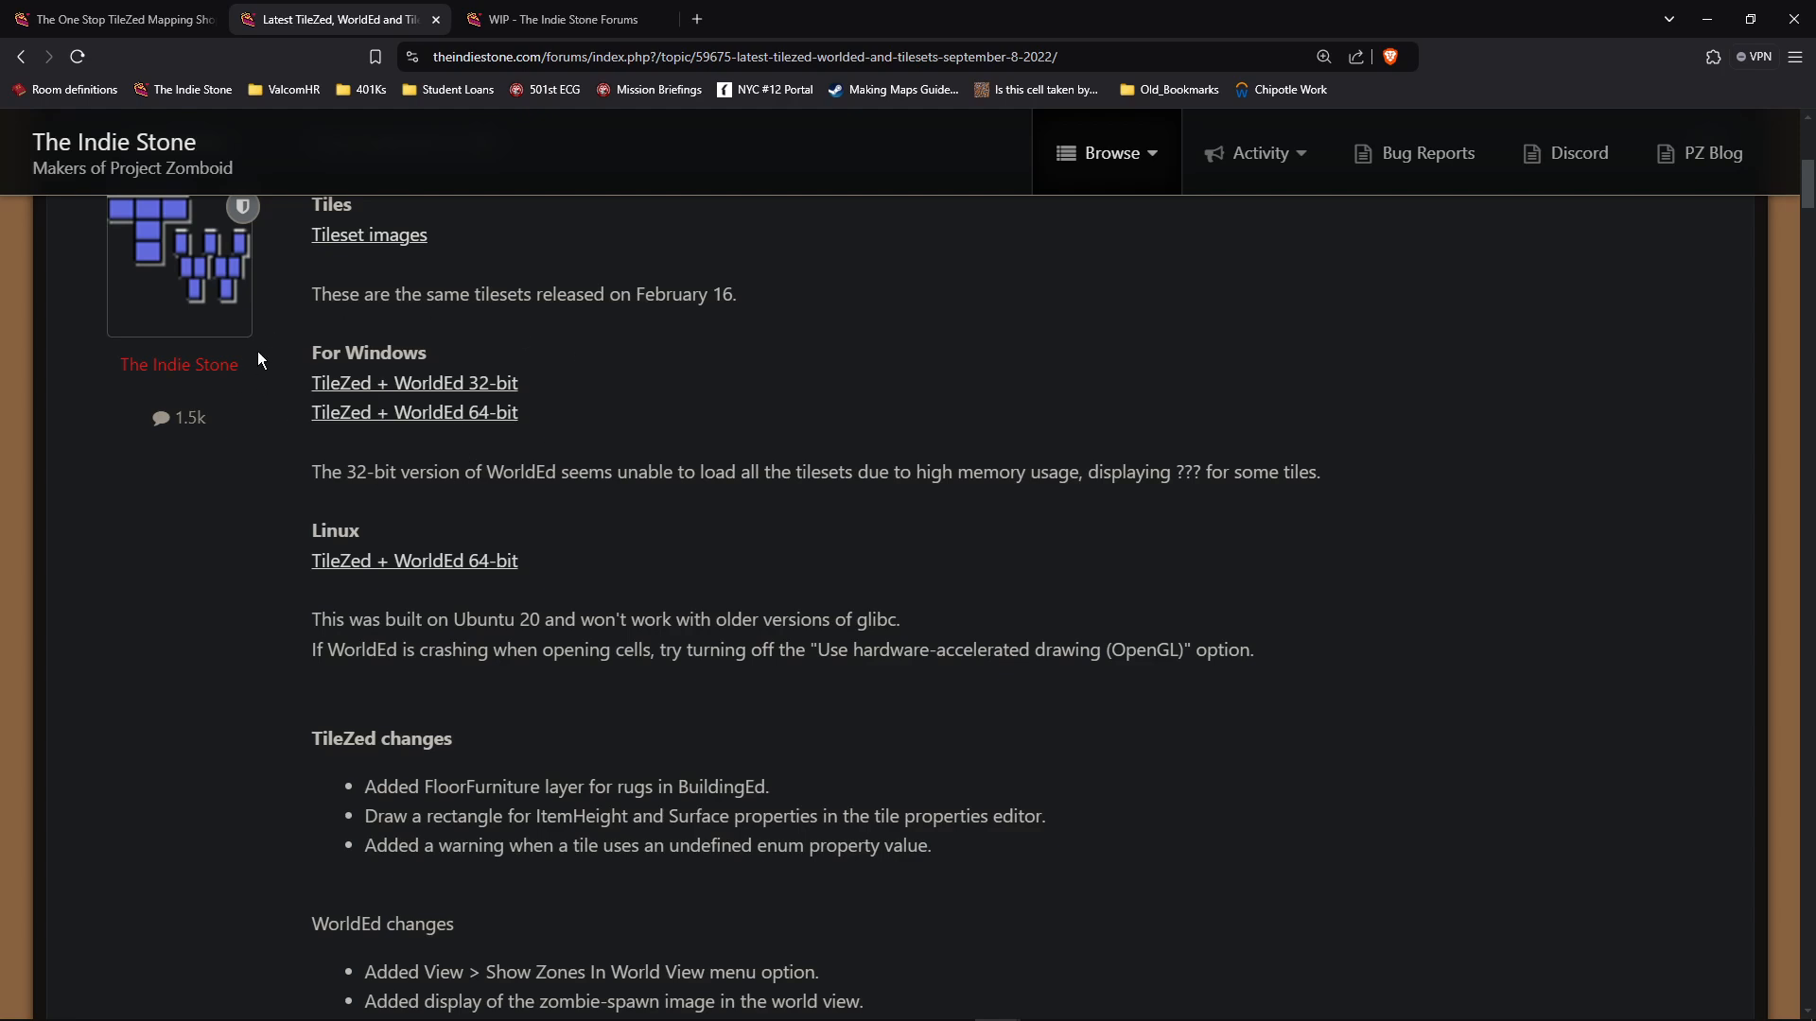
pyautogui.moveTo(569, 403)
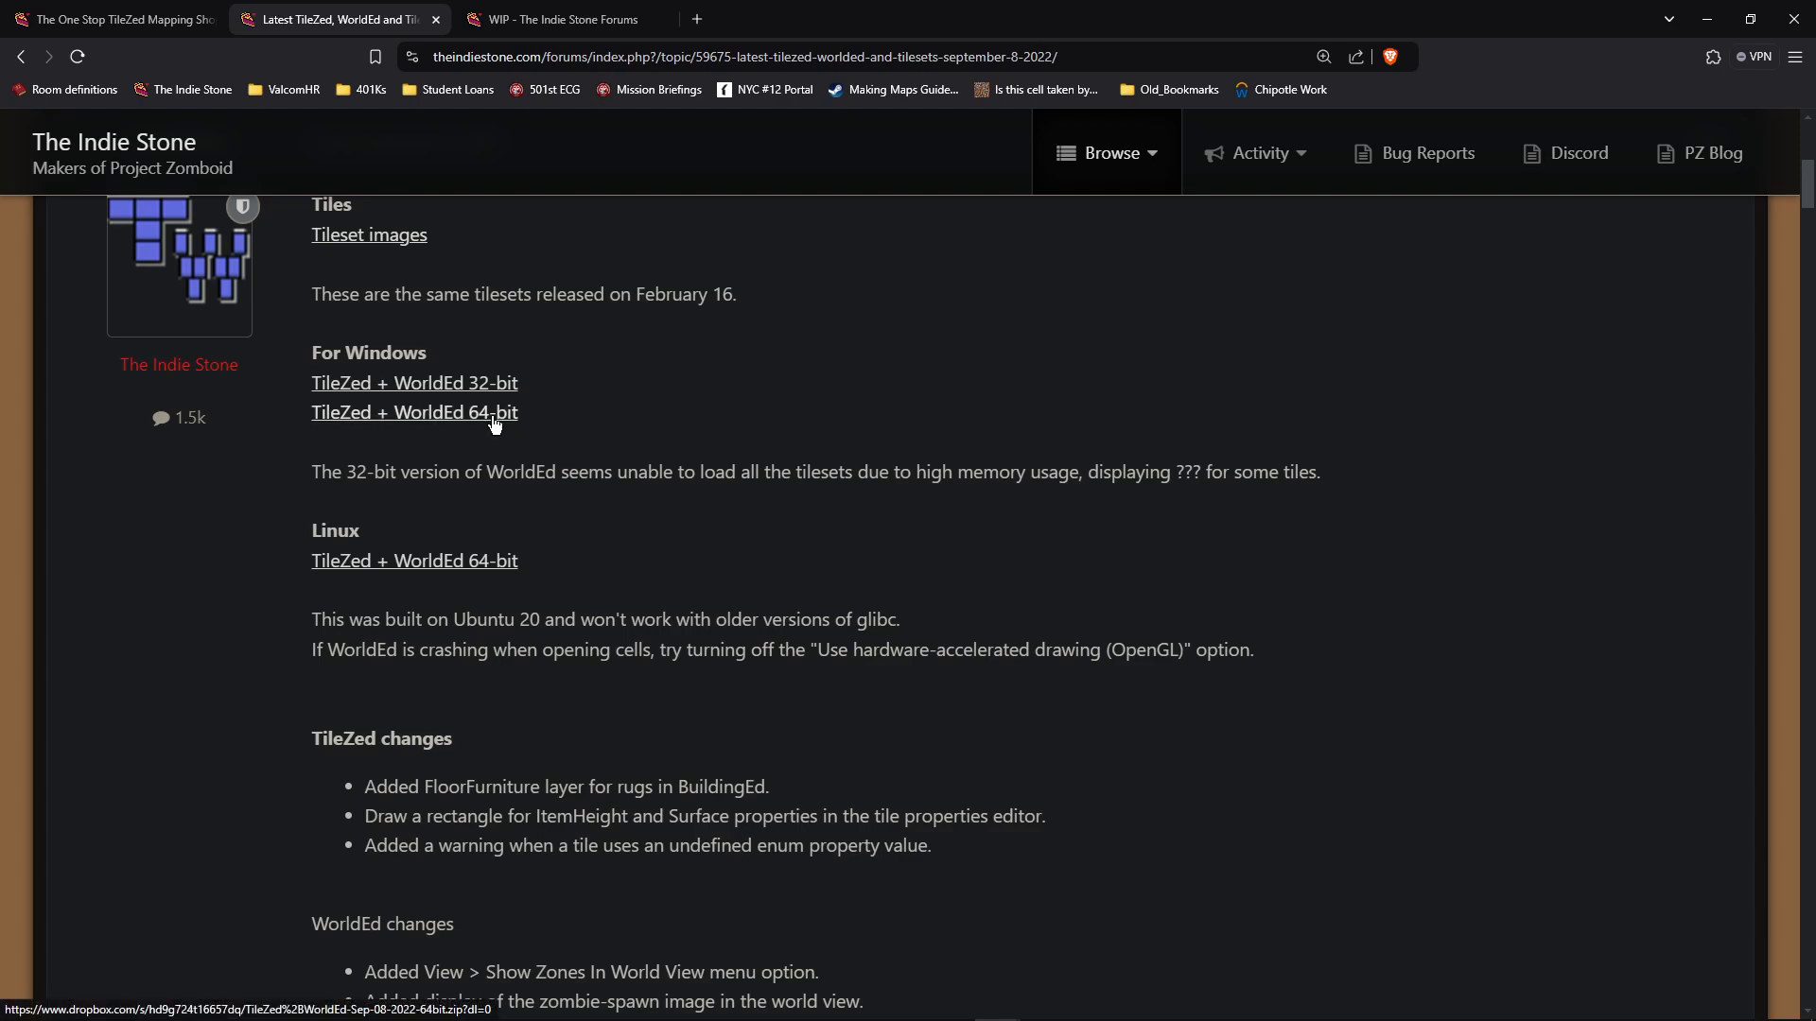
pyautogui.moveTo(371, 6)
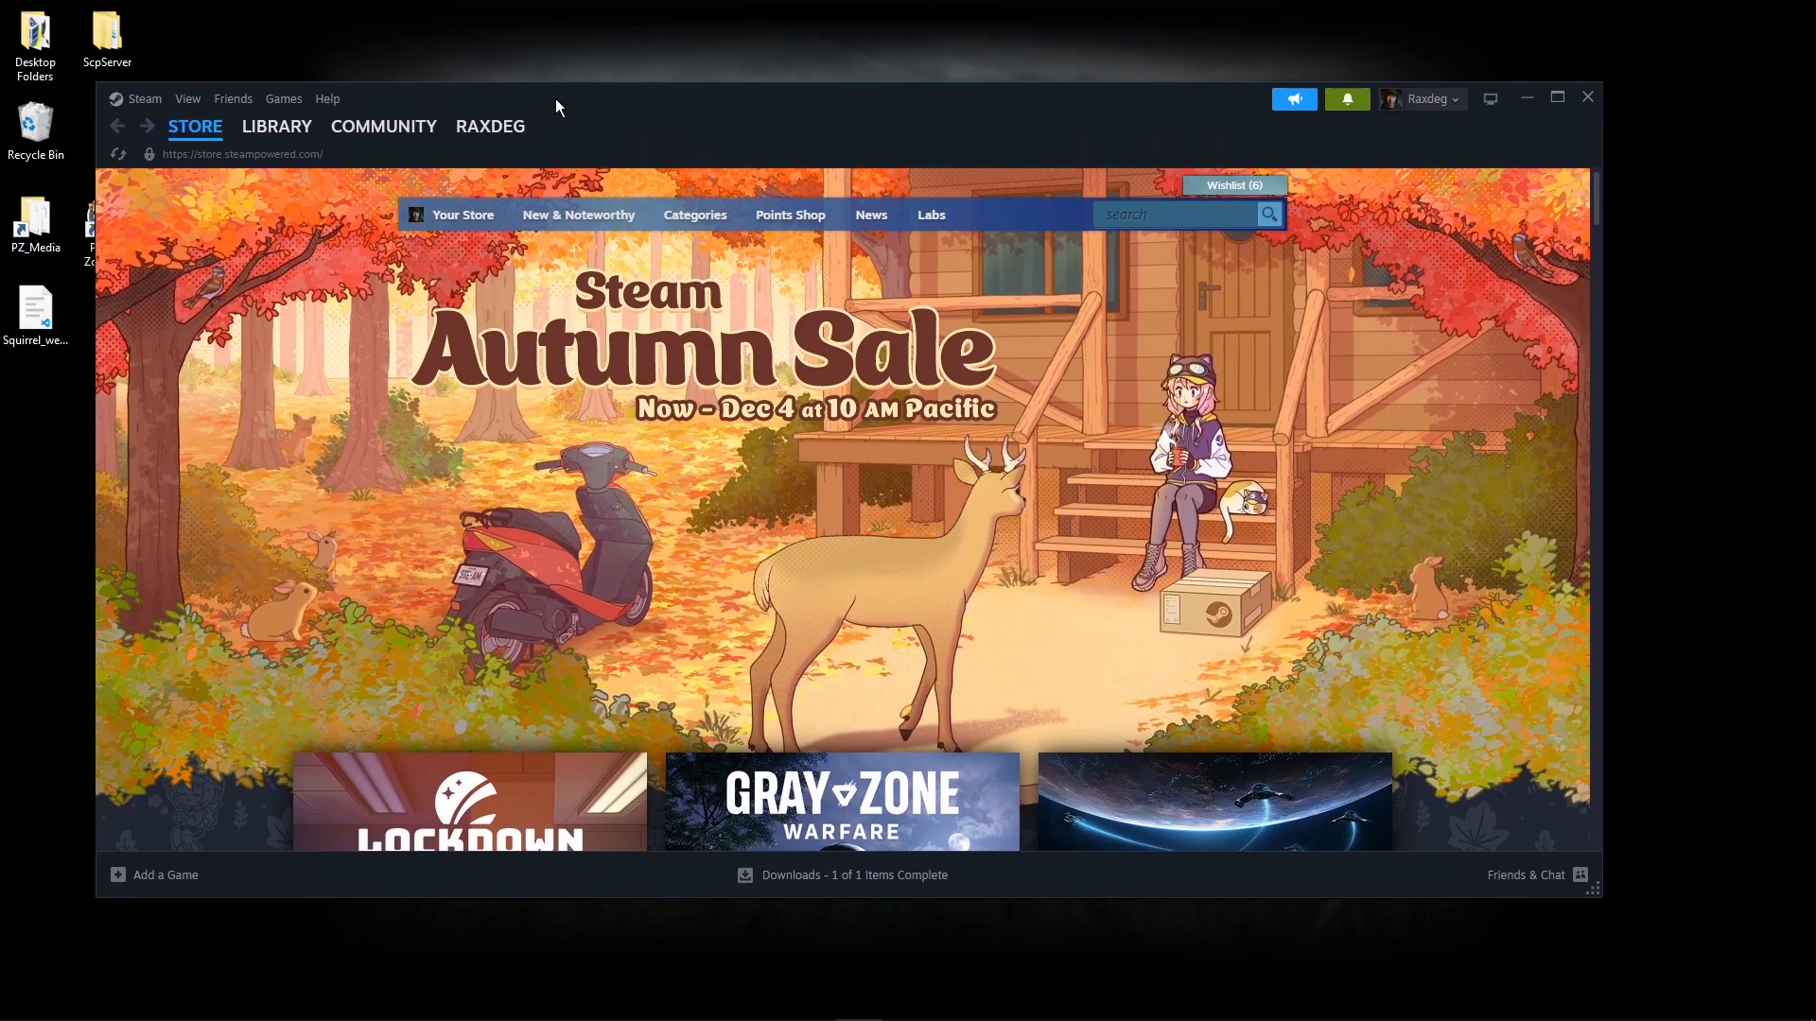
# Step: From the library home, toggle Tools off in the content-type filter
pyautogui.click(276, 124)
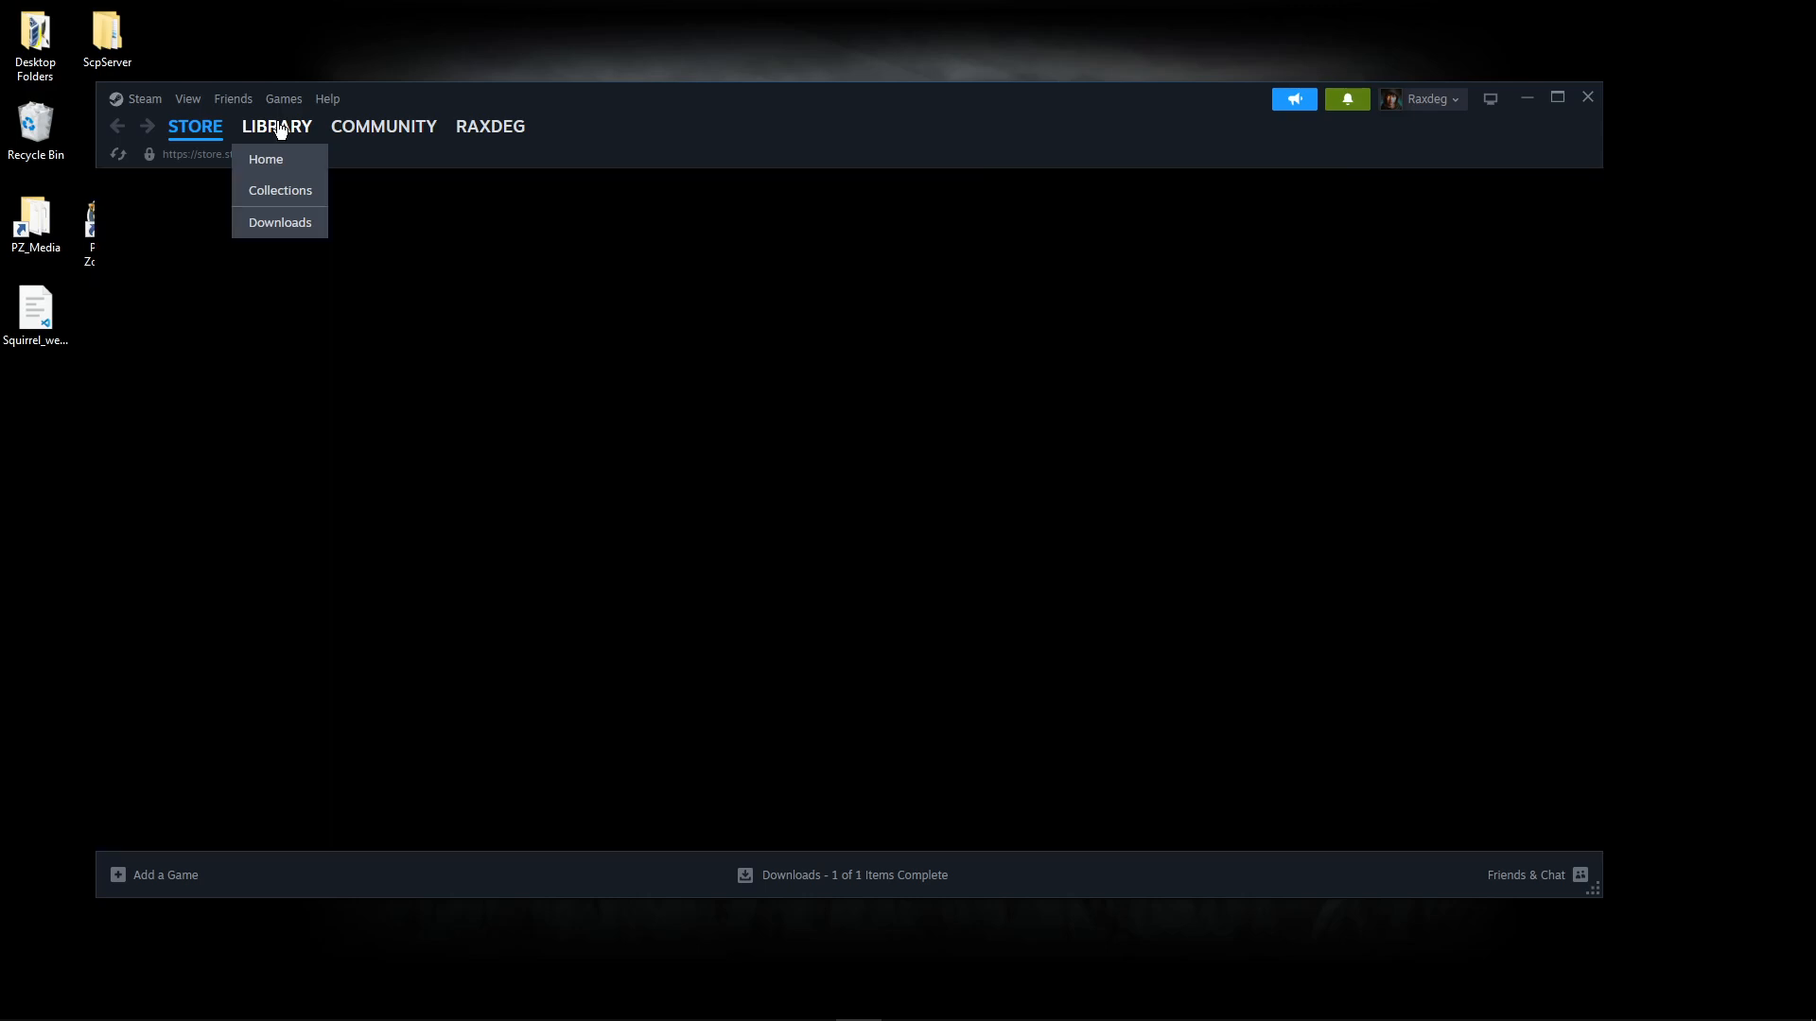
pyautogui.click(264, 159)
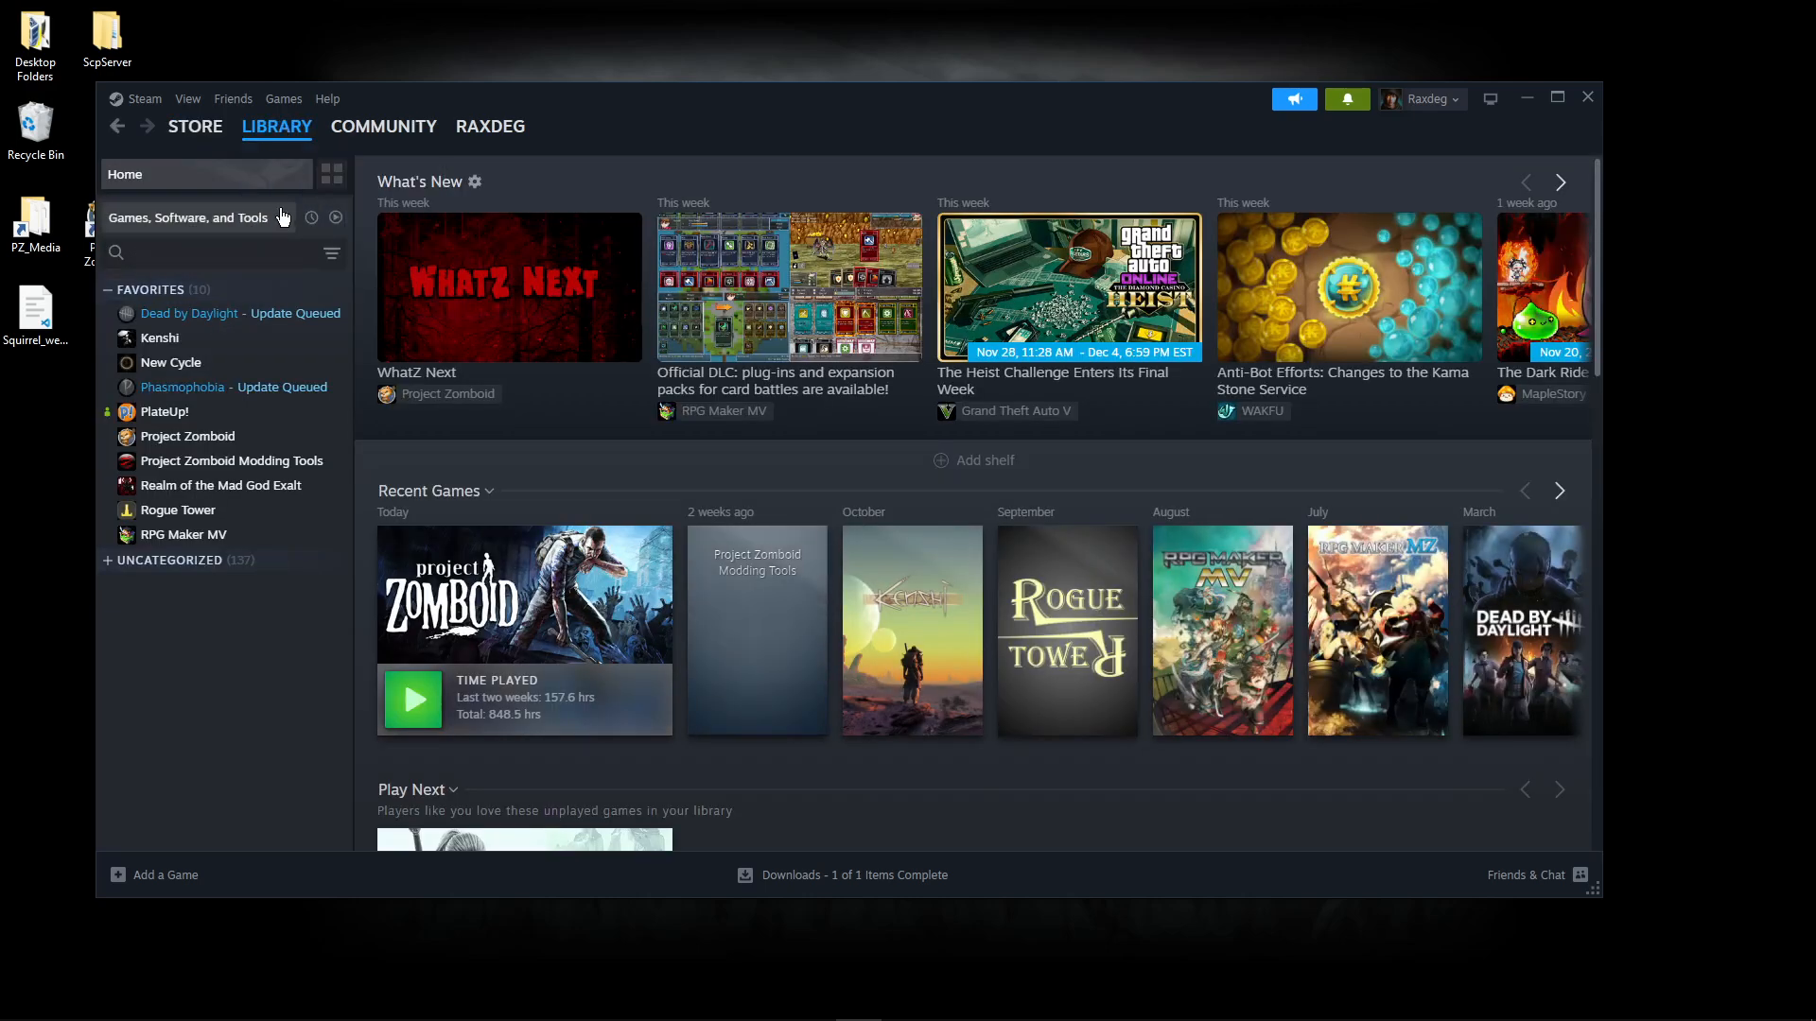
pyautogui.click(189, 218)
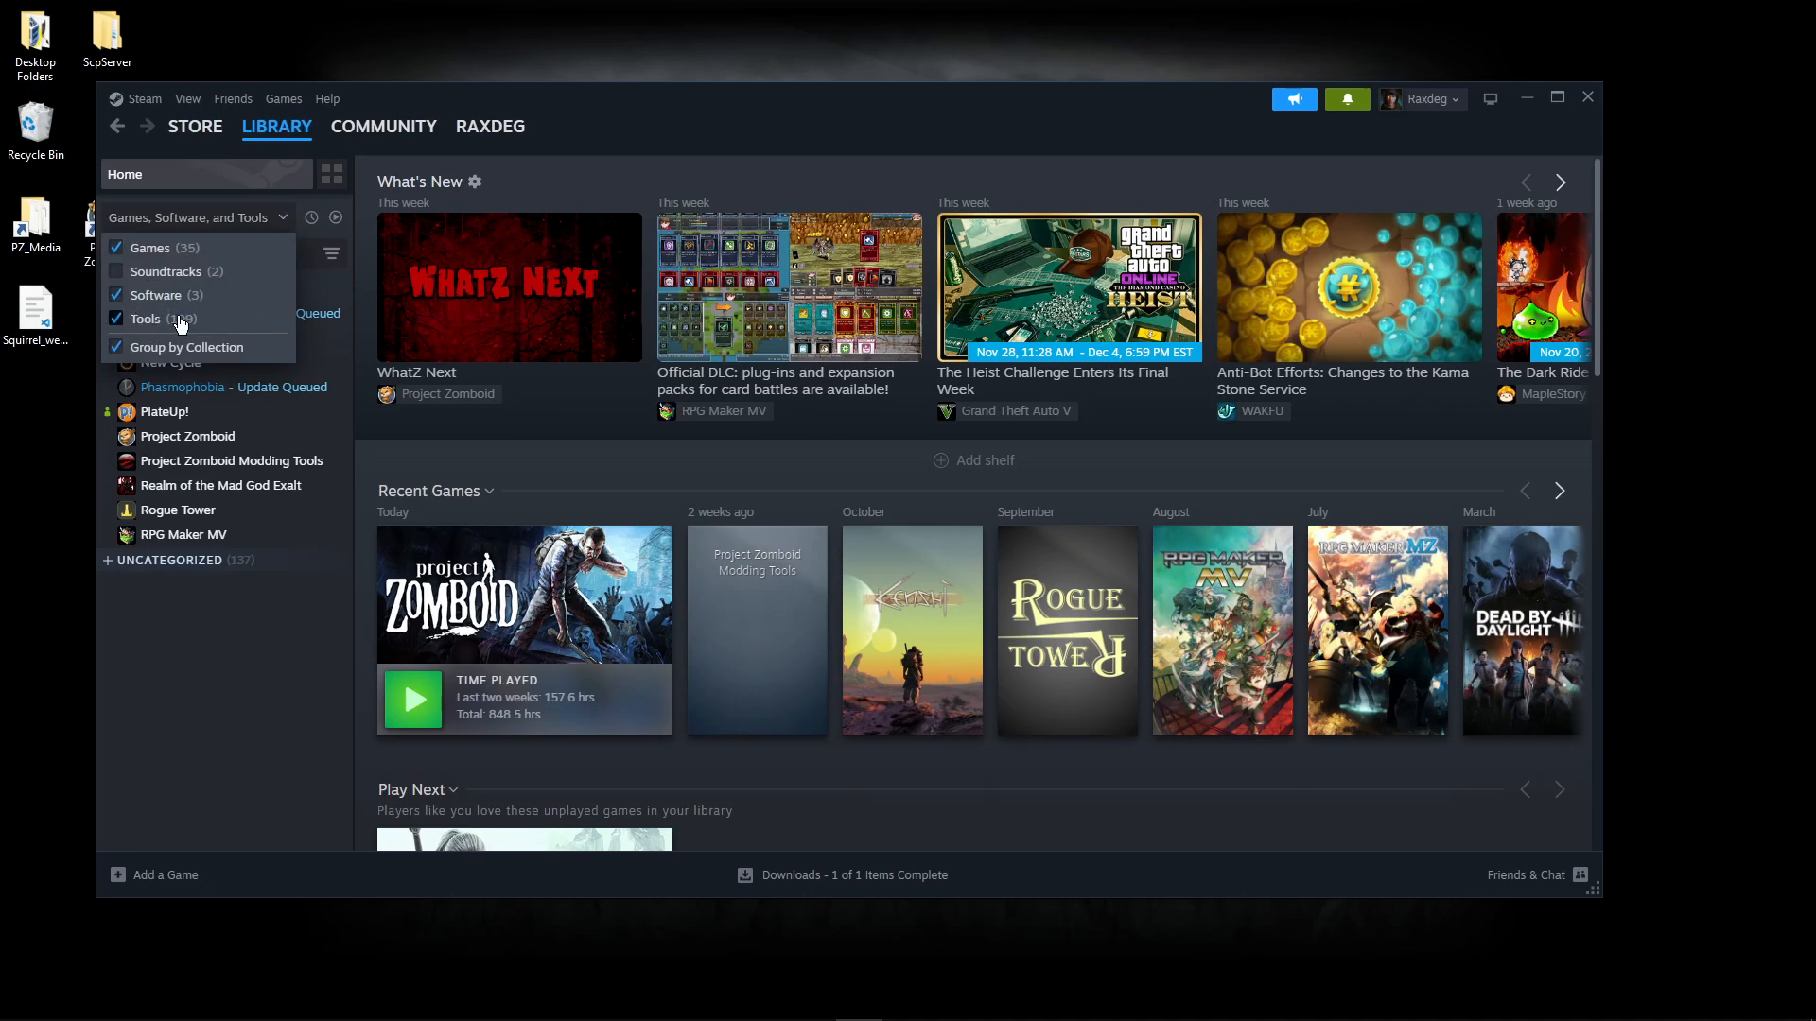
pyautogui.click(117, 318)
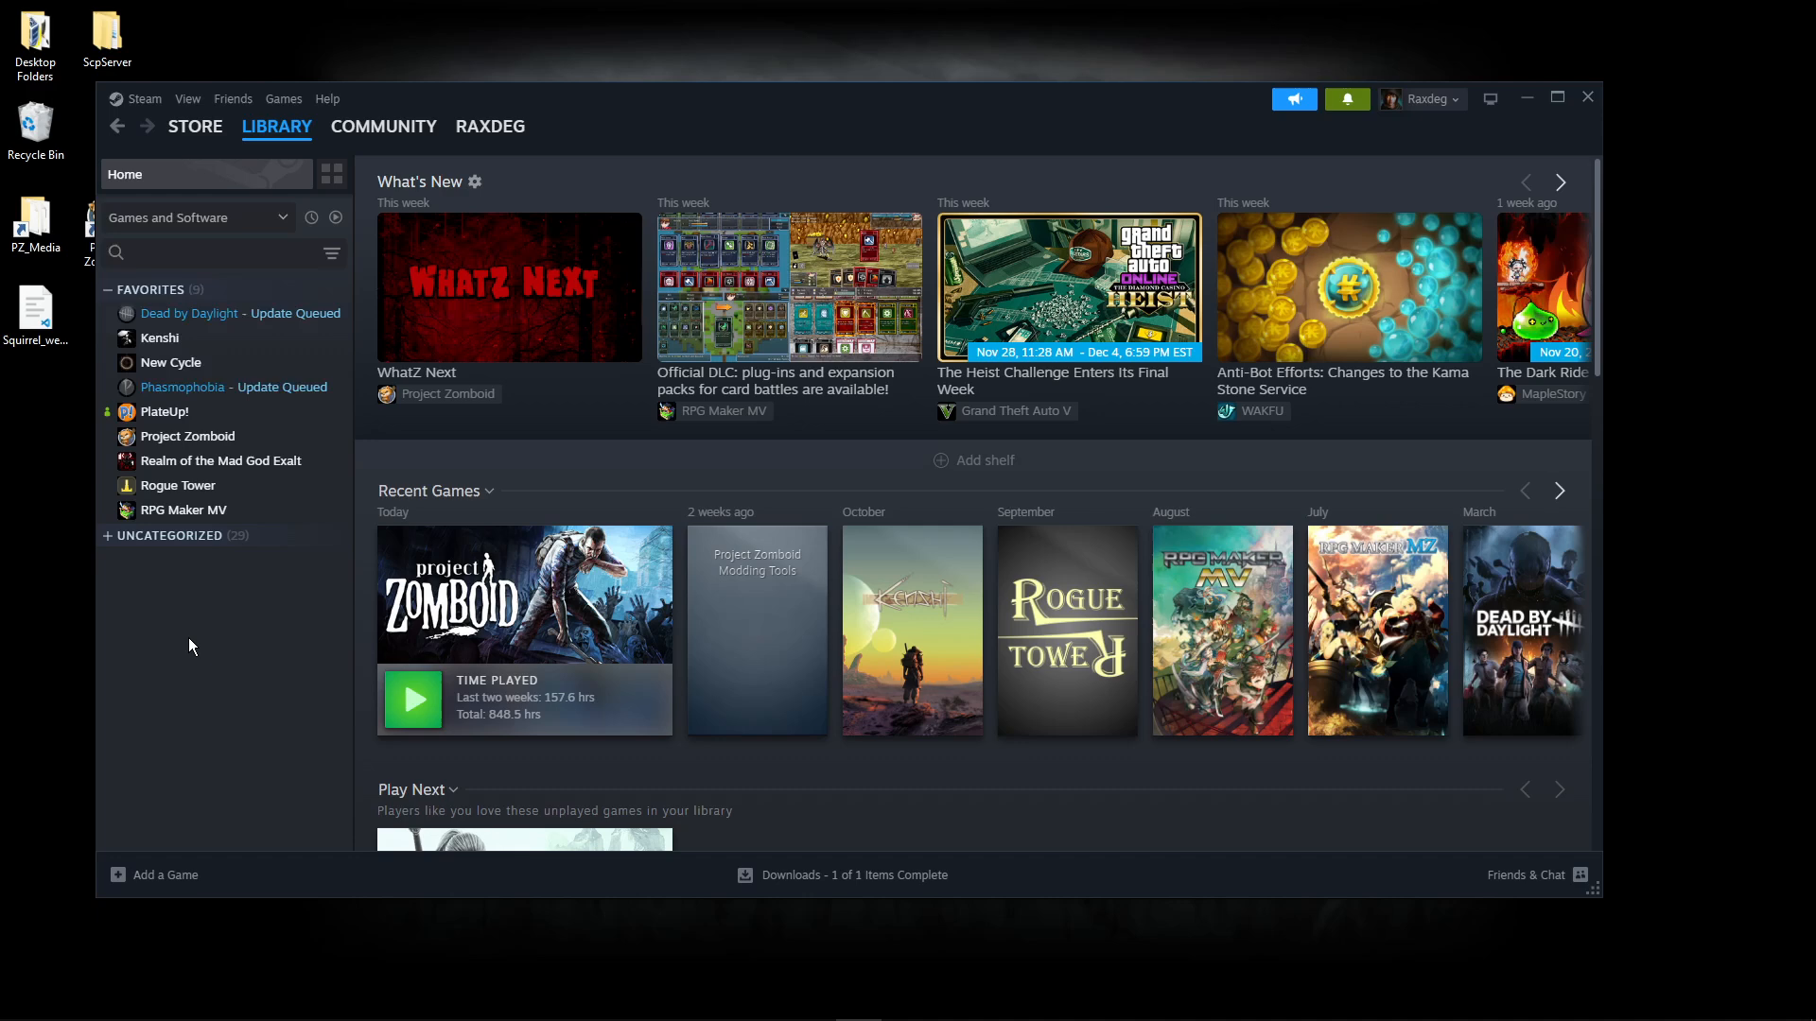
# Step: Expand Uncategorized and re-enable Tools so Games, Software and Tools all show
pyautogui.click(170, 535)
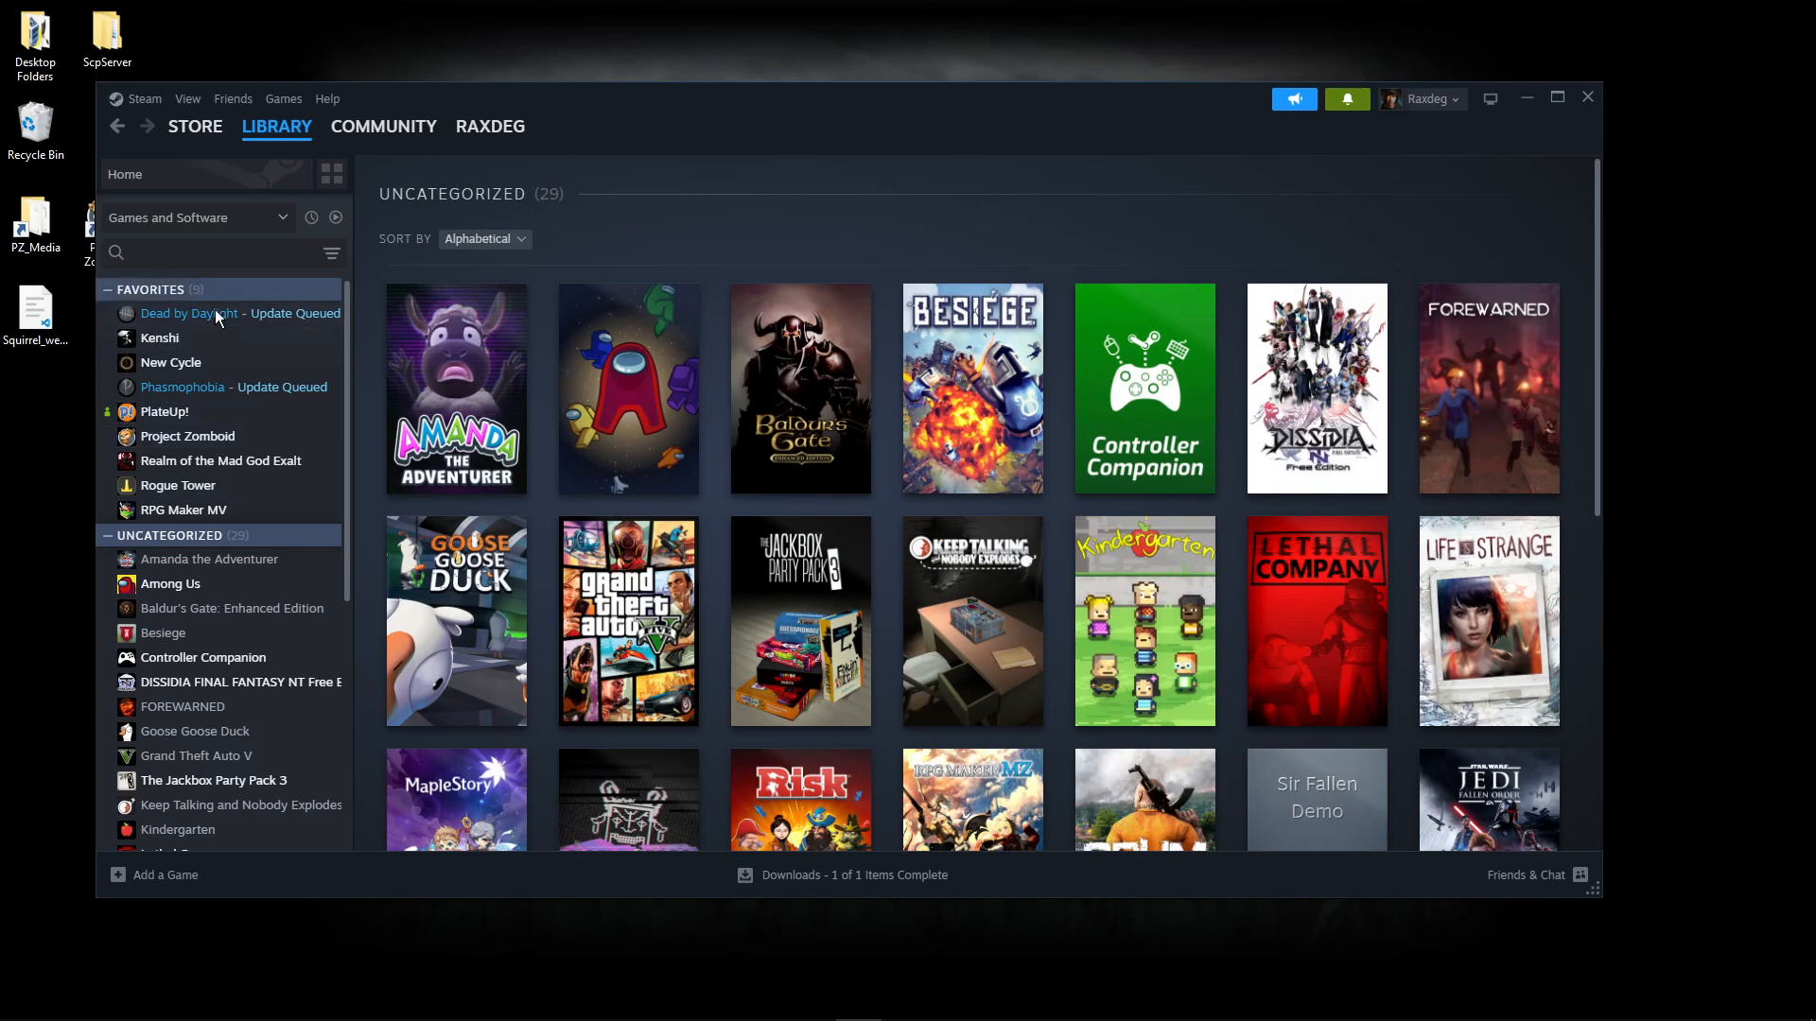
pyautogui.scroll(-3)
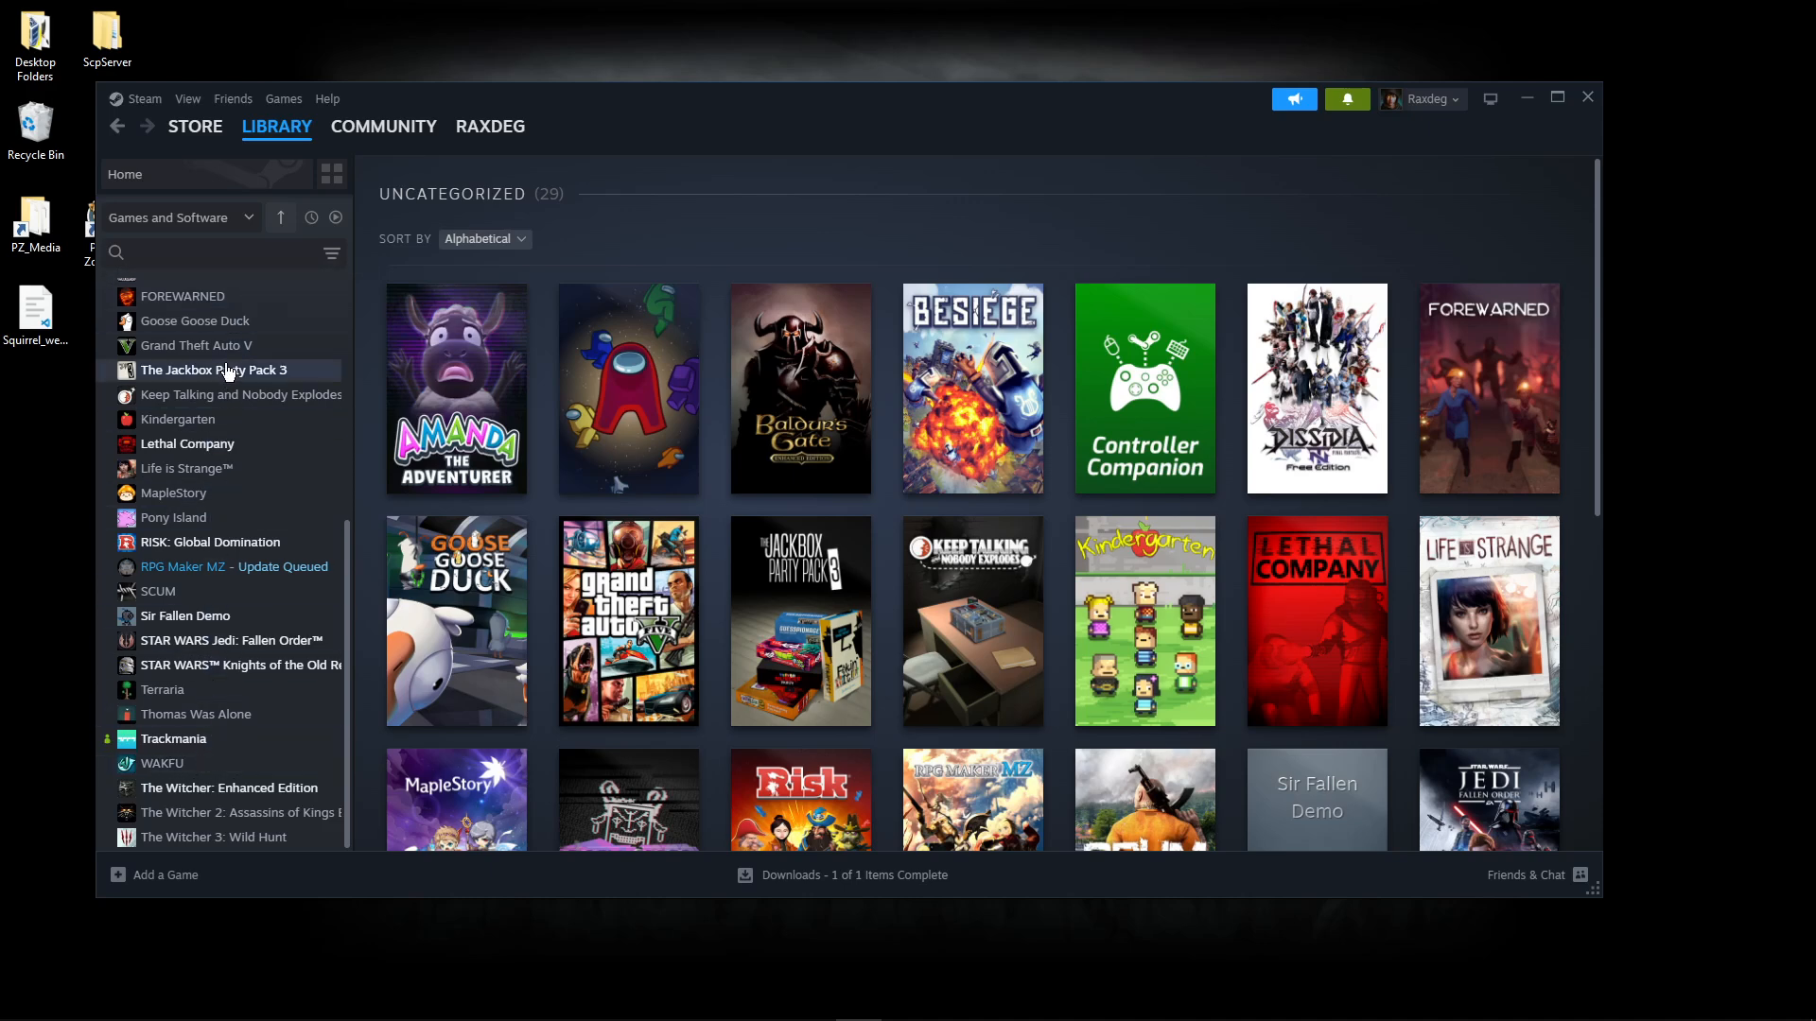
pyautogui.click(180, 217)
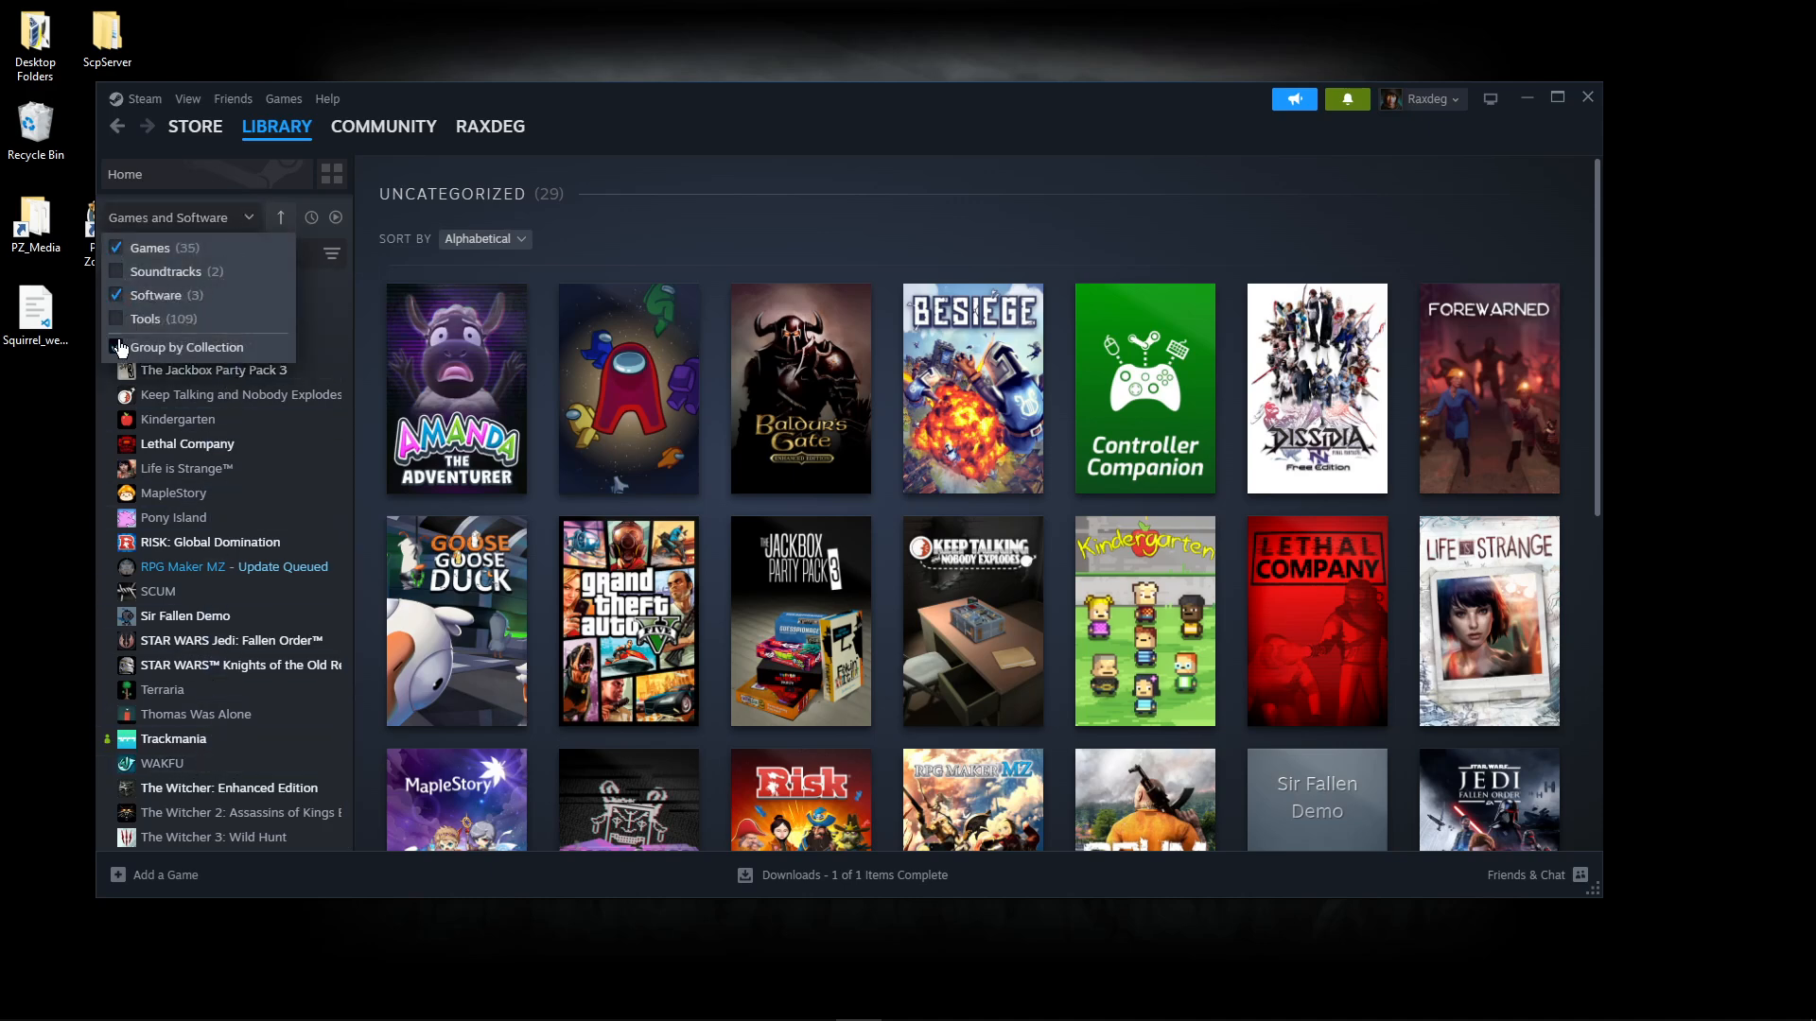
pyautogui.click(115, 318)
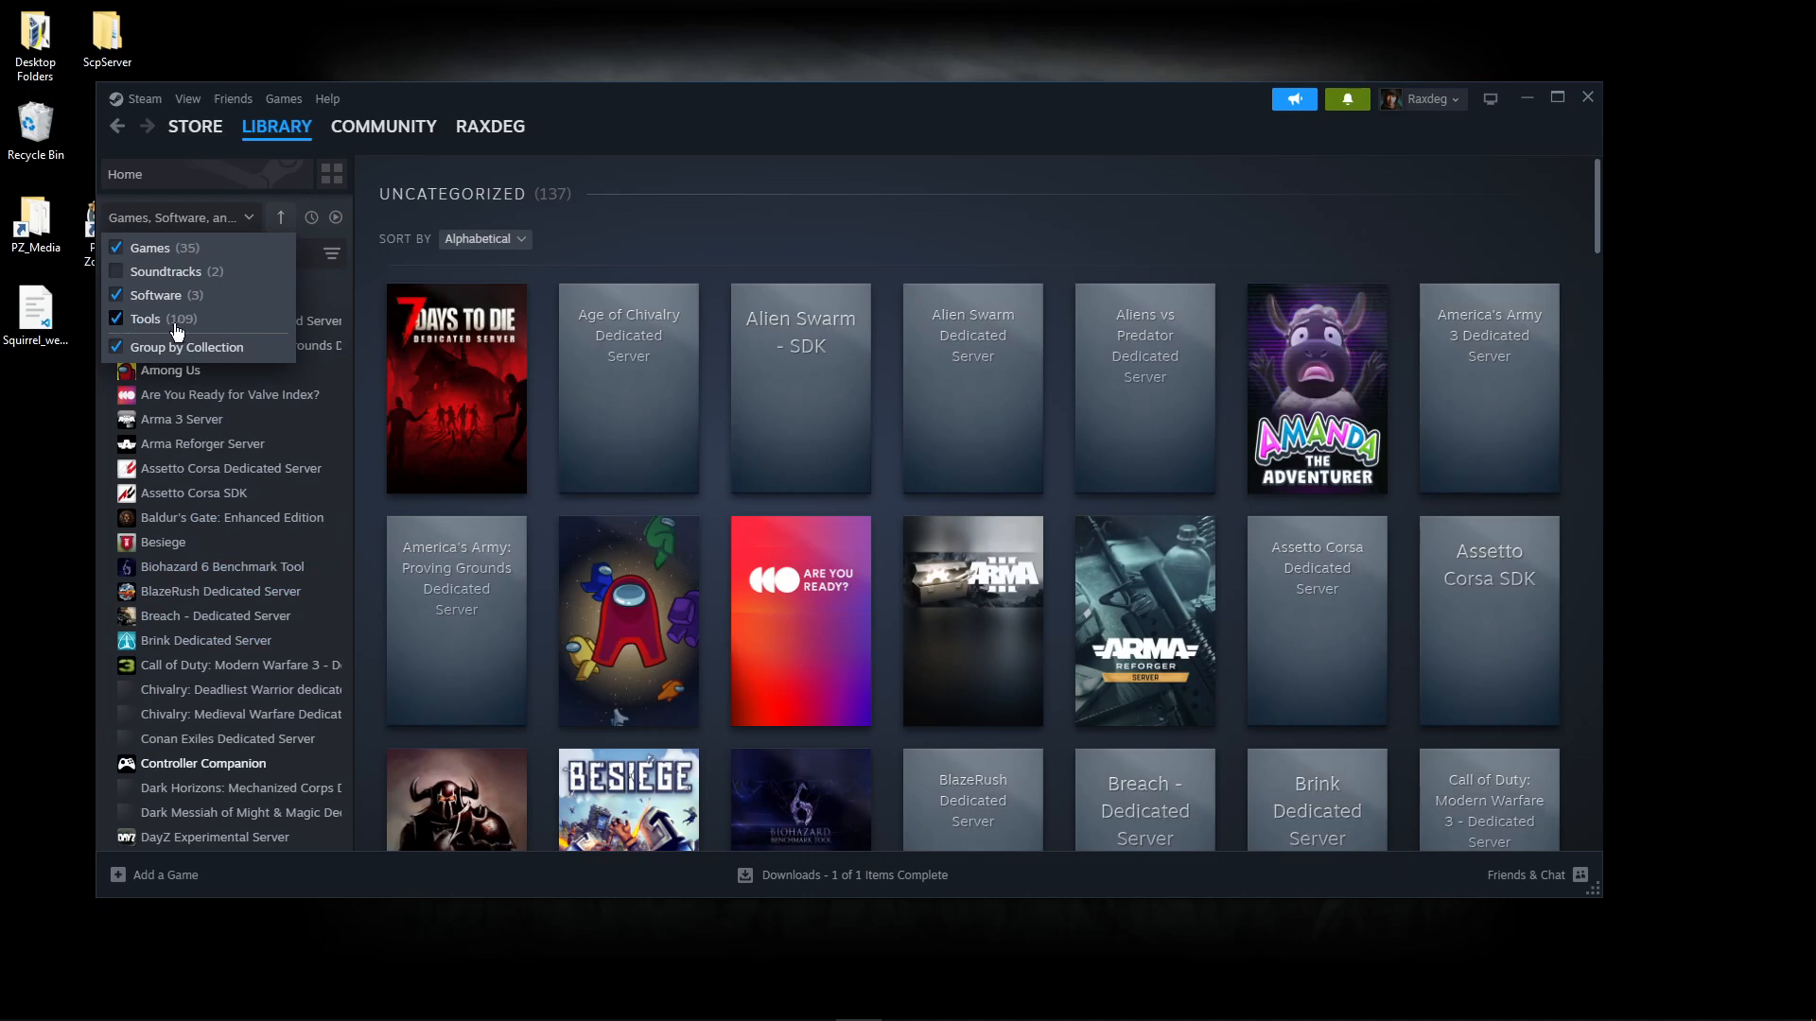
pyautogui.moveTo(278, 227)
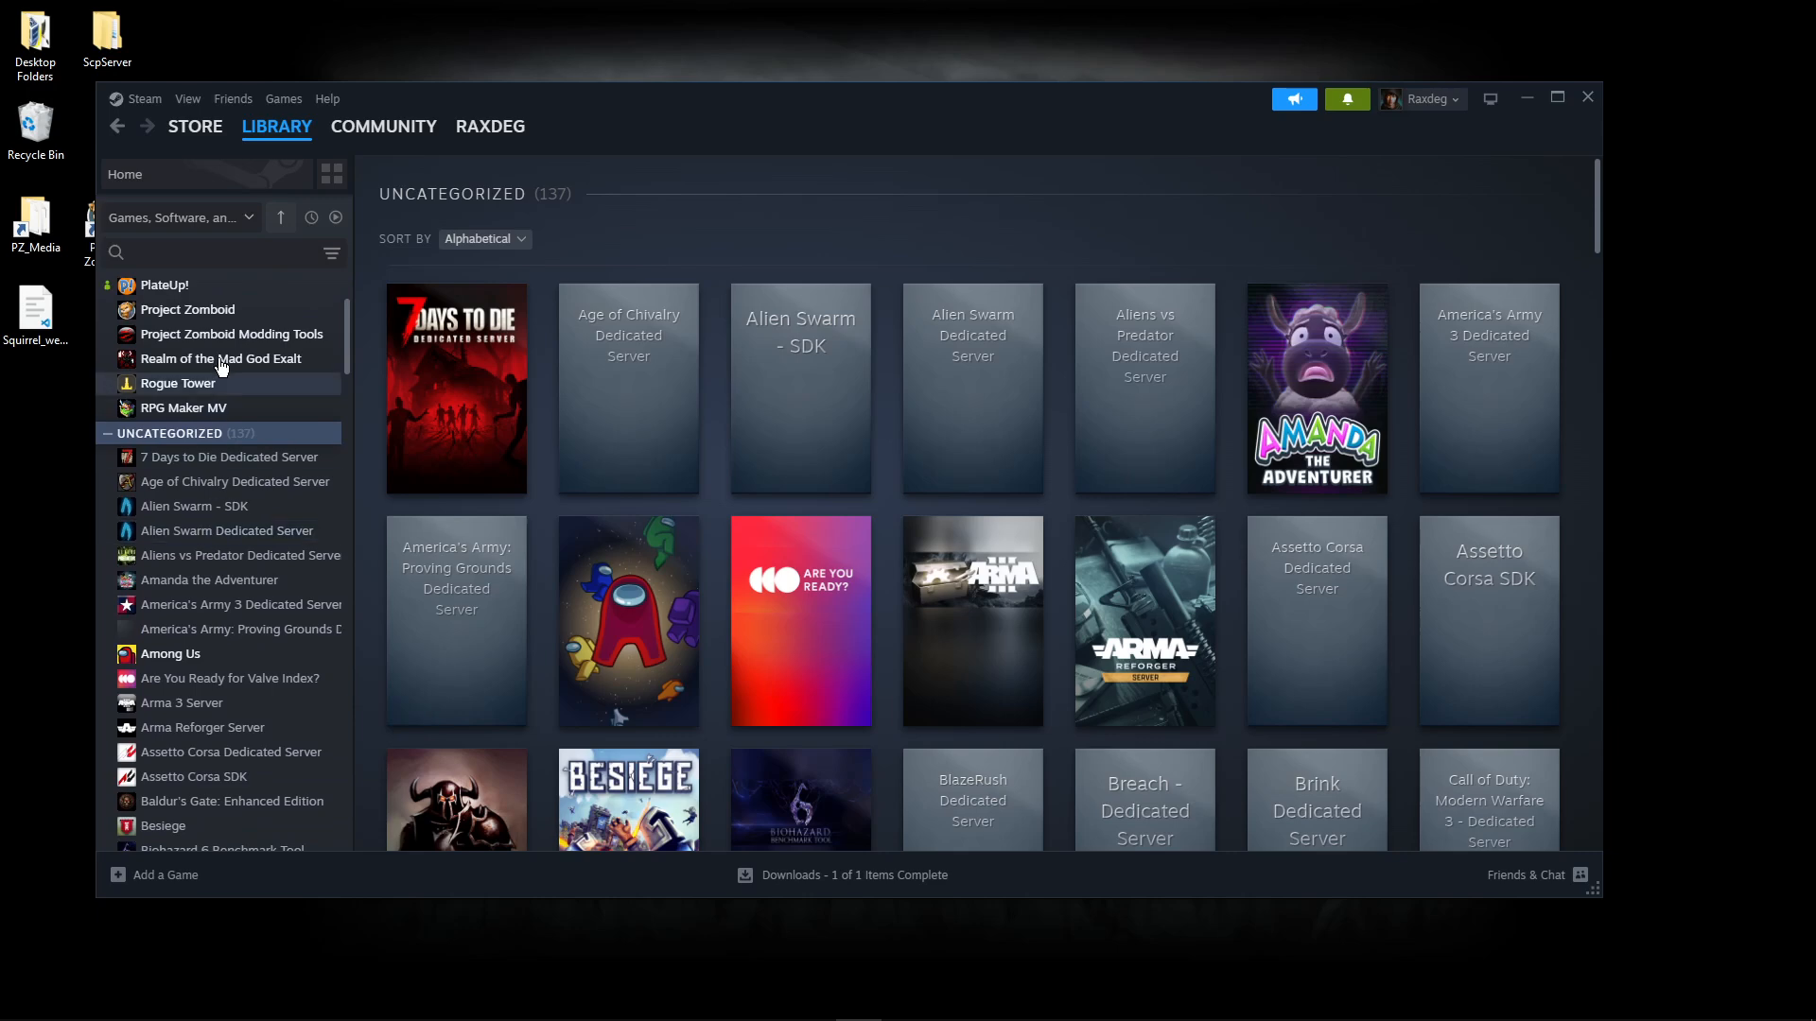
# Step: Launch Project Zomboid Modding Tools from the library with the Map Editor (TileZed) option
pyautogui.click(231, 333)
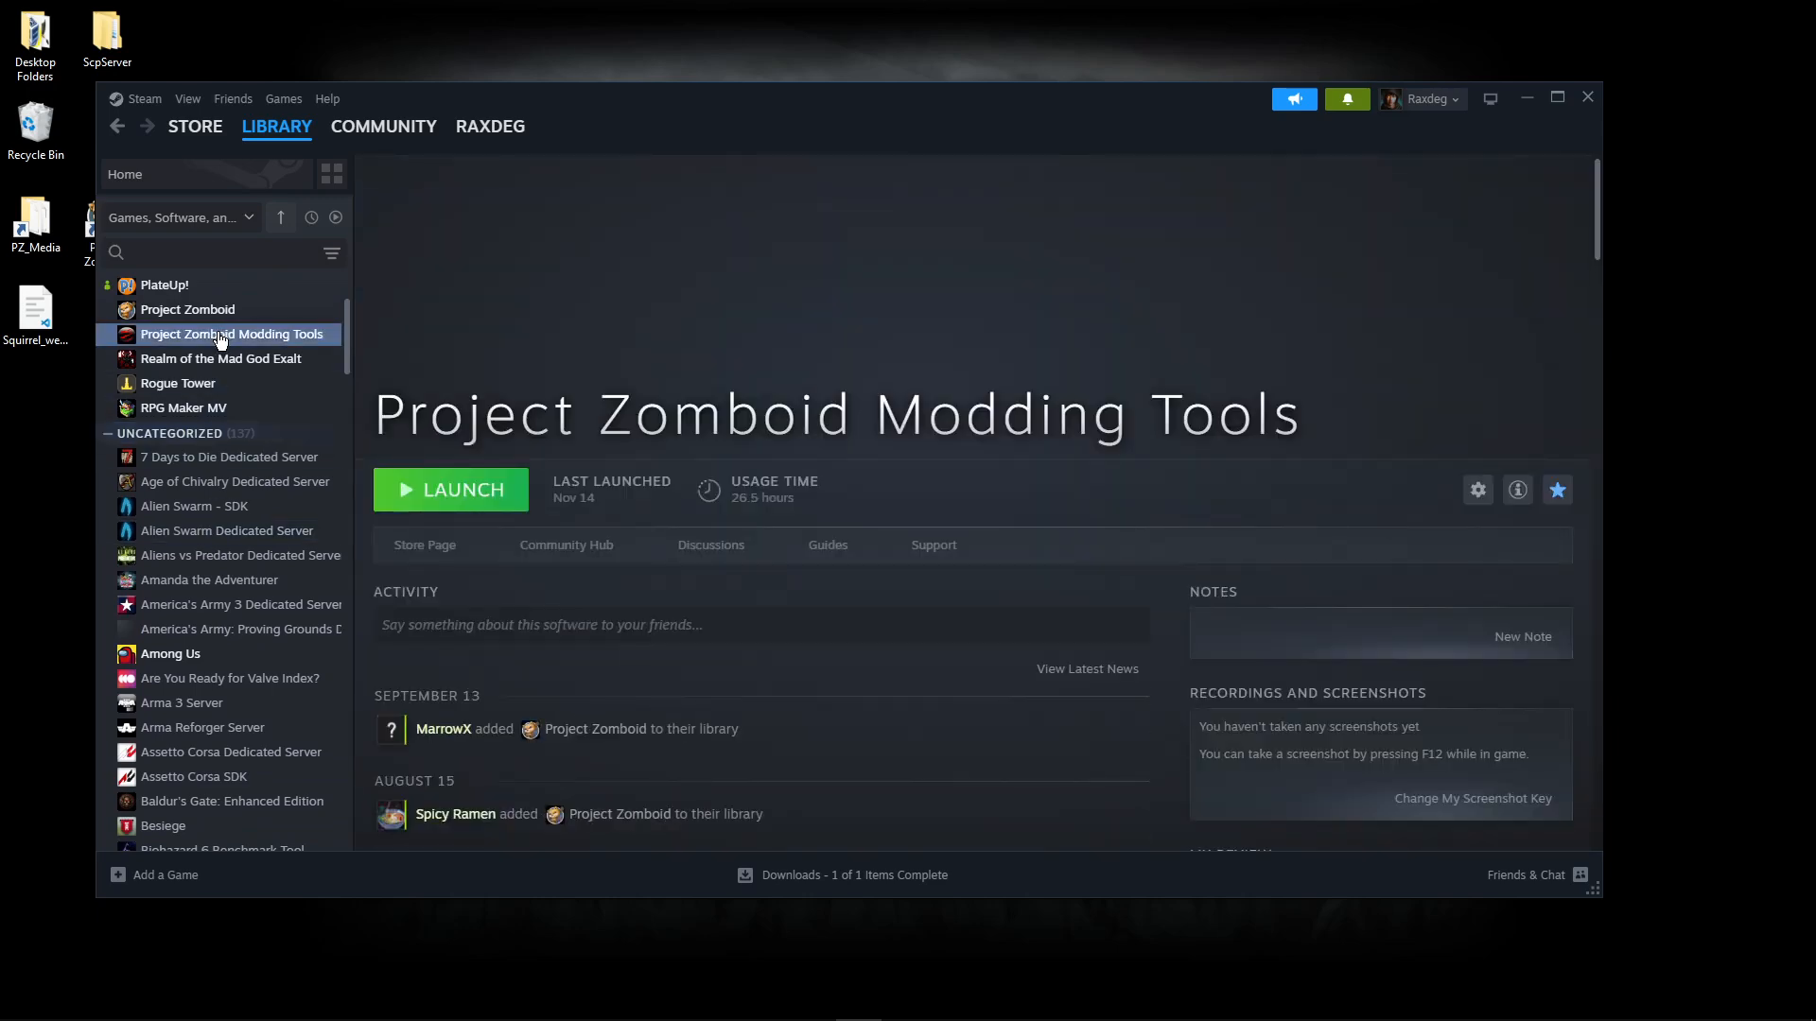
pyautogui.moveTo(541, 402)
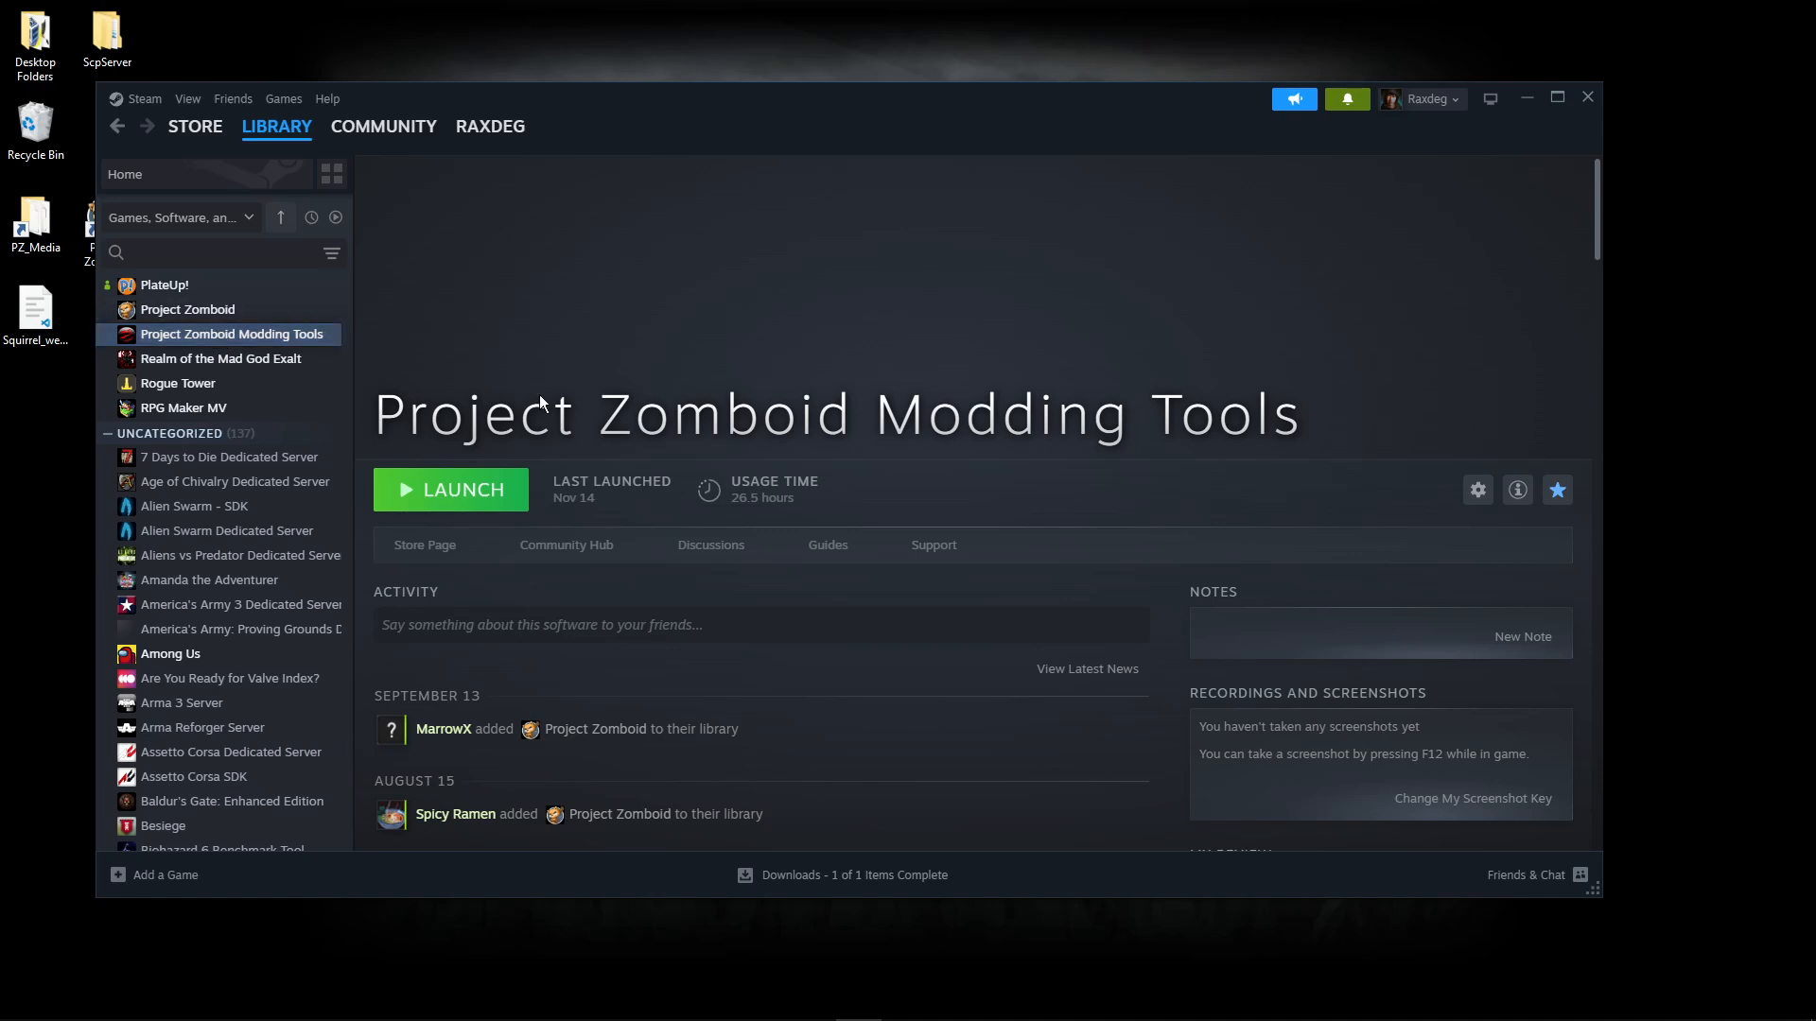
pyautogui.click(450, 488)
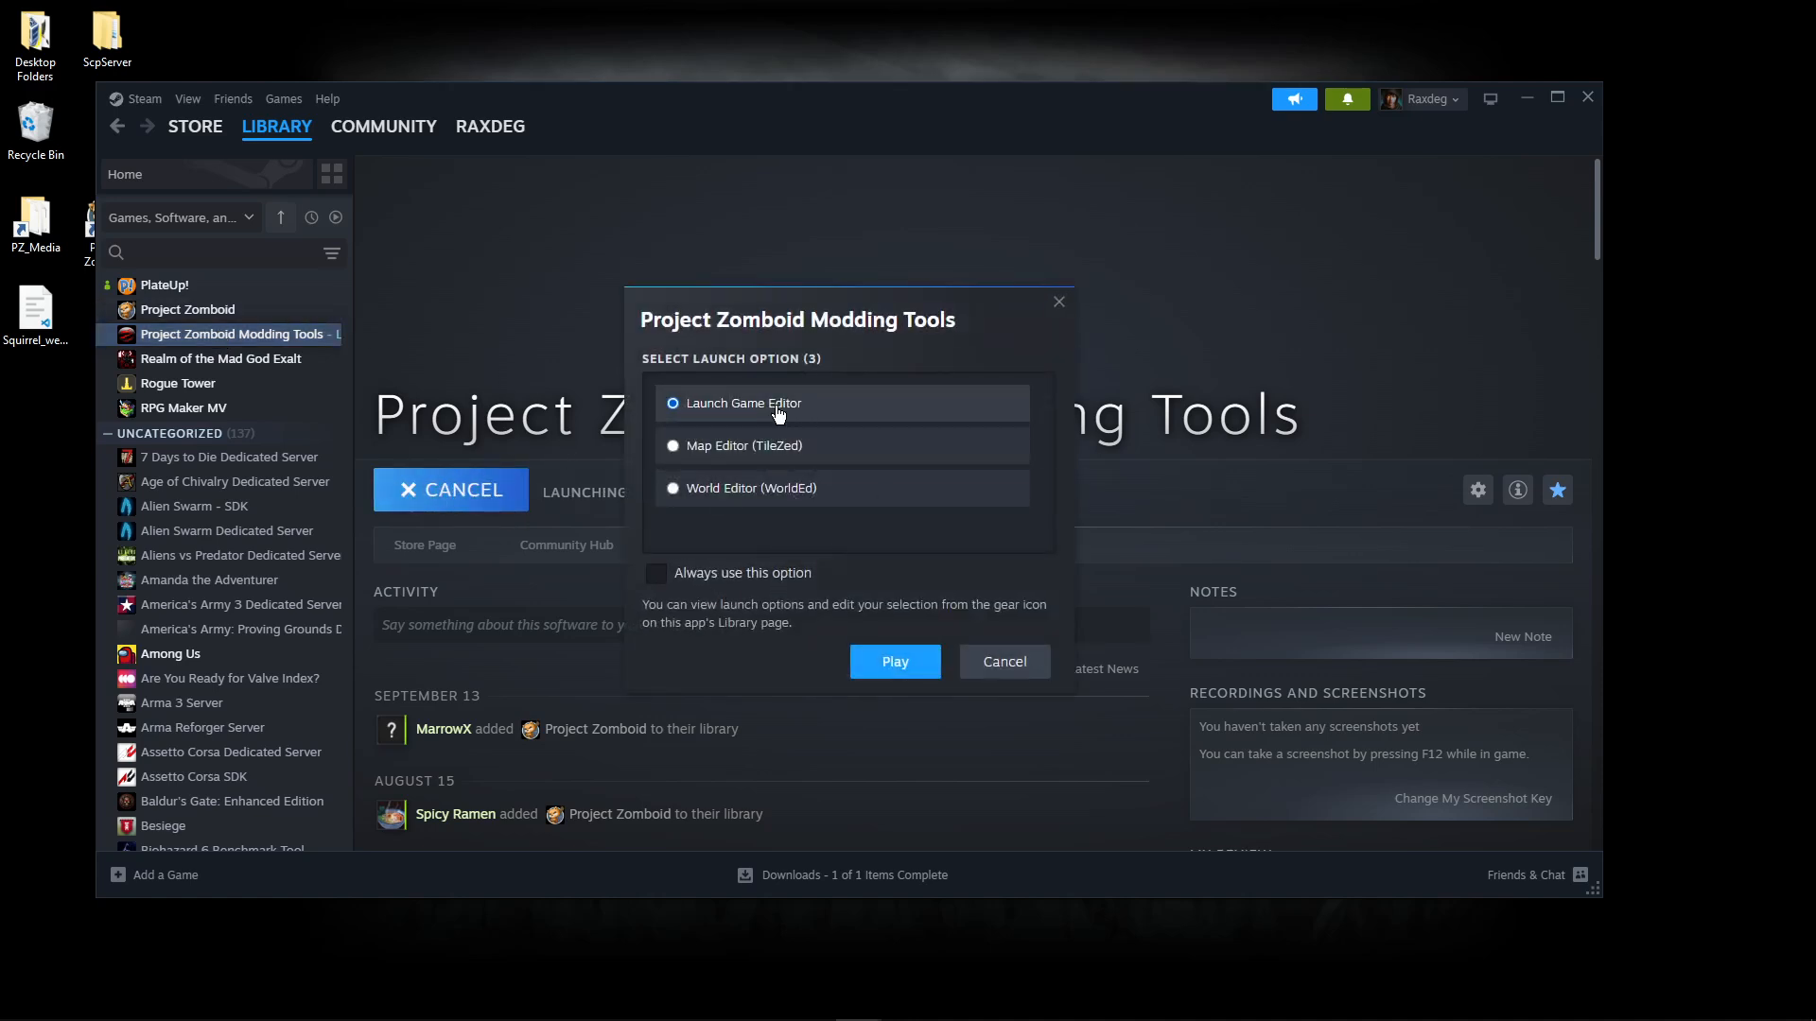
pyautogui.moveTo(798, 503)
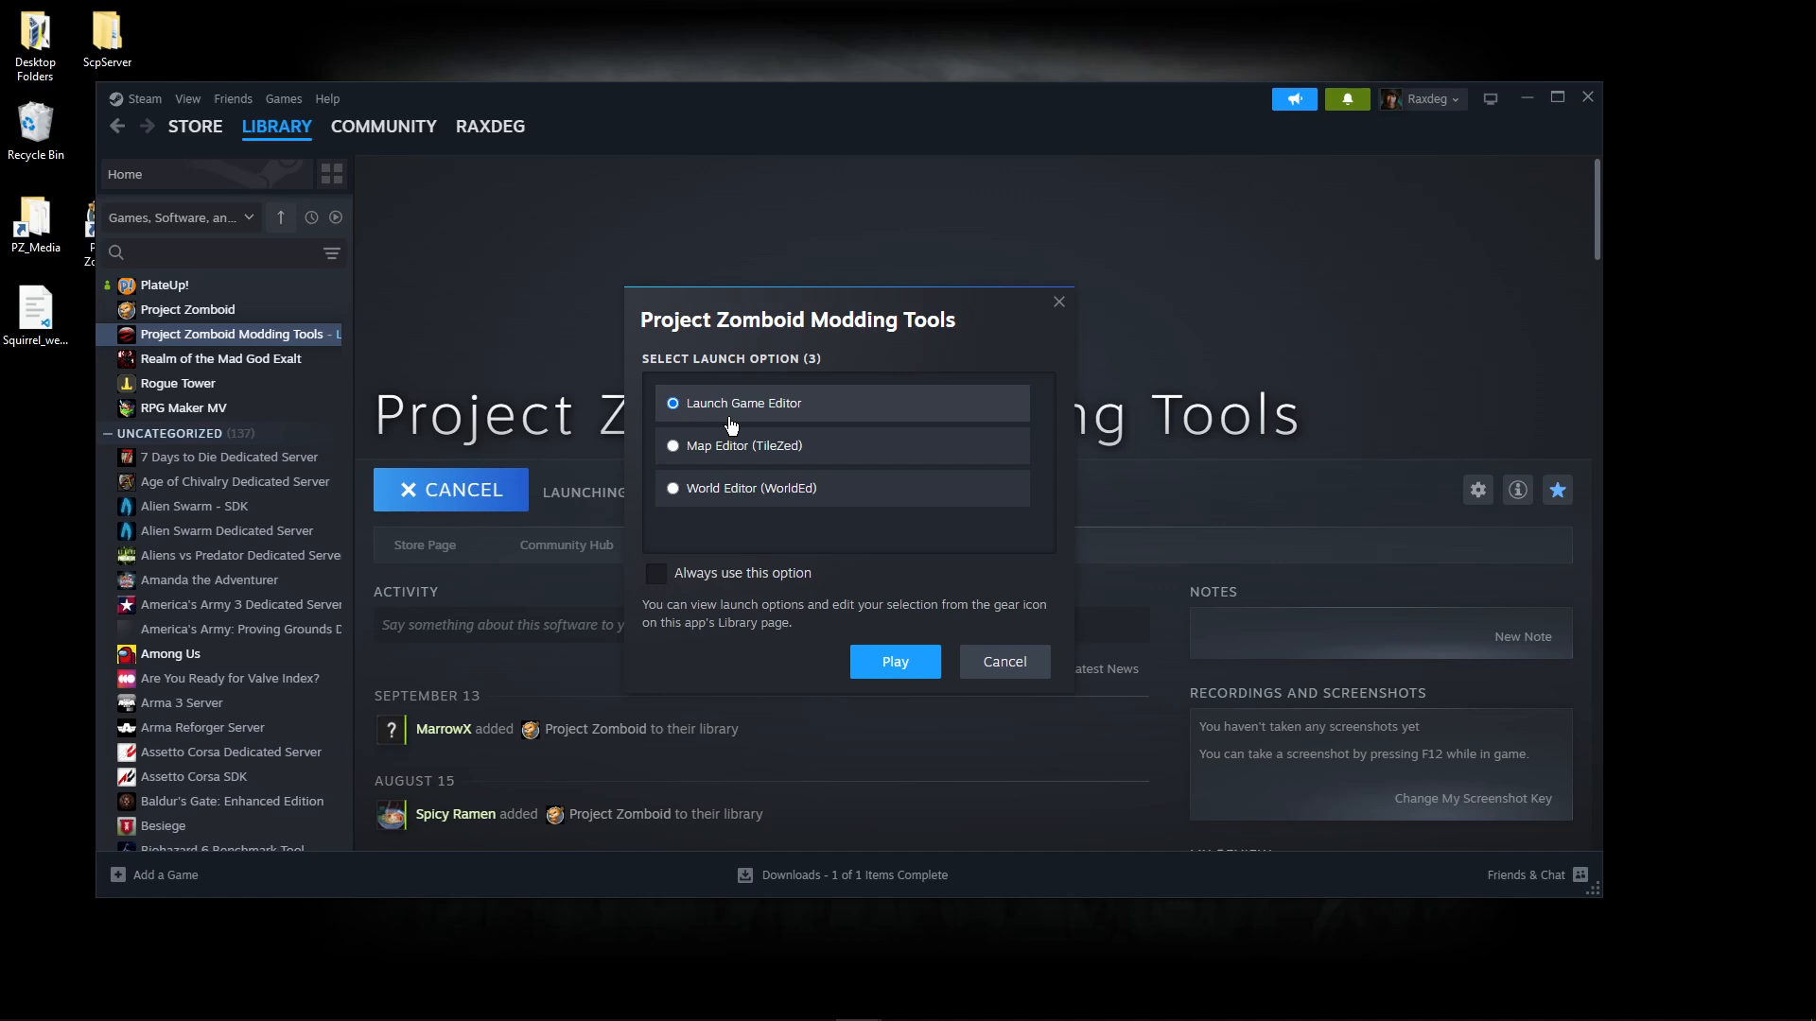
pyautogui.moveTo(707, 569)
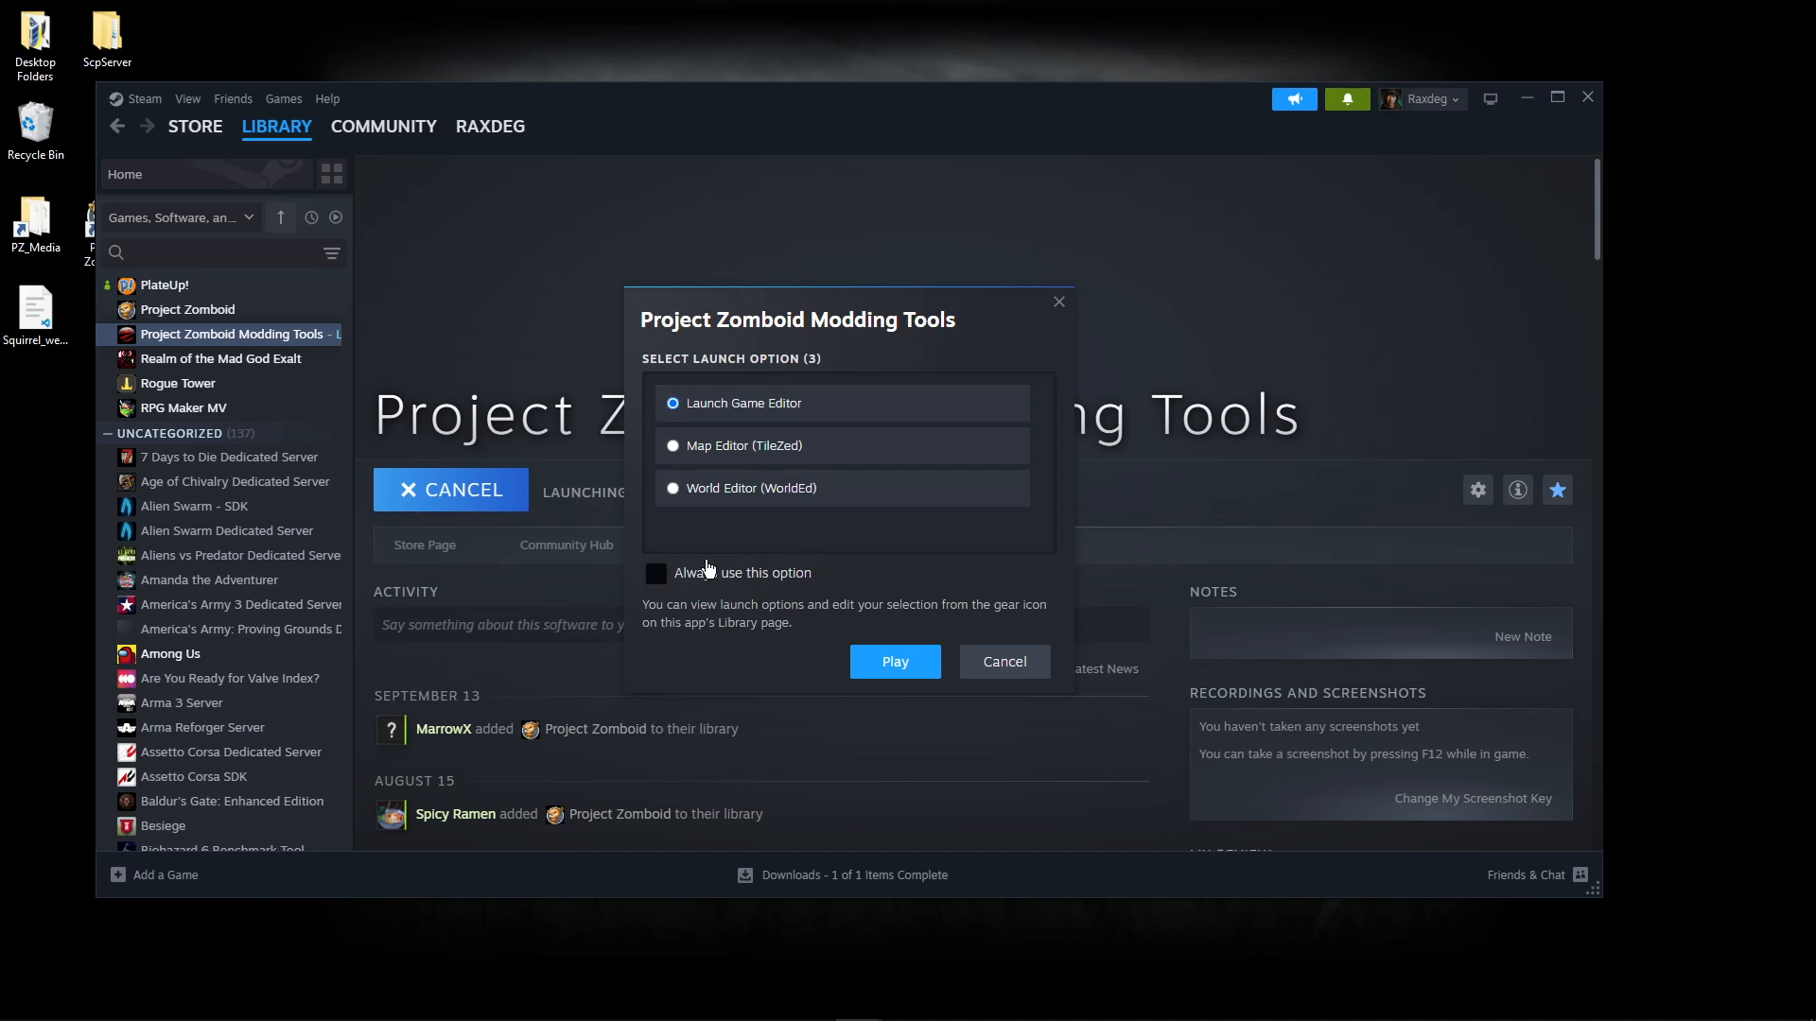
pyautogui.moveTo(603, 548)
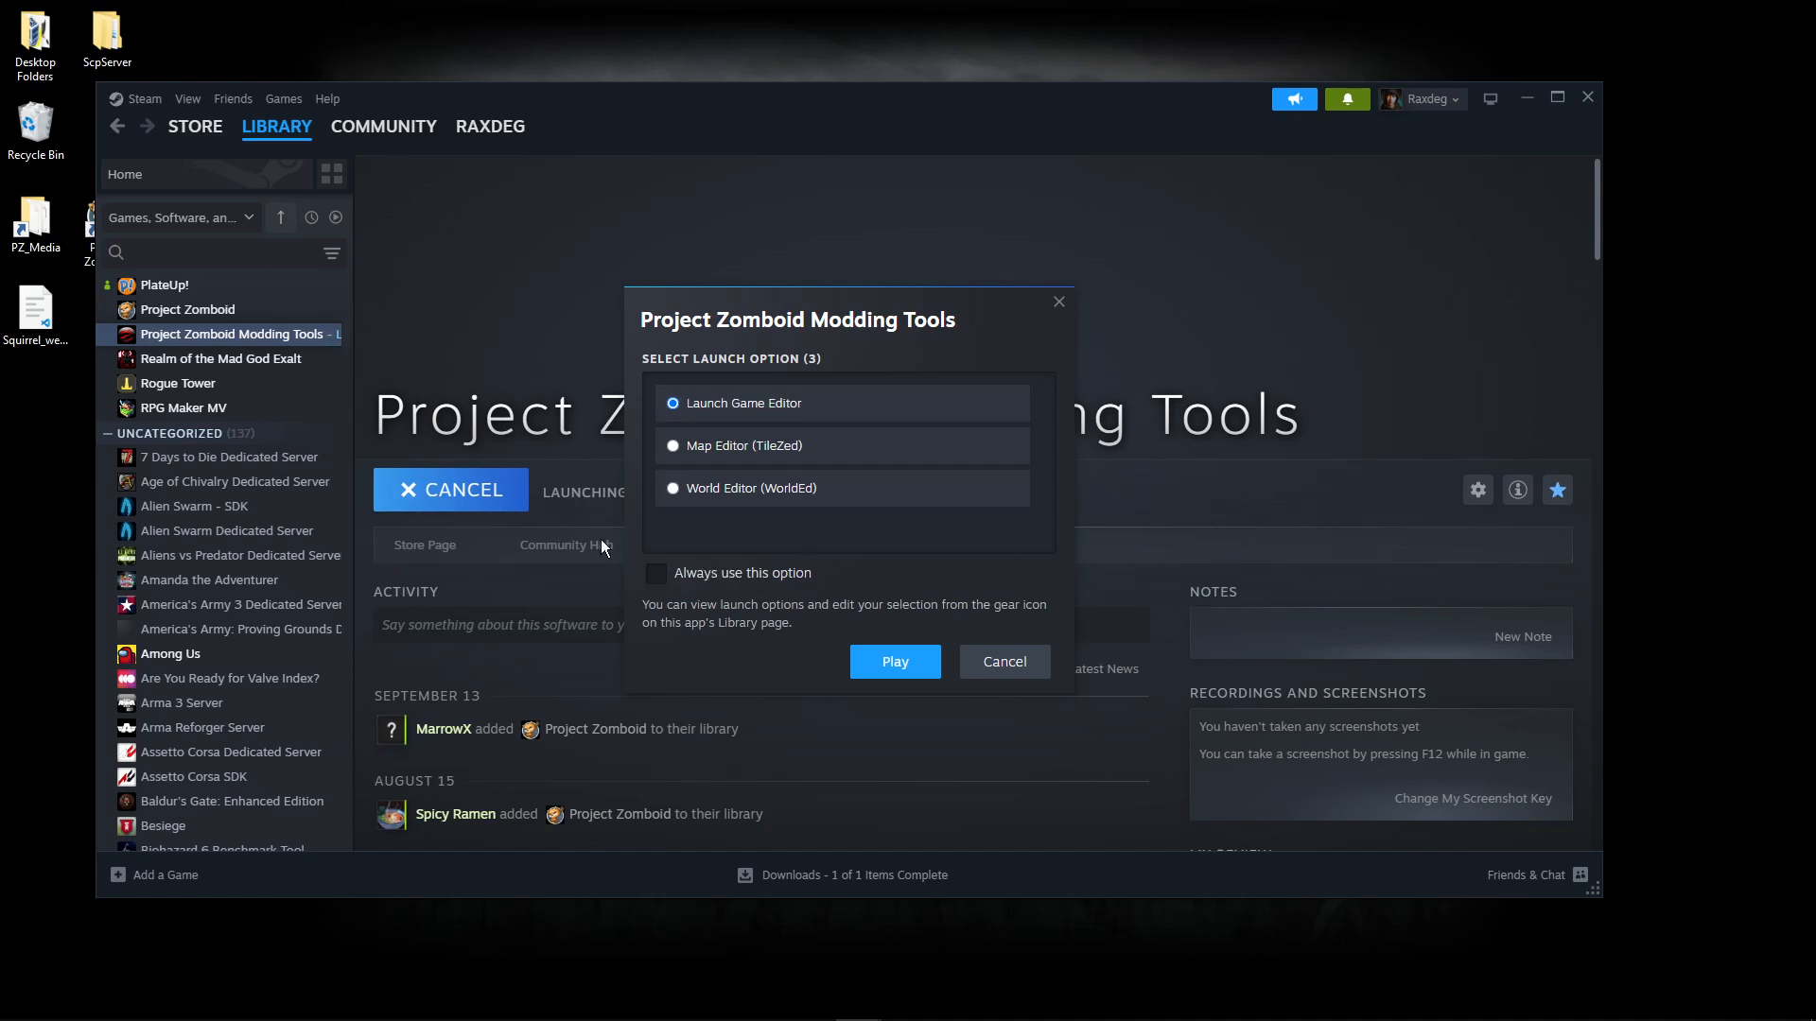
pyautogui.moveTo(781, 295)
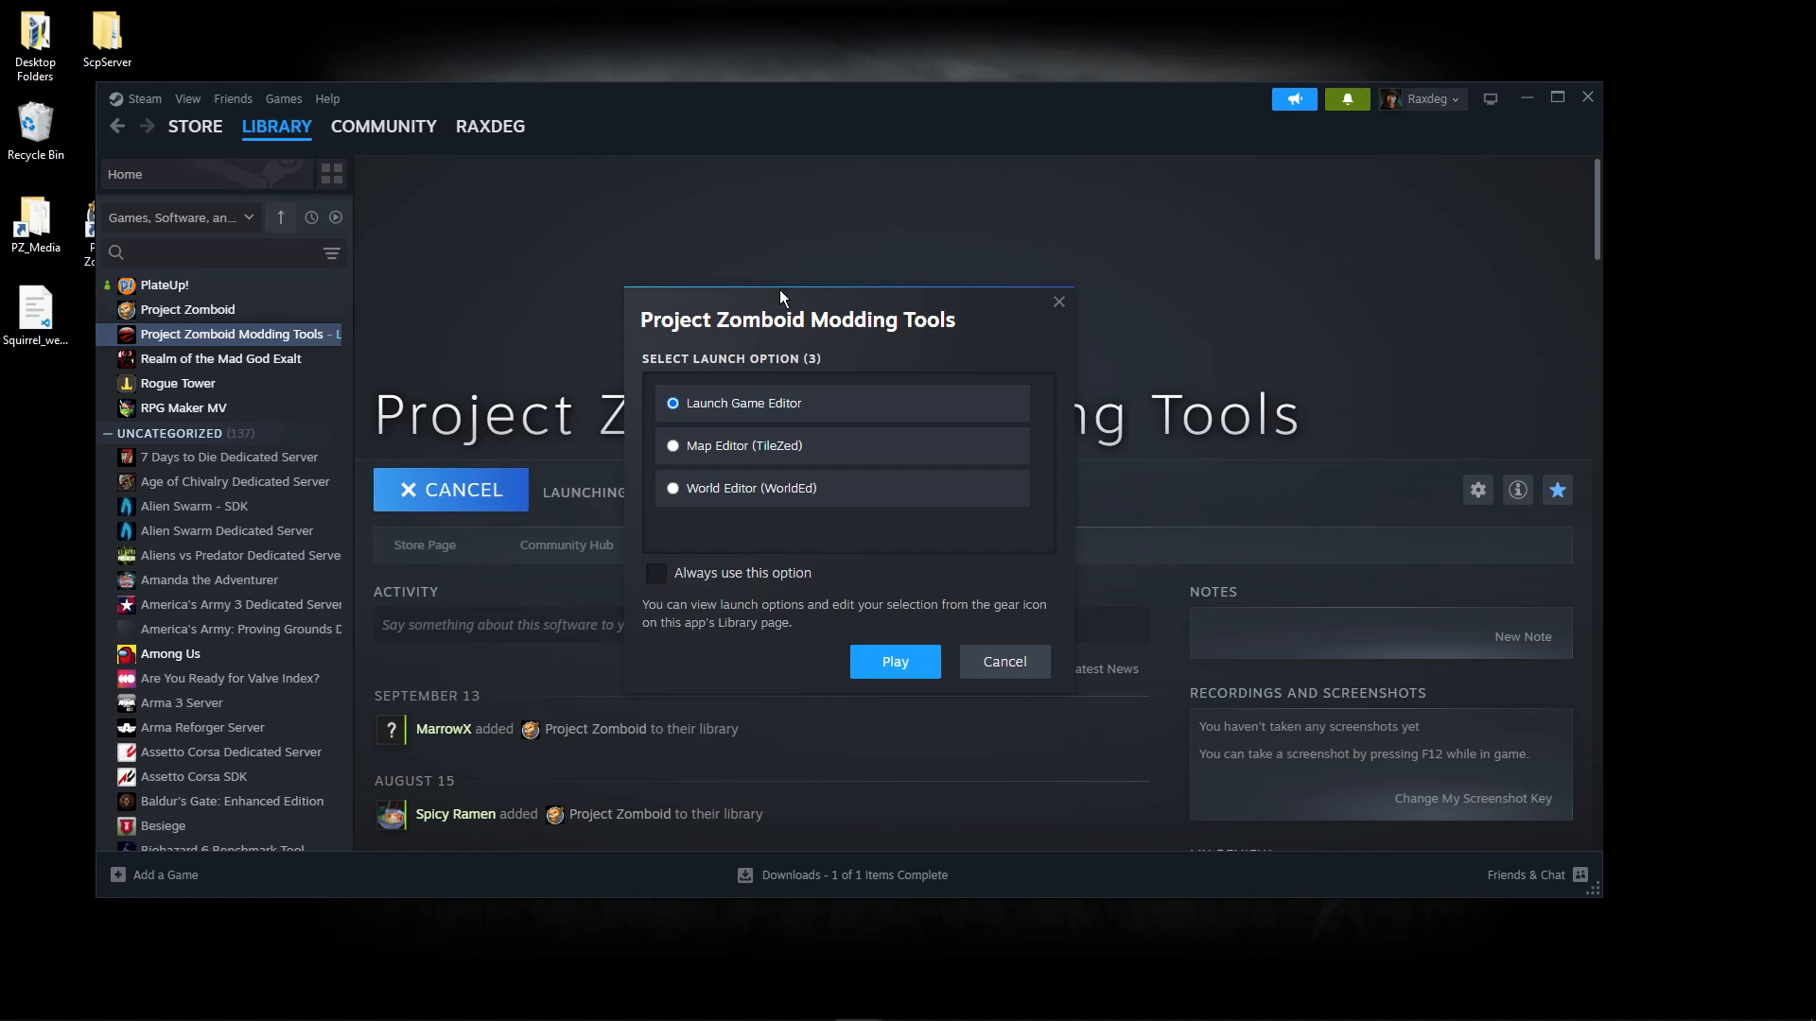
pyautogui.moveTo(537, 455)
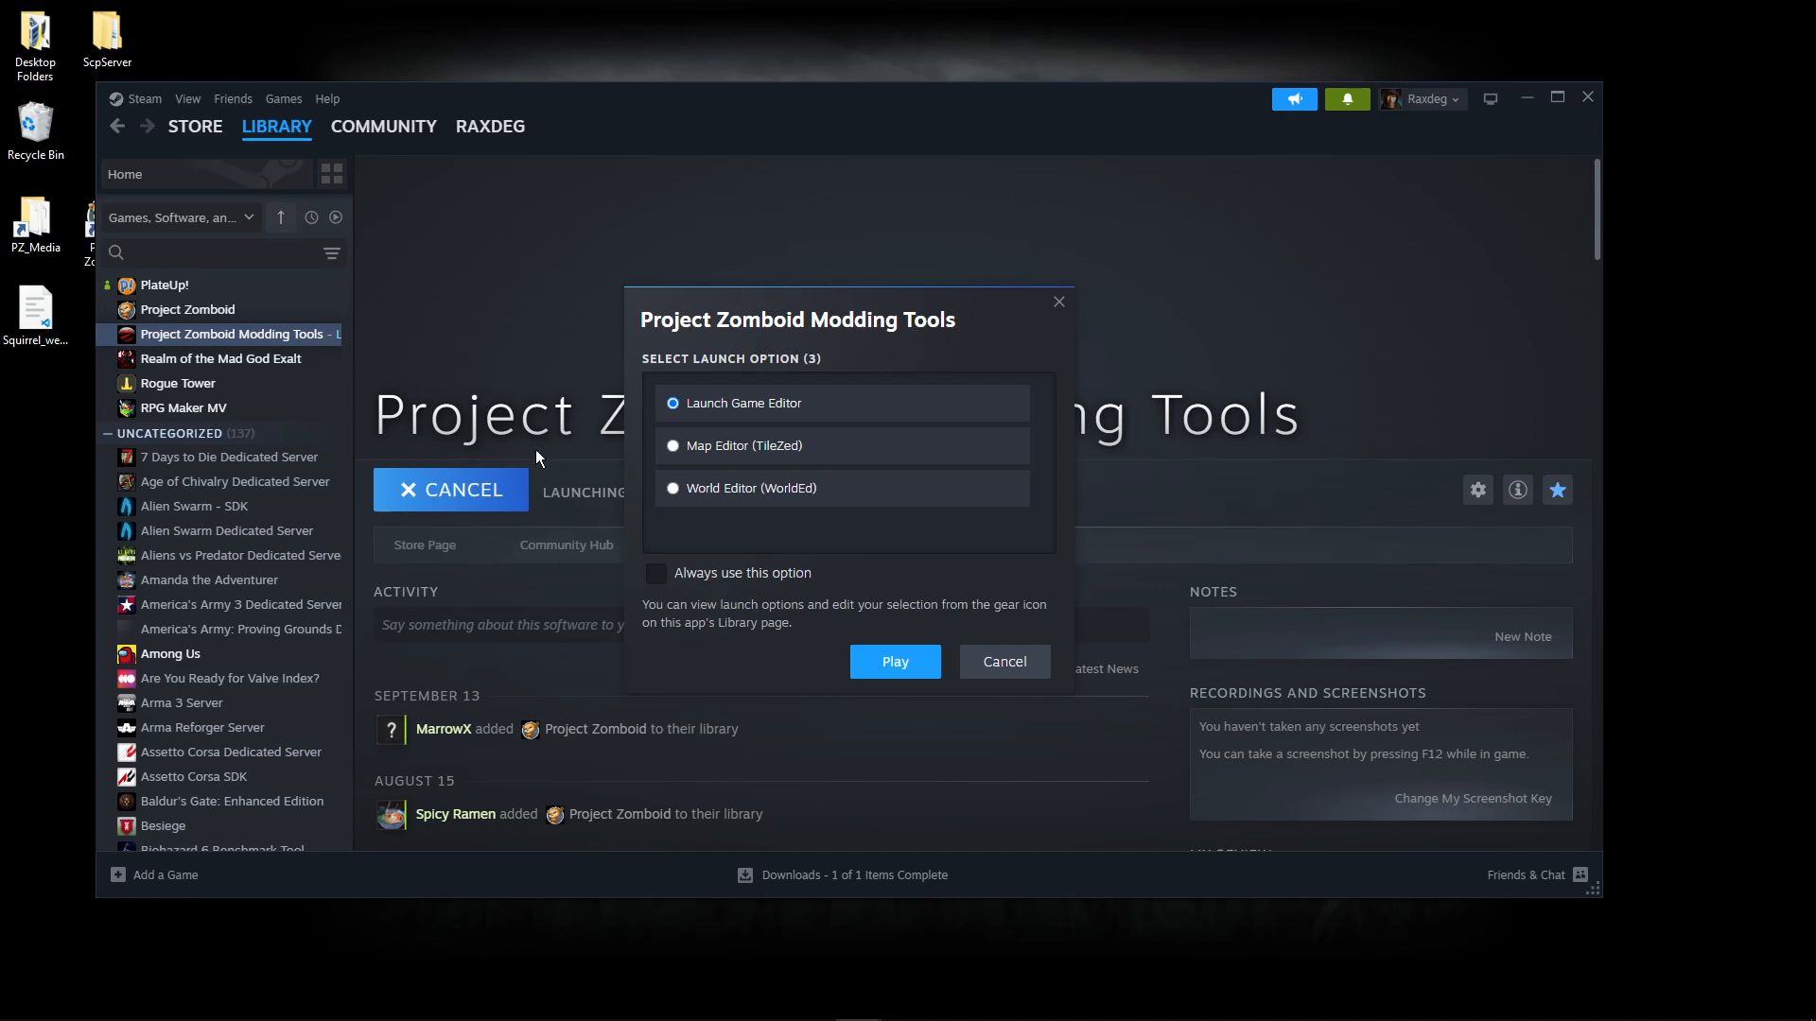
pyautogui.moveTo(708, 645)
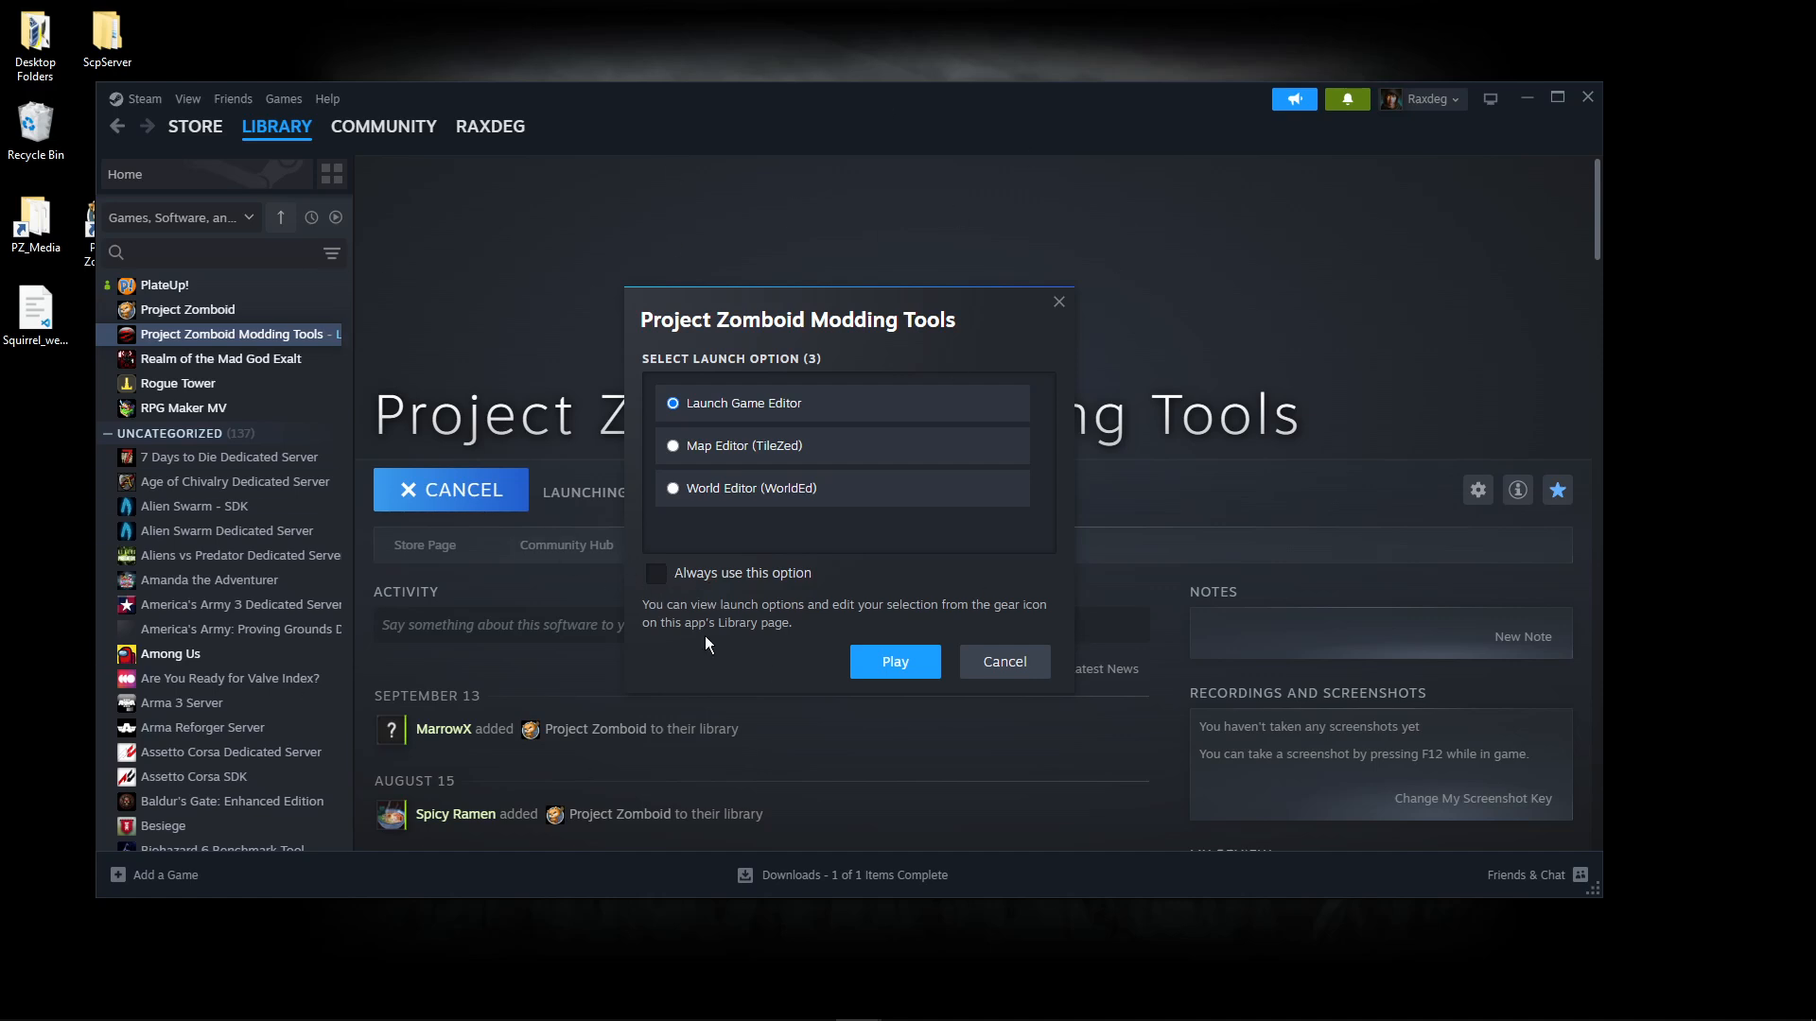
pyautogui.moveTo(646, 650)
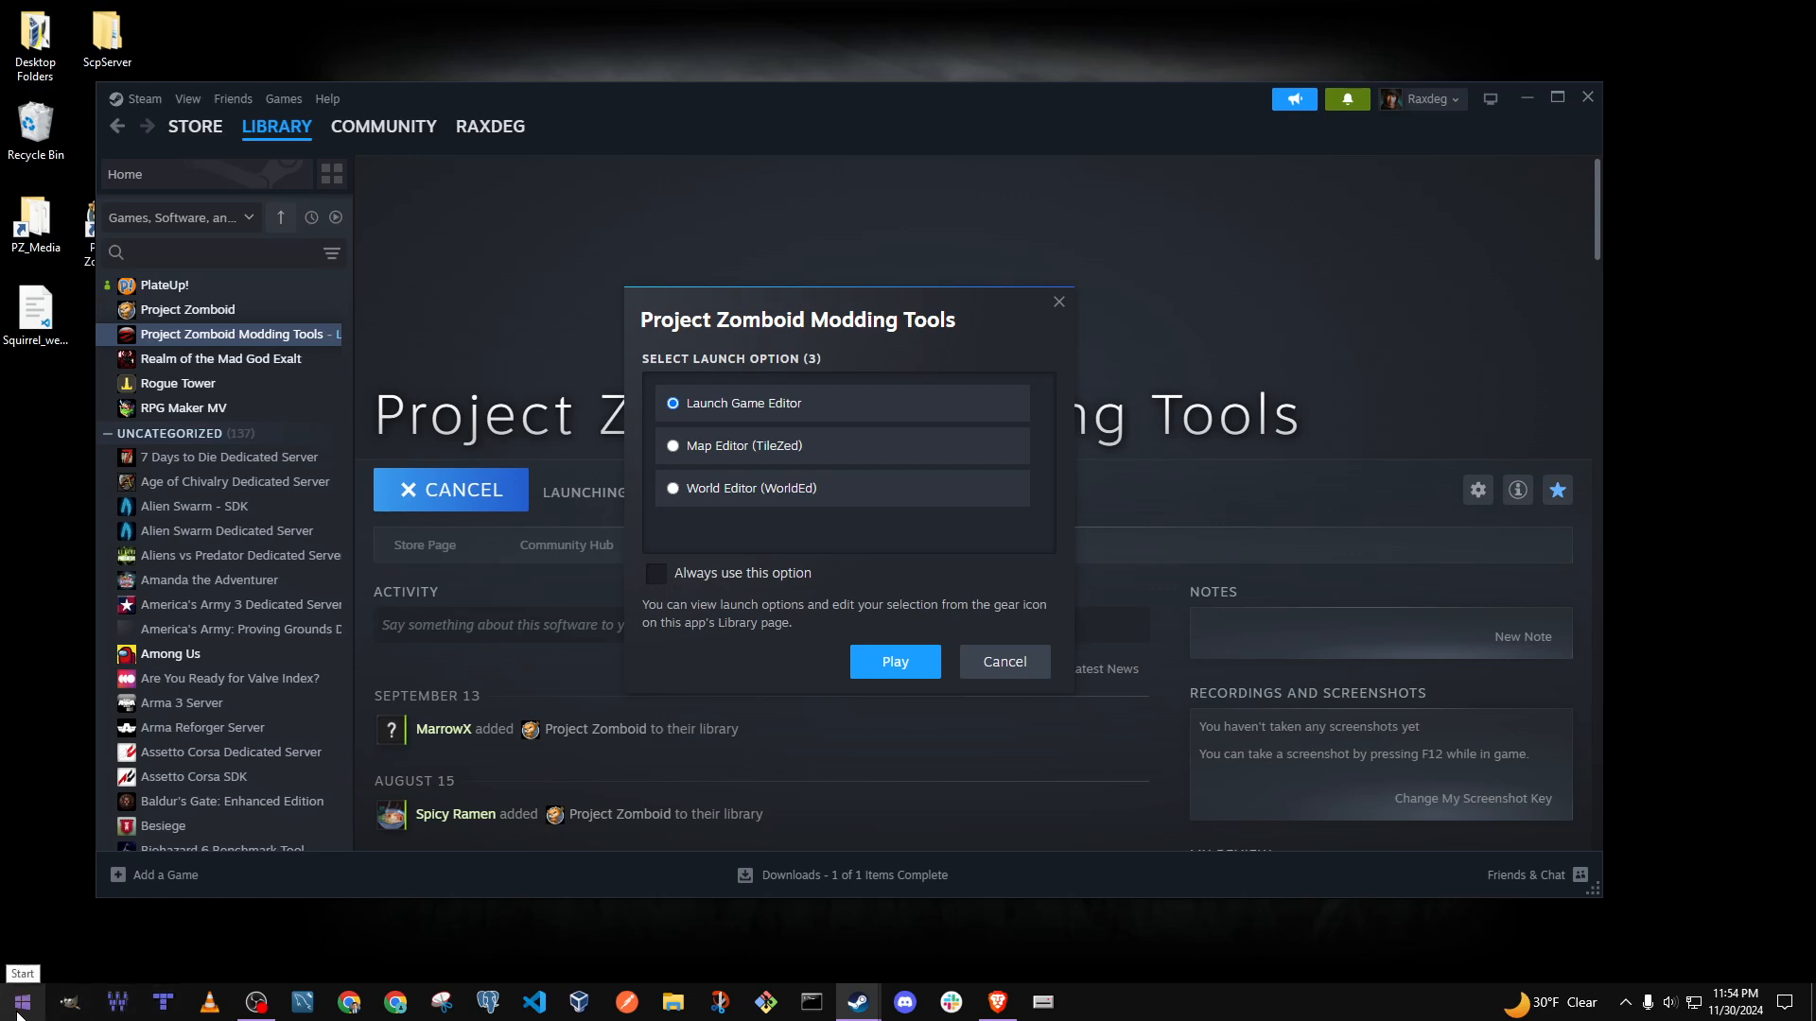
pyautogui.moveTo(265, 10)
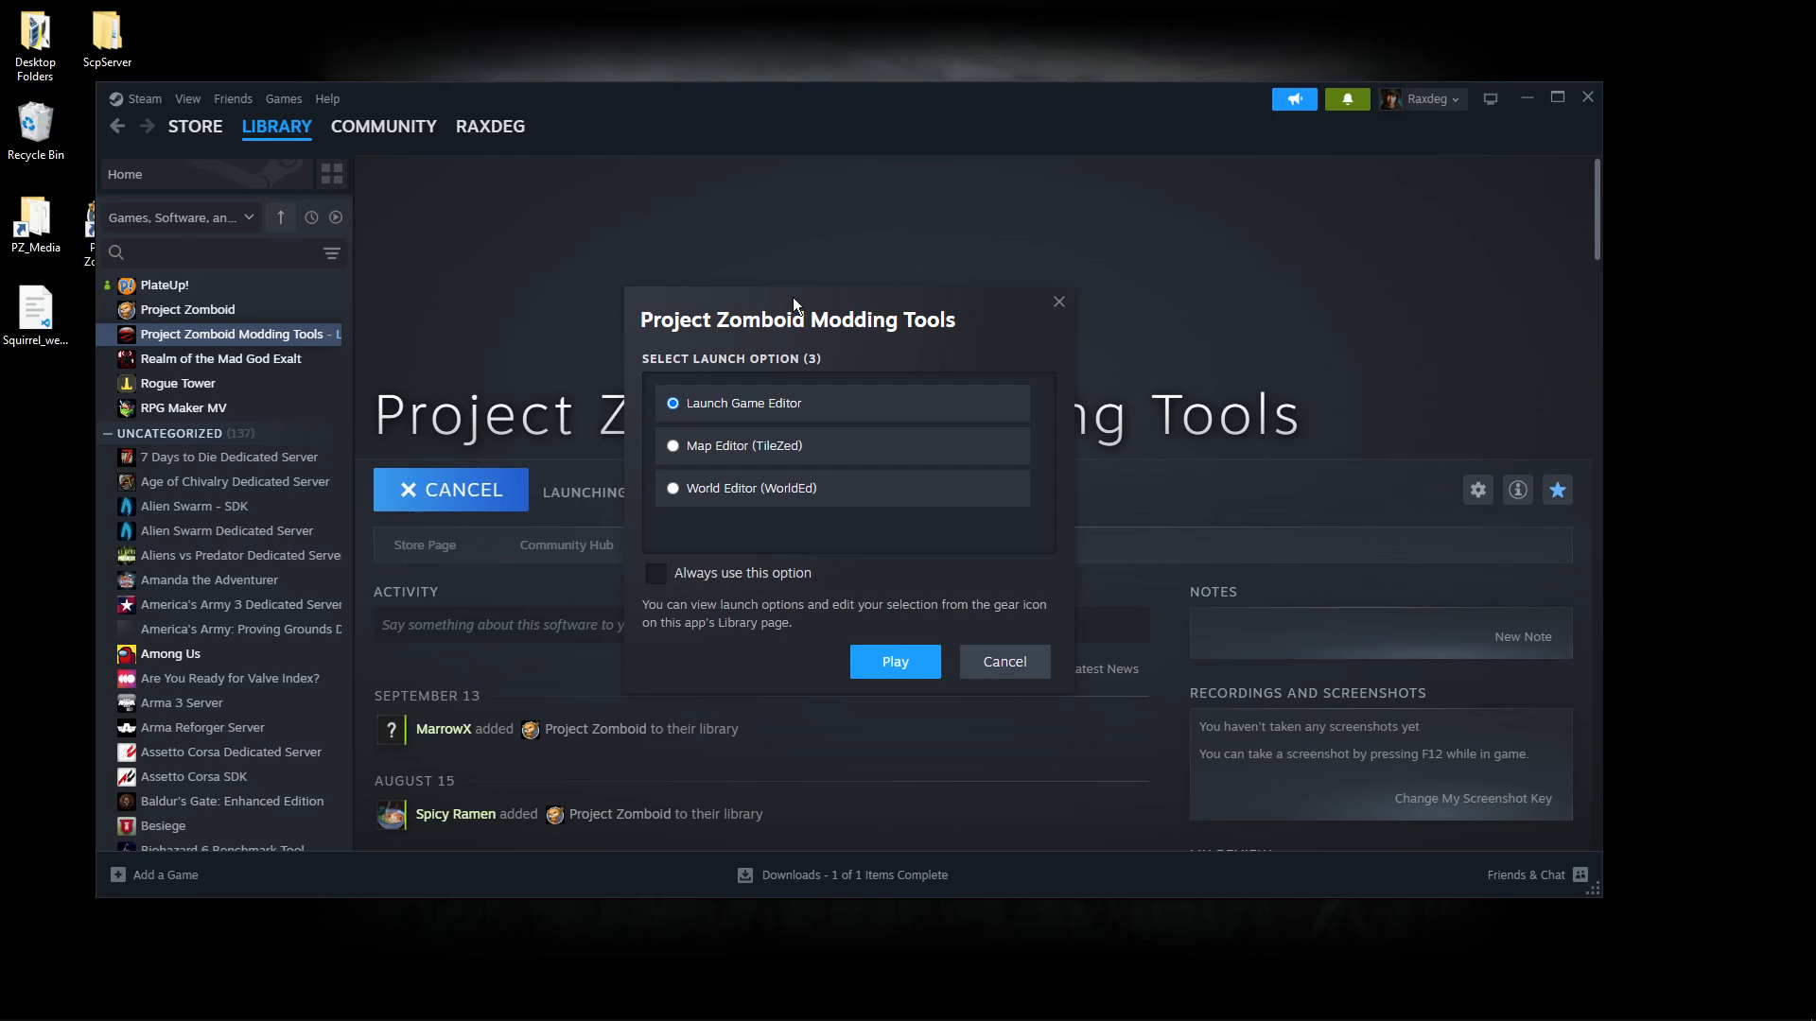
pyautogui.moveTo(734, 306)
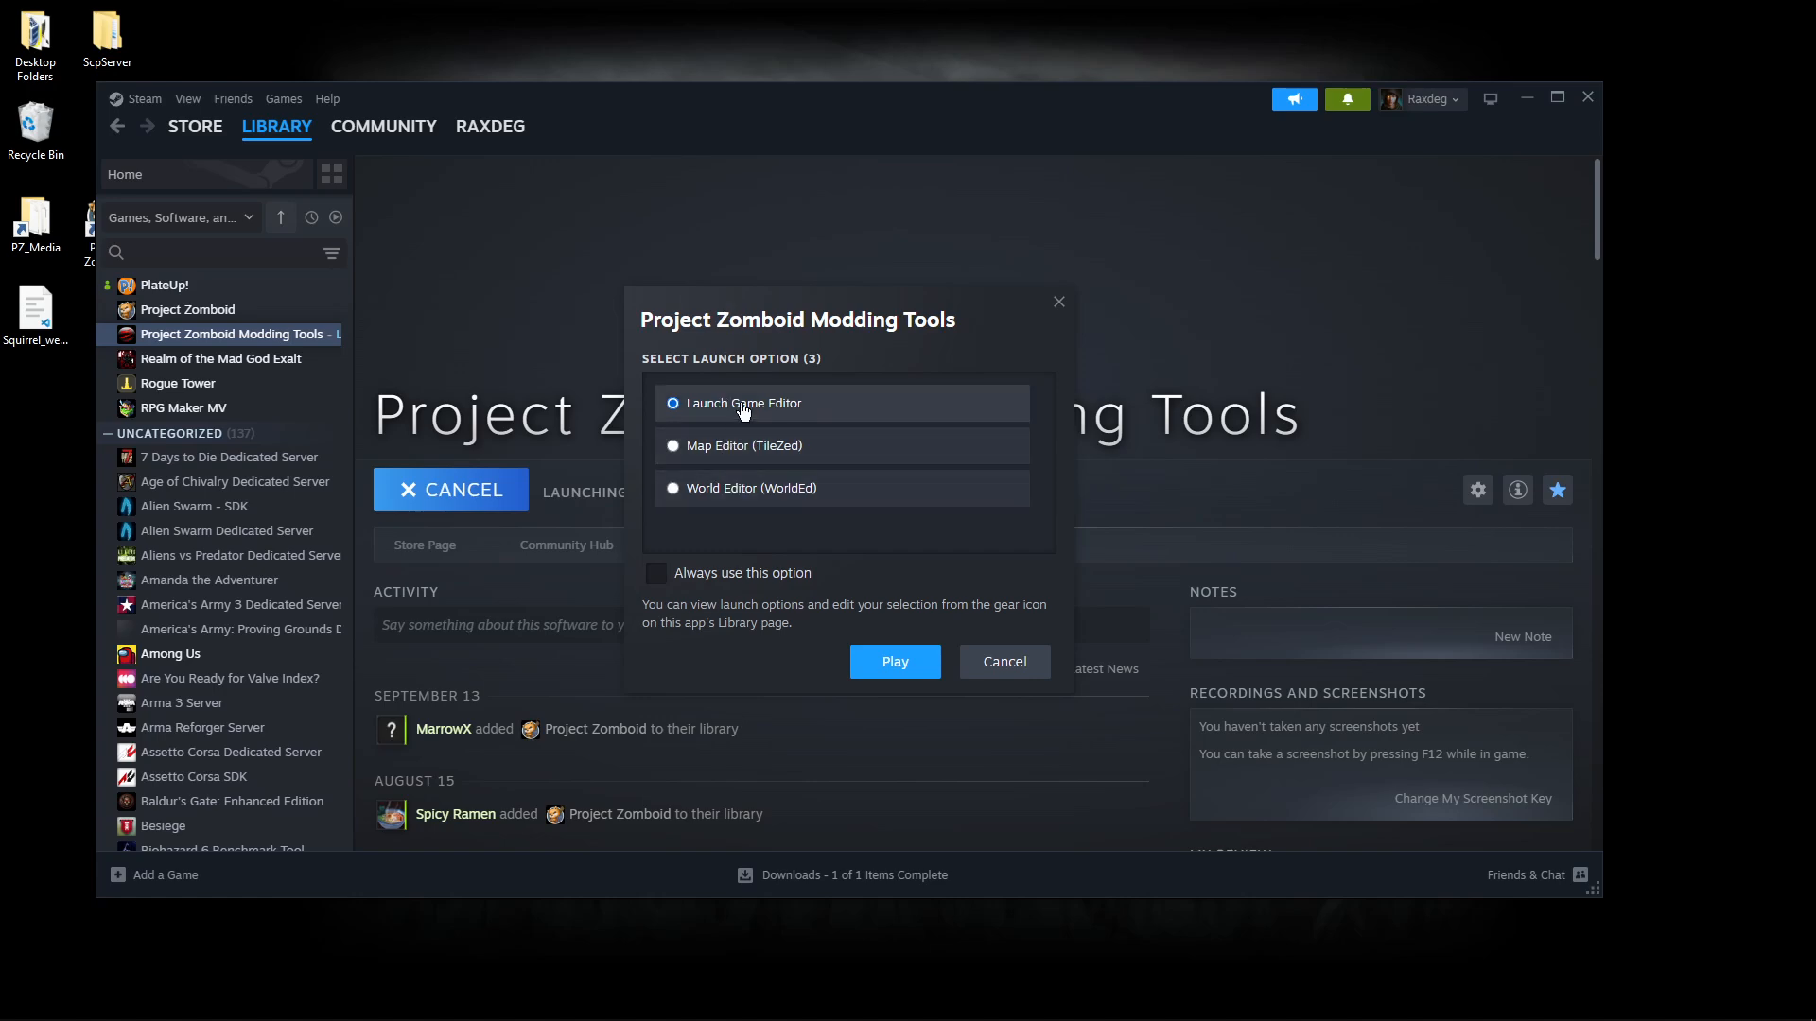
pyautogui.click(895, 662)
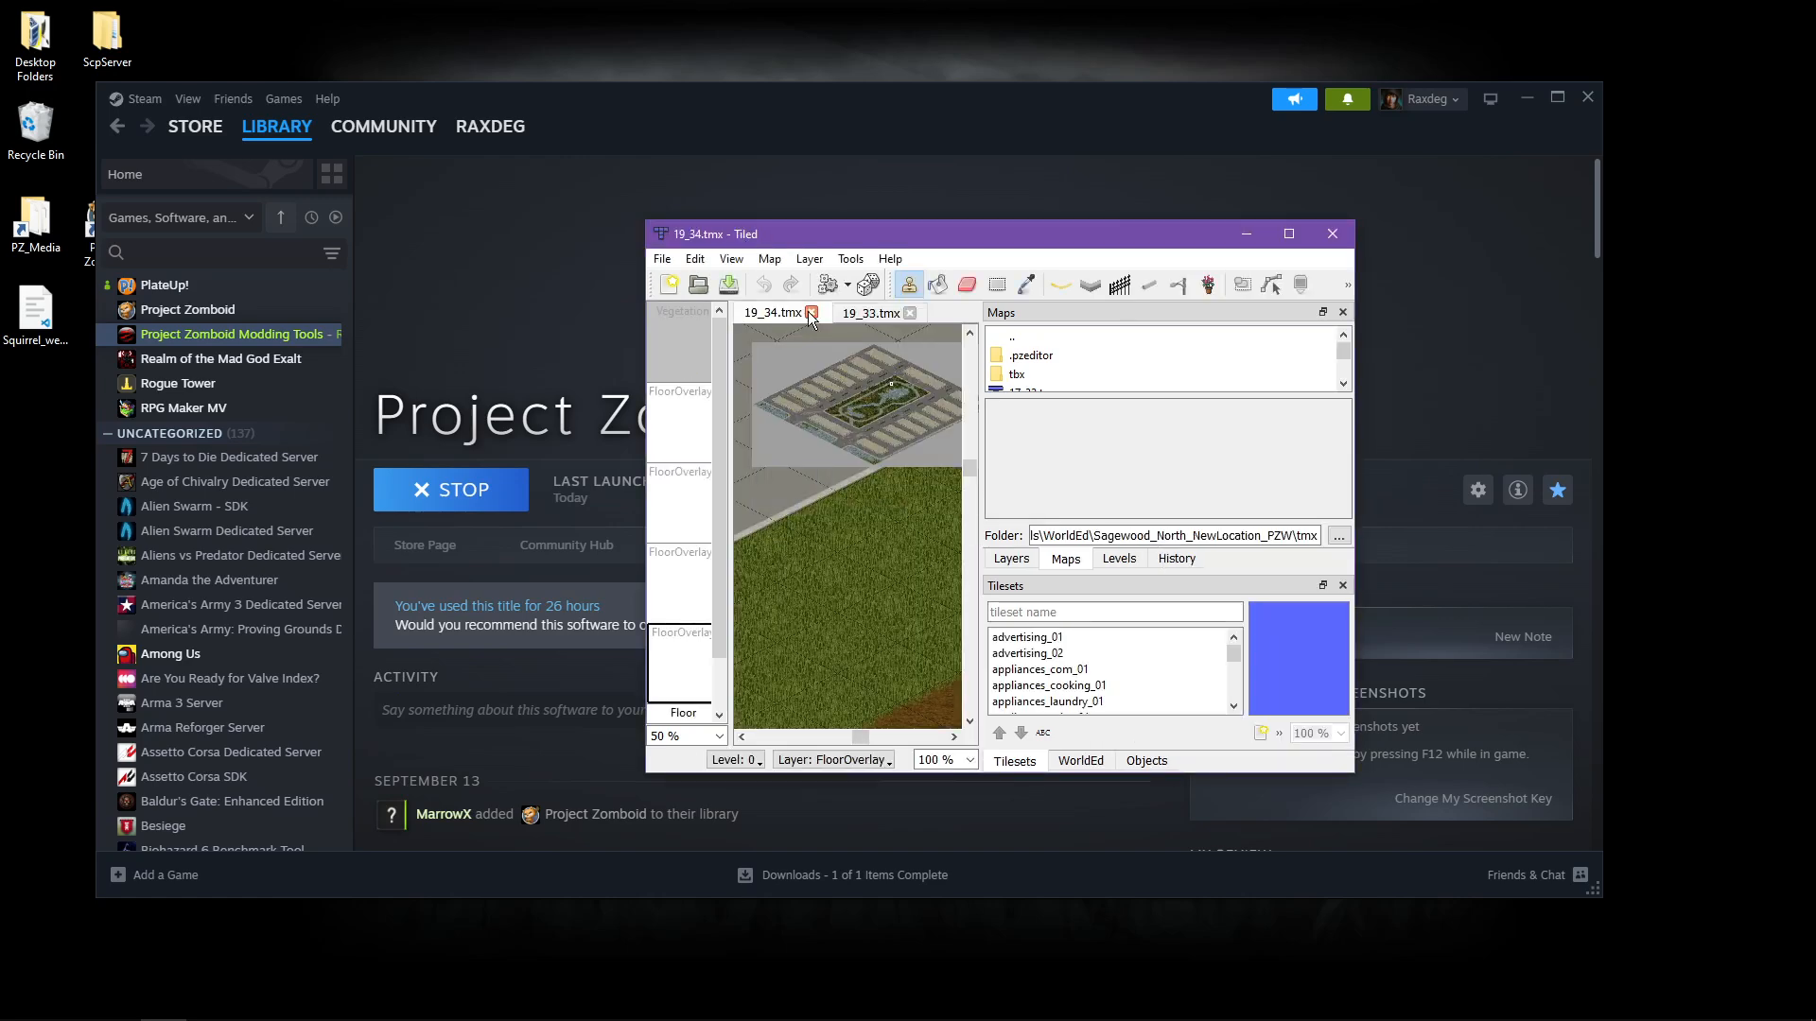
# Step: Maximize the Tiled window showing 19_34.tmx, then close the map editor
pyautogui.click(1290, 235)
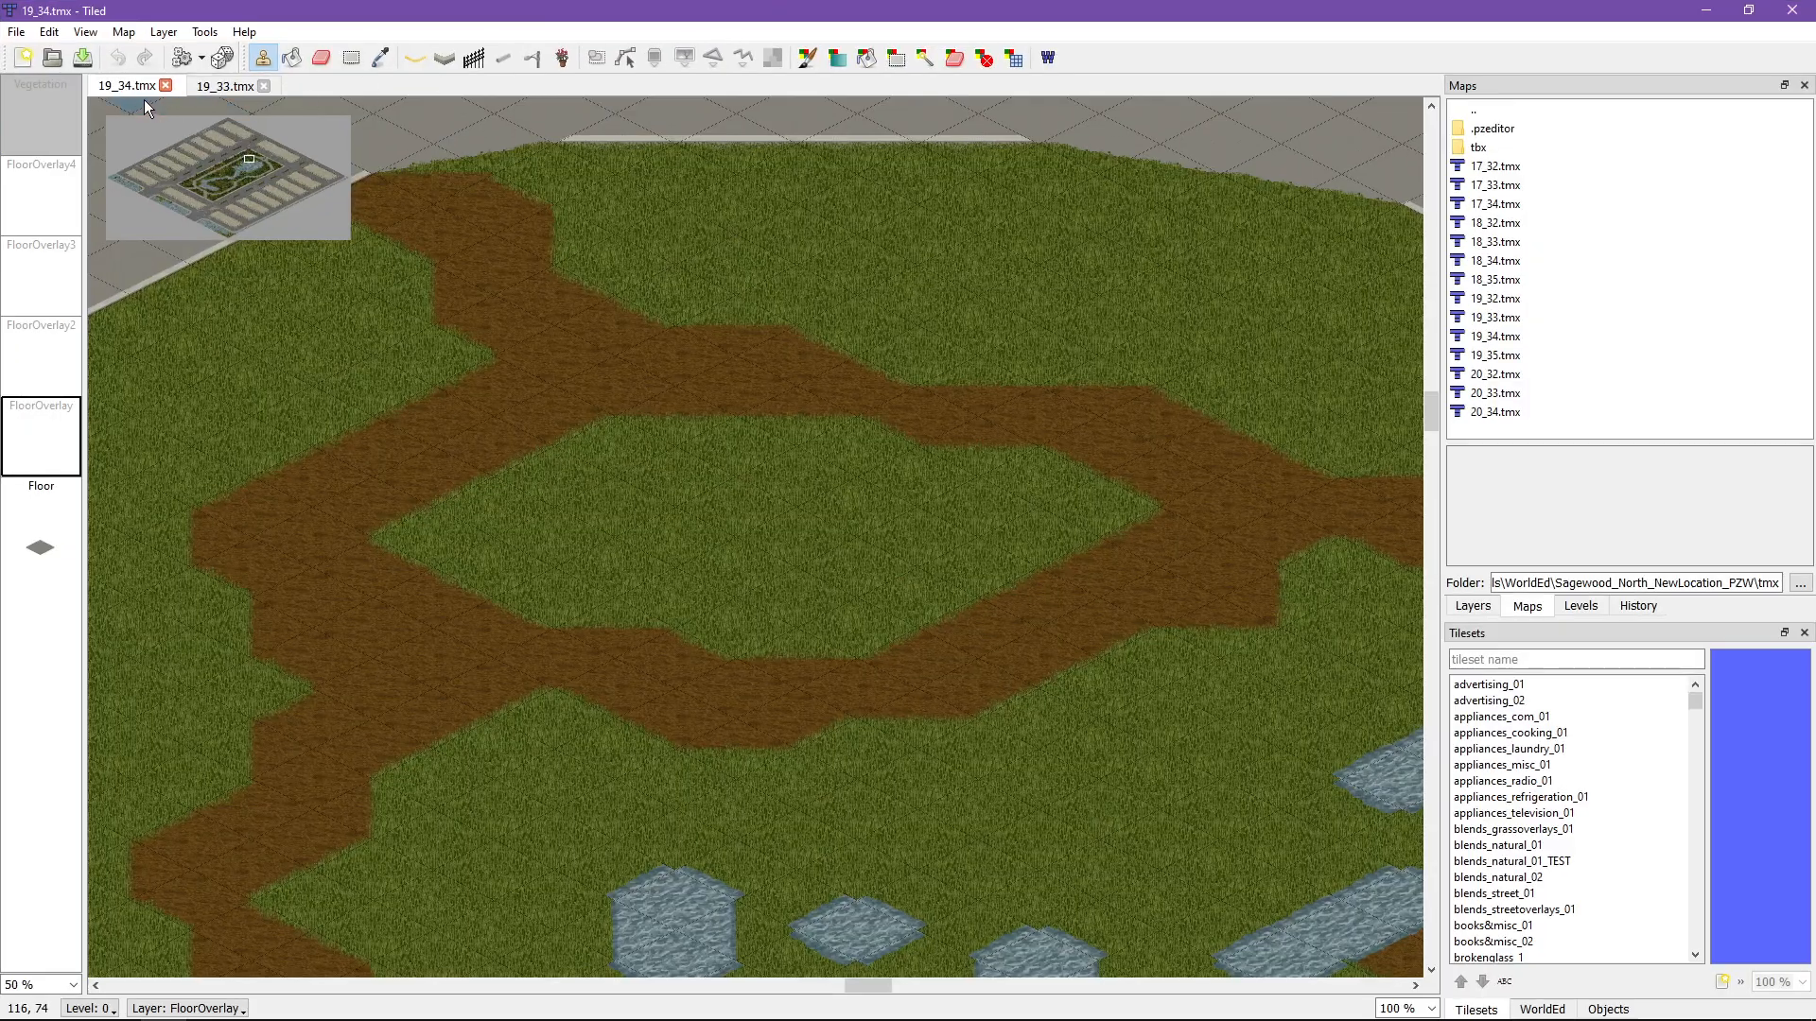
pyautogui.click(615, 326)
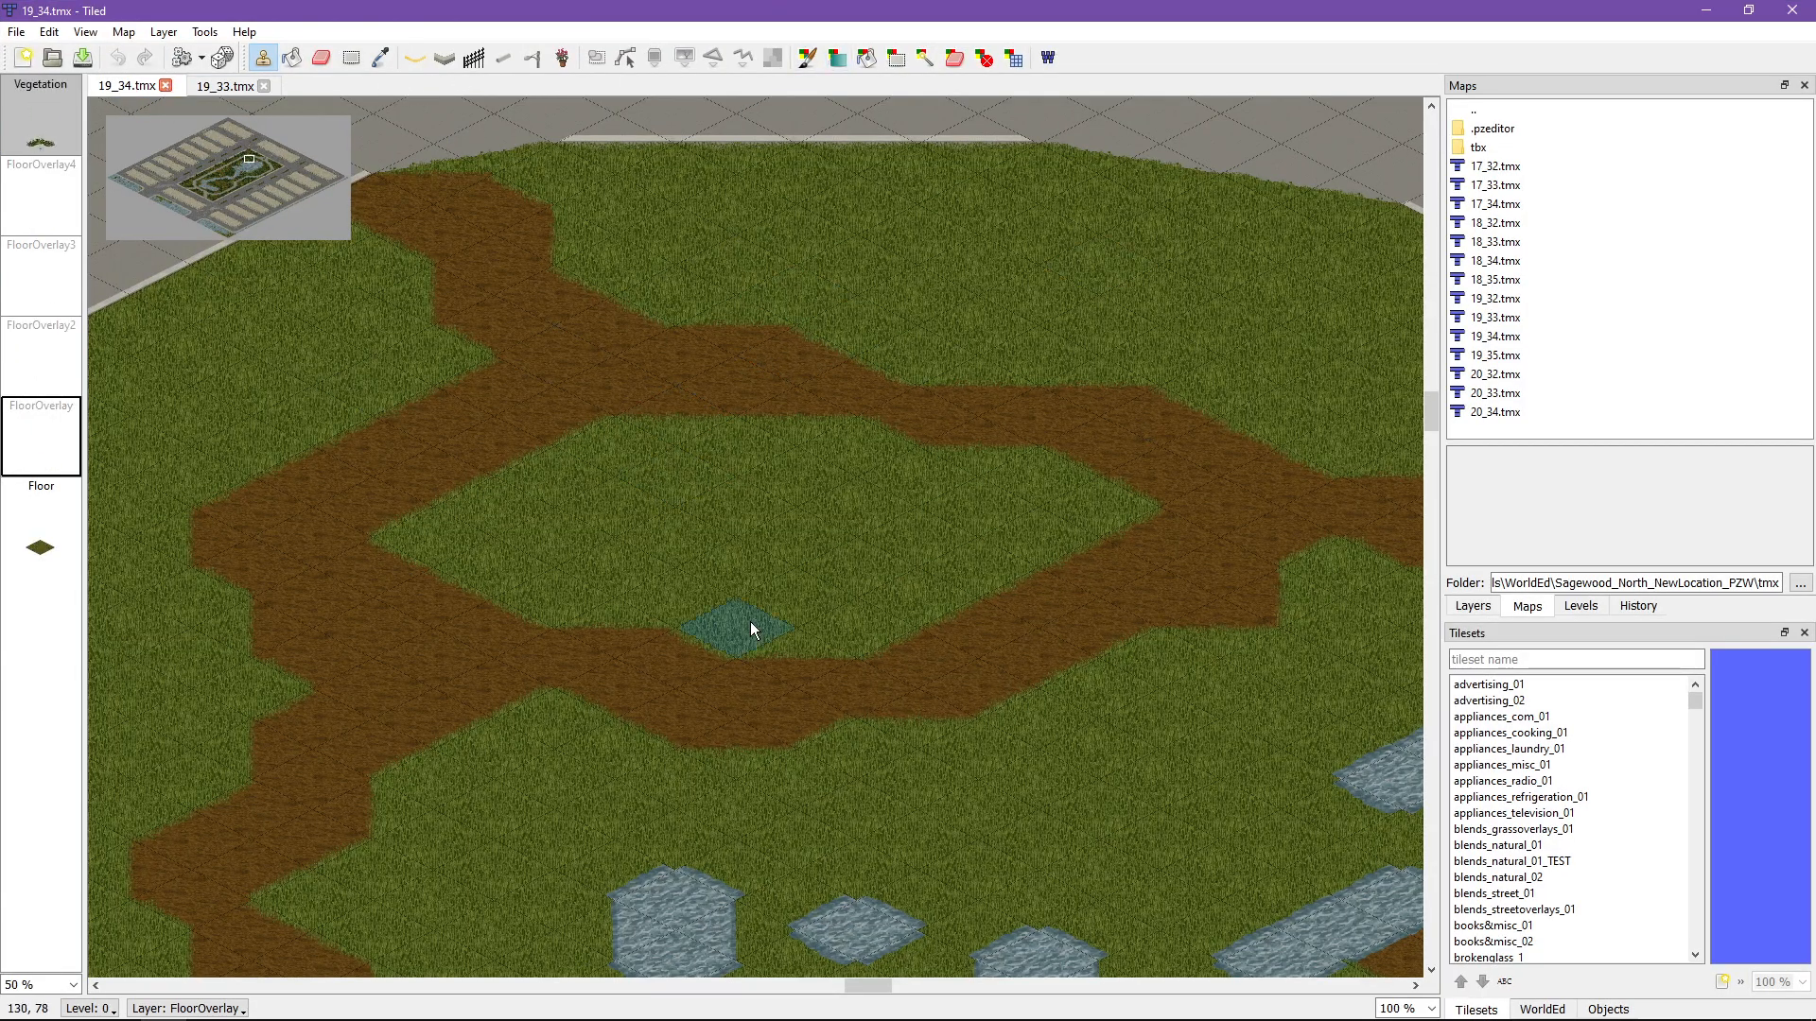
pyautogui.click(806, 57)
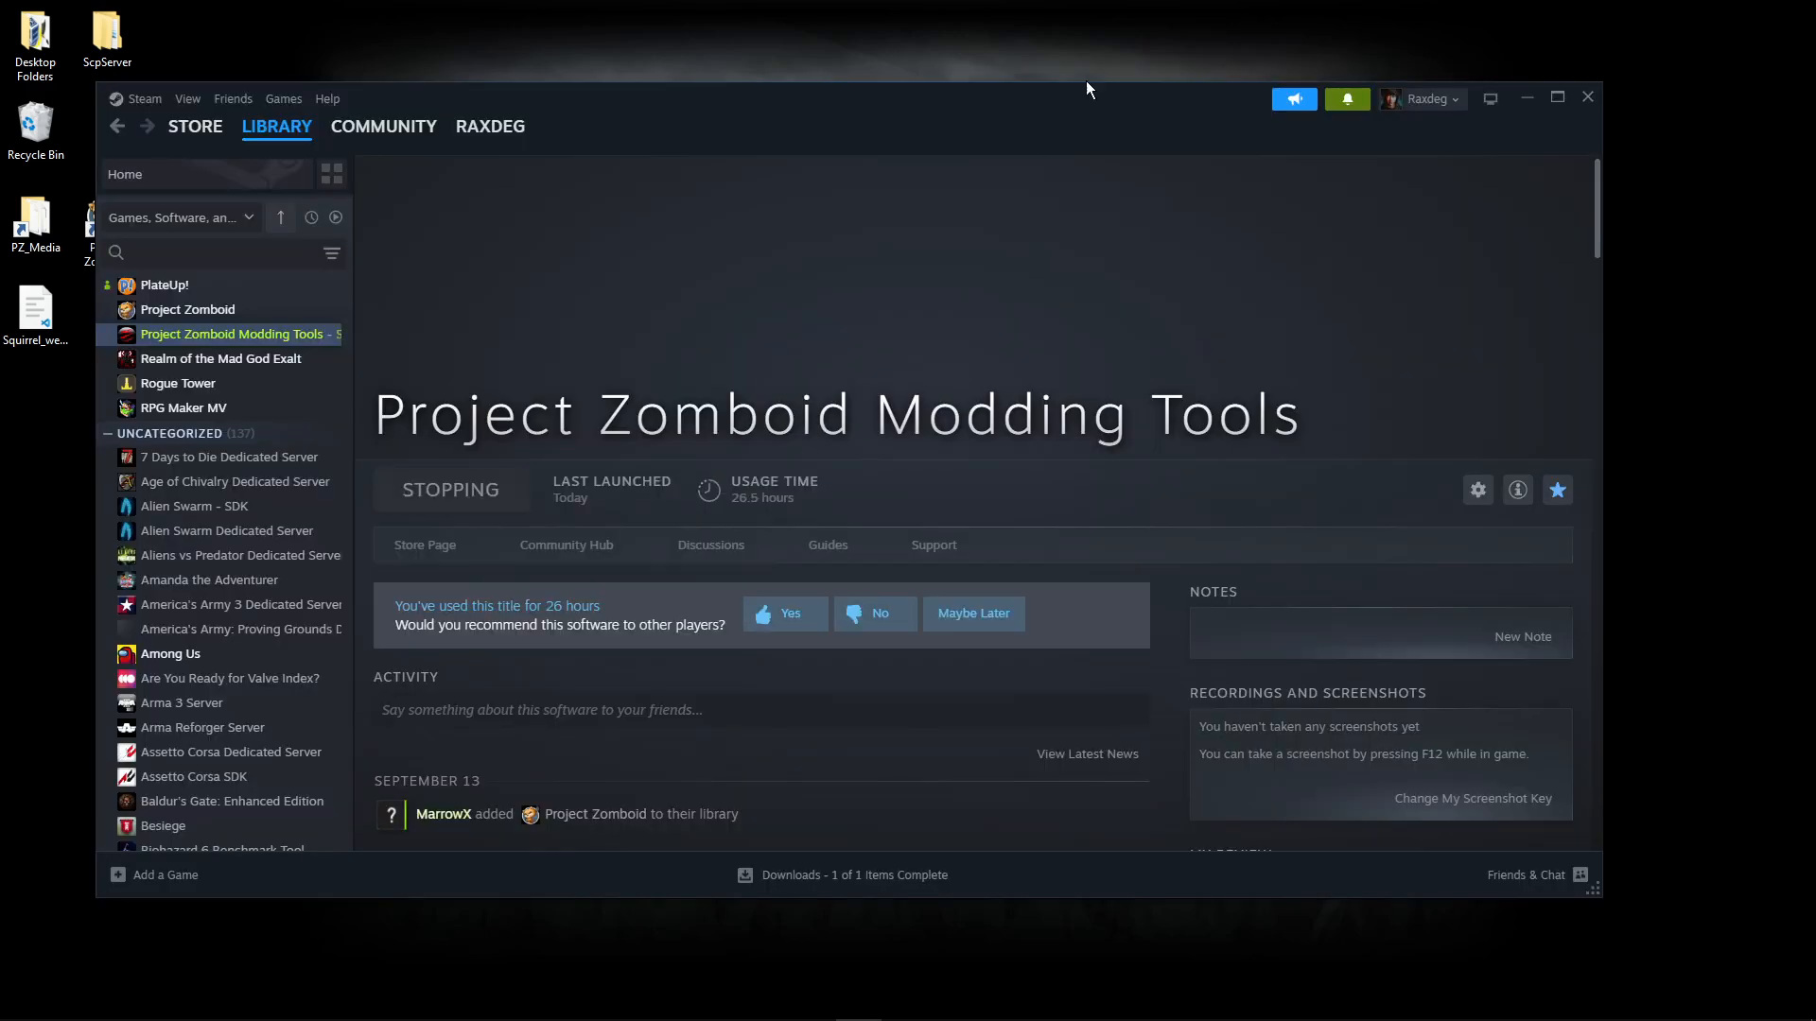
pyautogui.moveTo(598, 575)
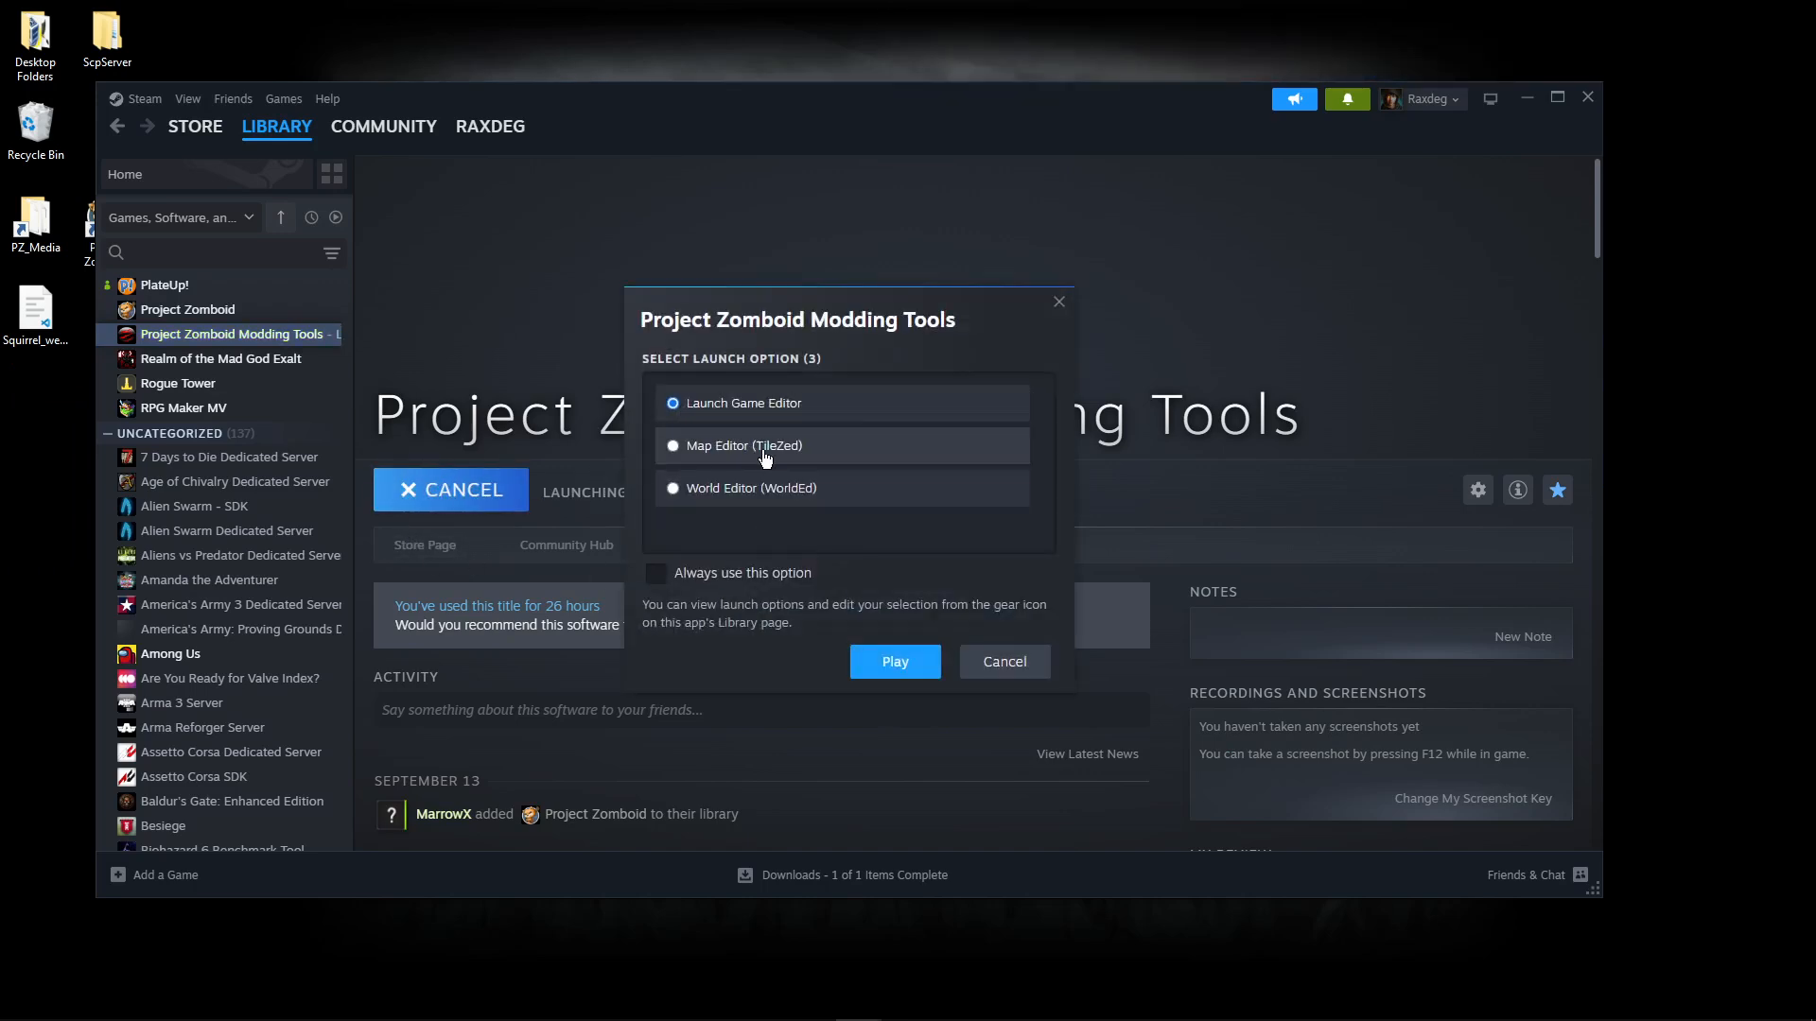
pyautogui.moveTo(779, 511)
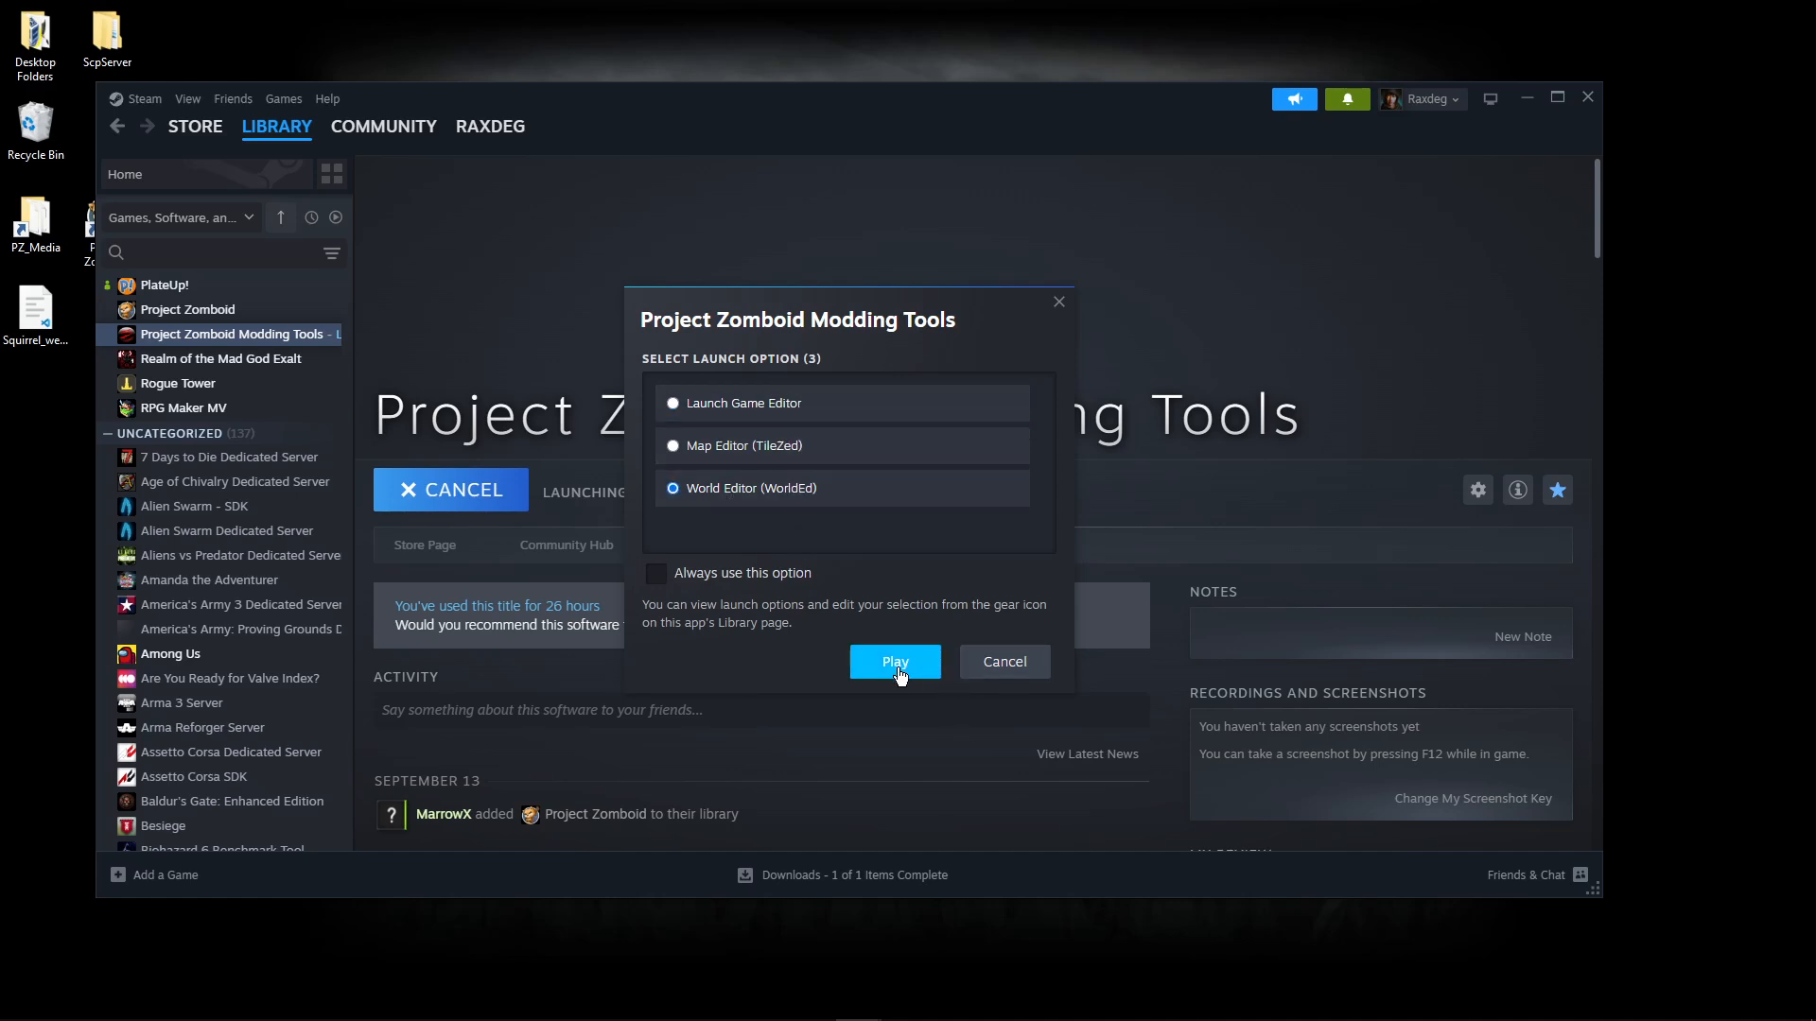
# Step: Launch the World Editor (WorldEd) option from the modding tools dialog
pyautogui.click(895, 662)
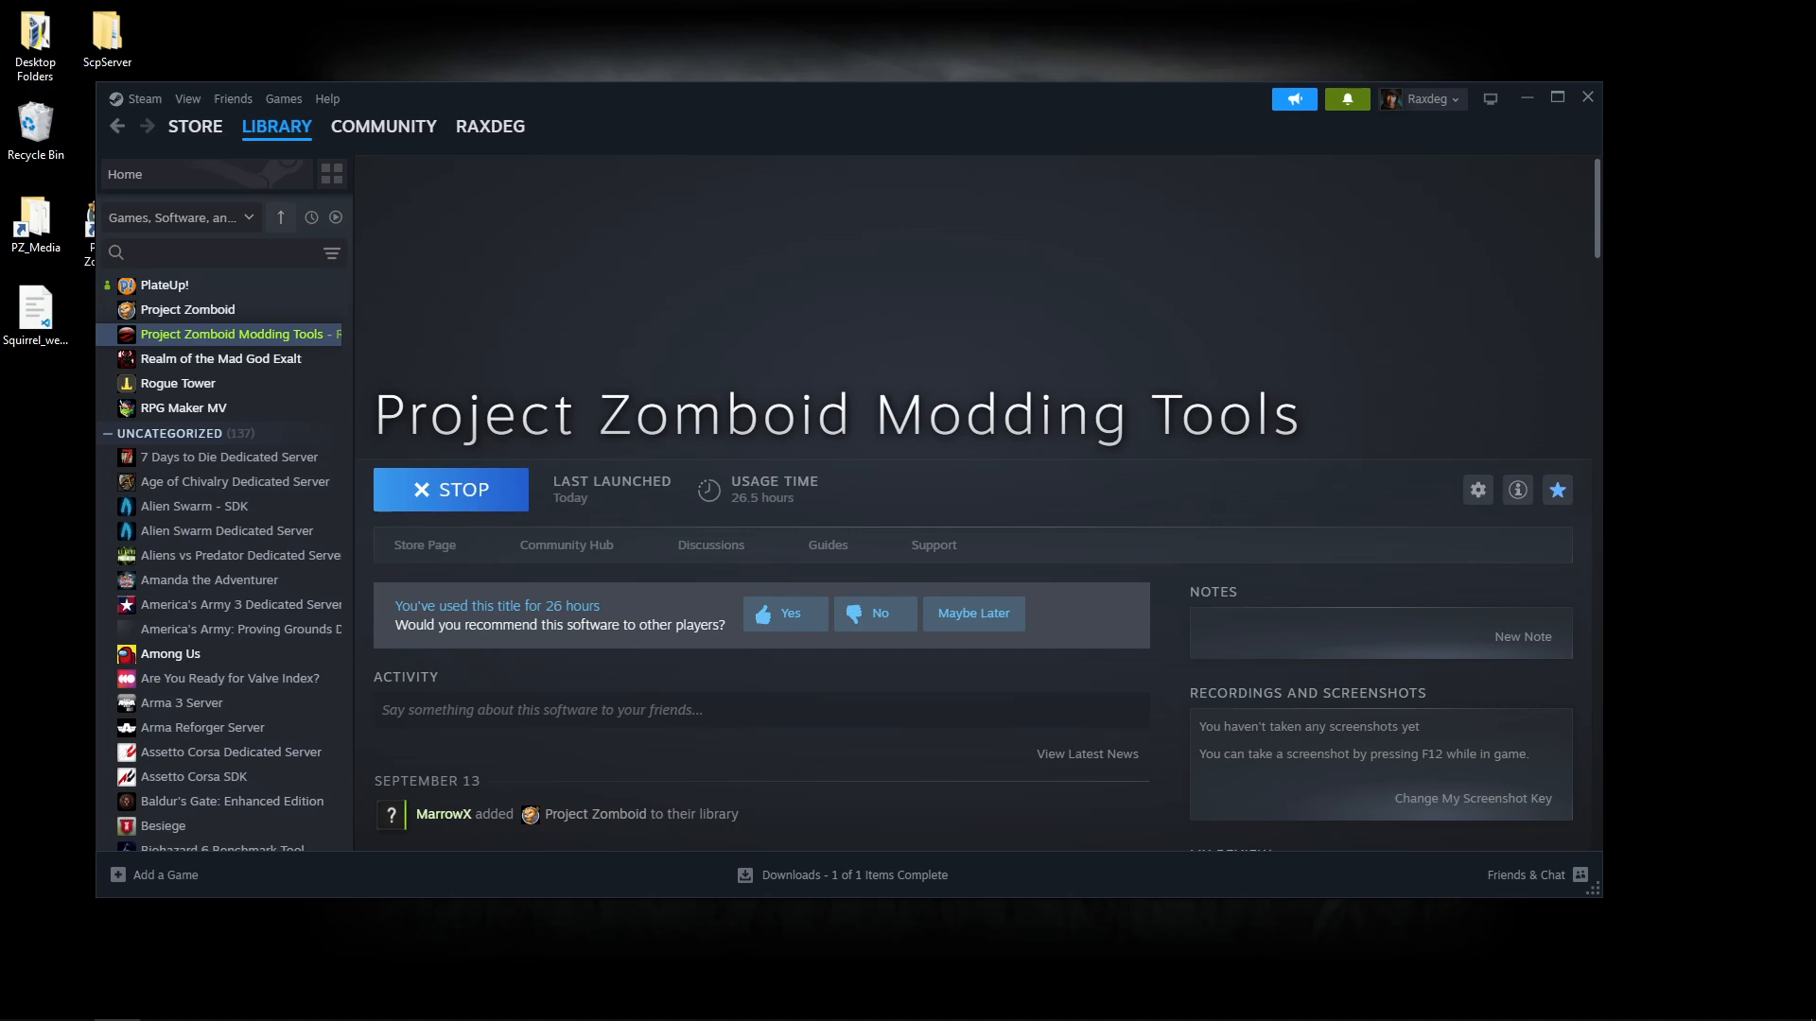
pyautogui.moveTo(1395, 9)
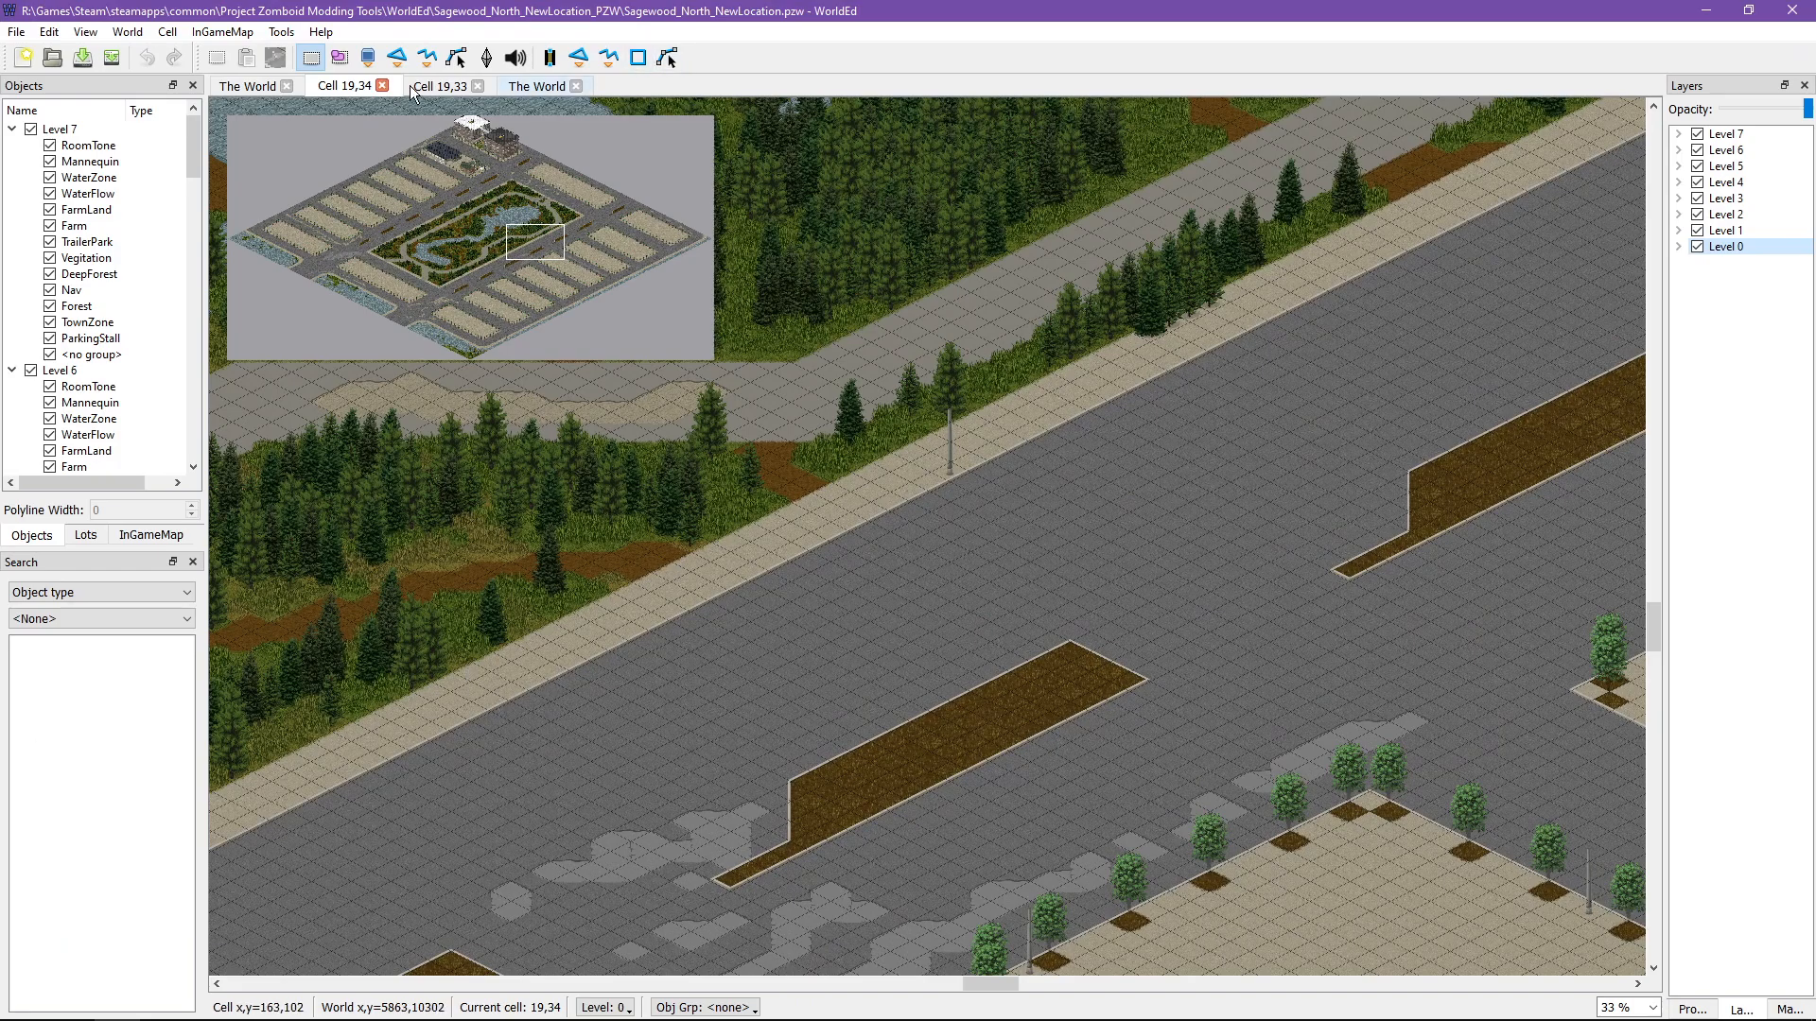
# Step: Close the loaded world, restore the WorldEd window down and minimize it
pyautogui.click(246, 87)
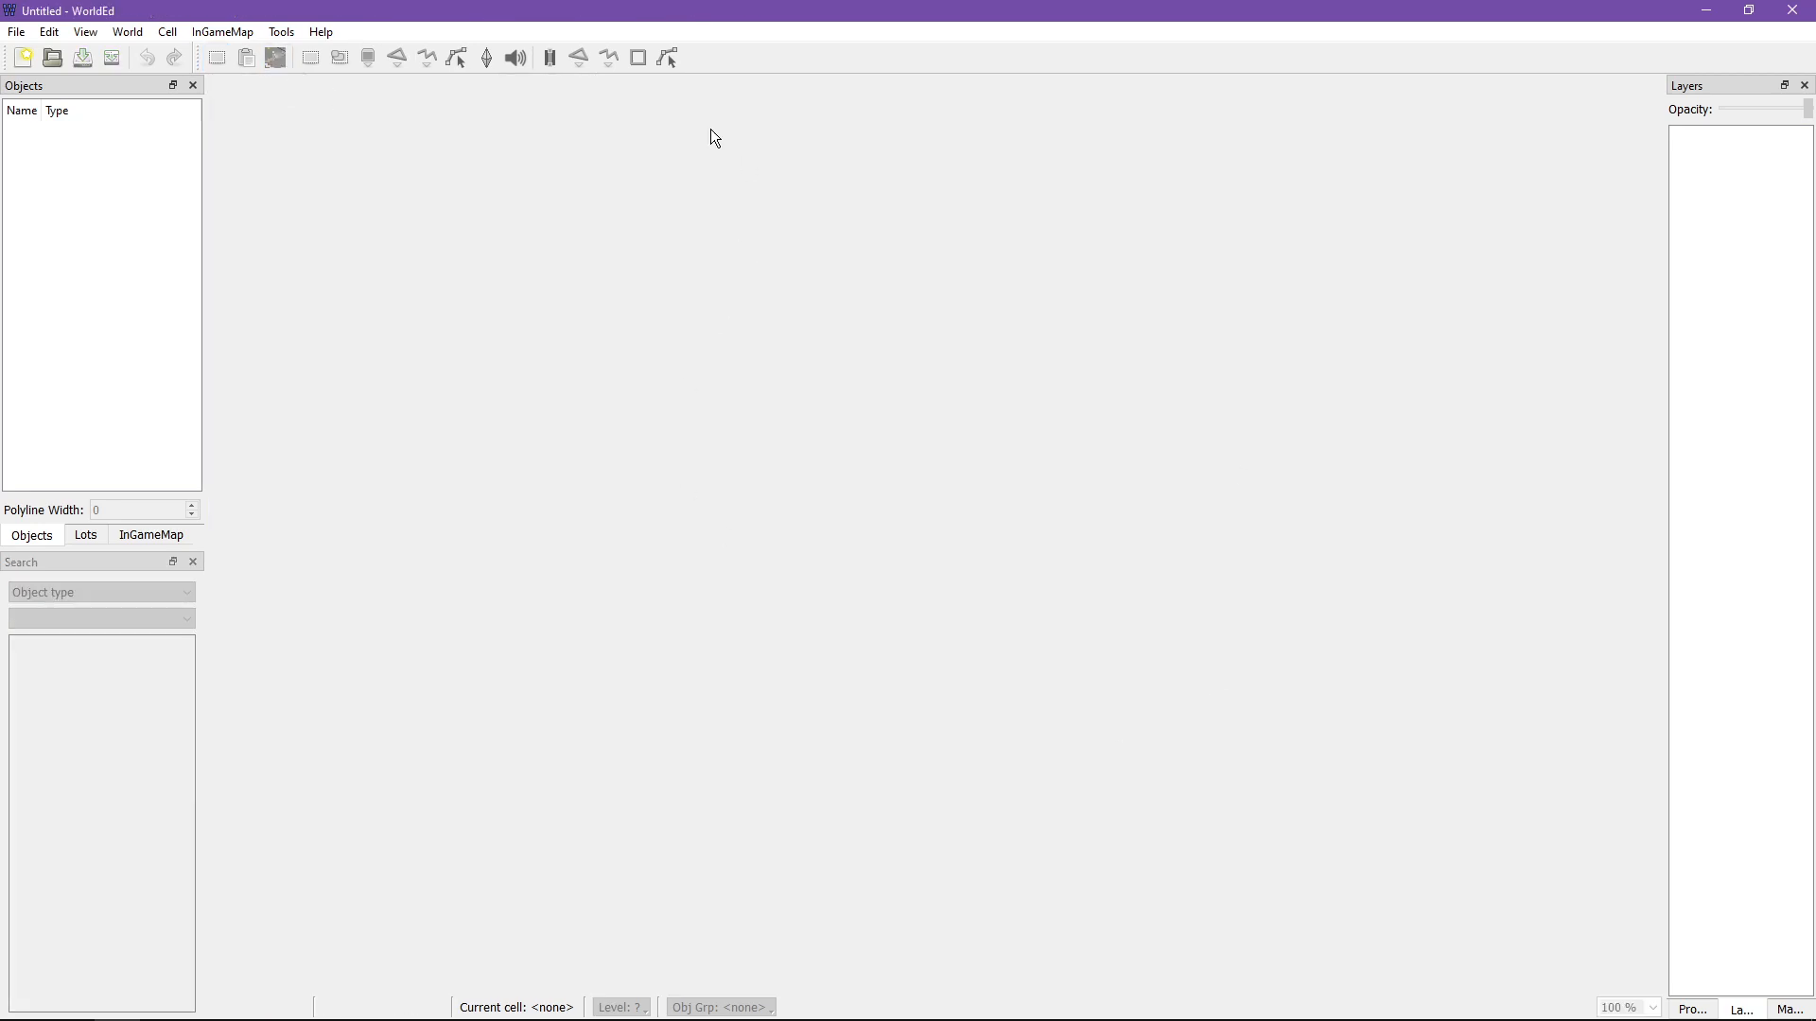
pyautogui.click(1747, 8)
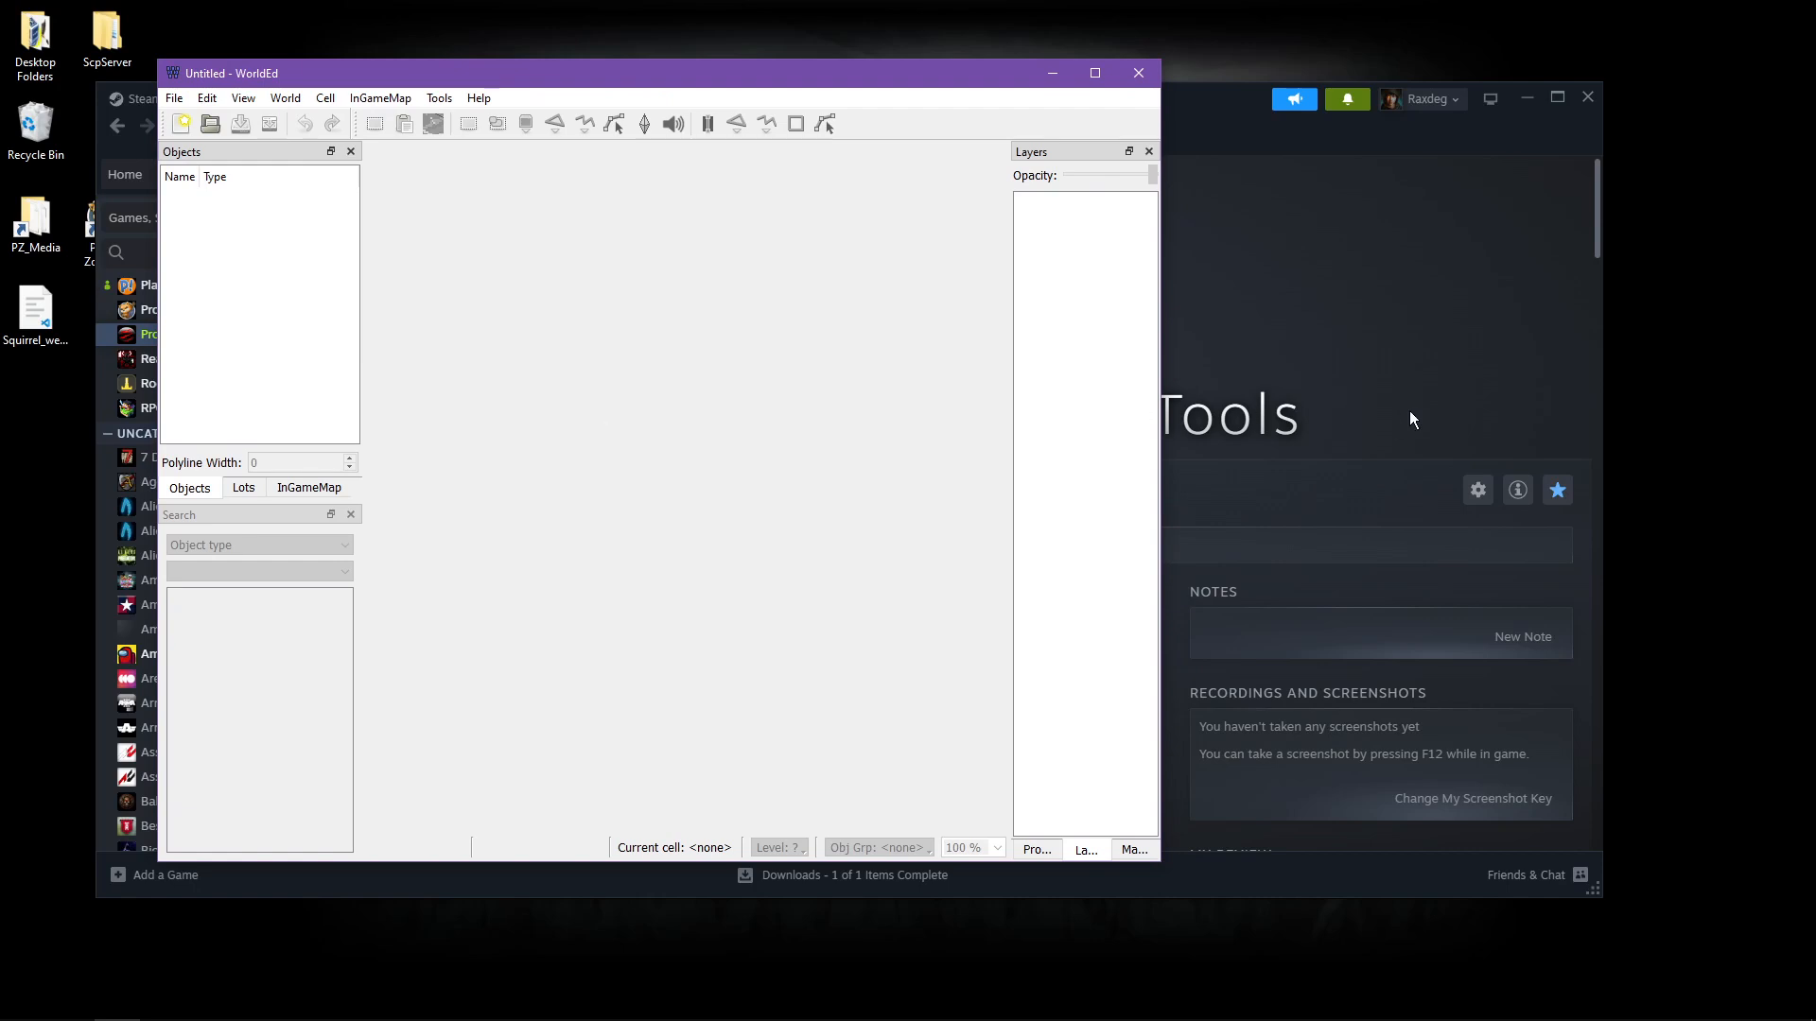
pyautogui.moveTo(1350, 405)
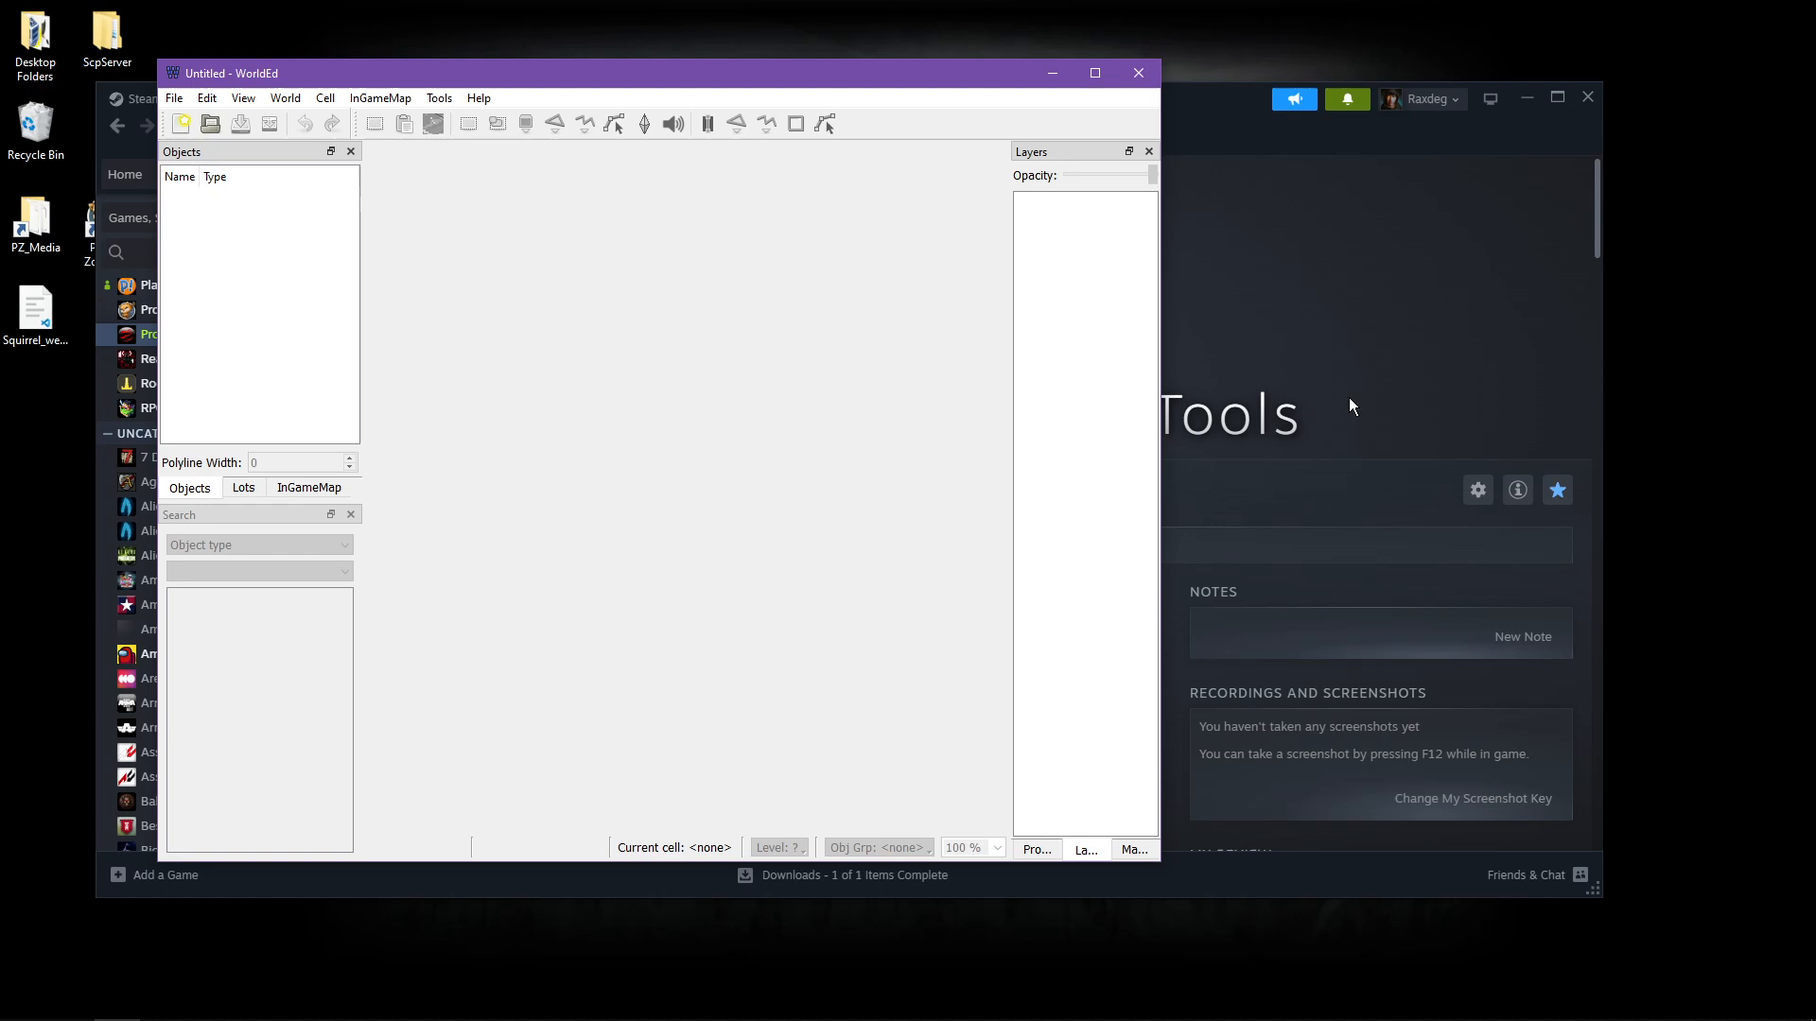
pyautogui.moveTo(268, 885)
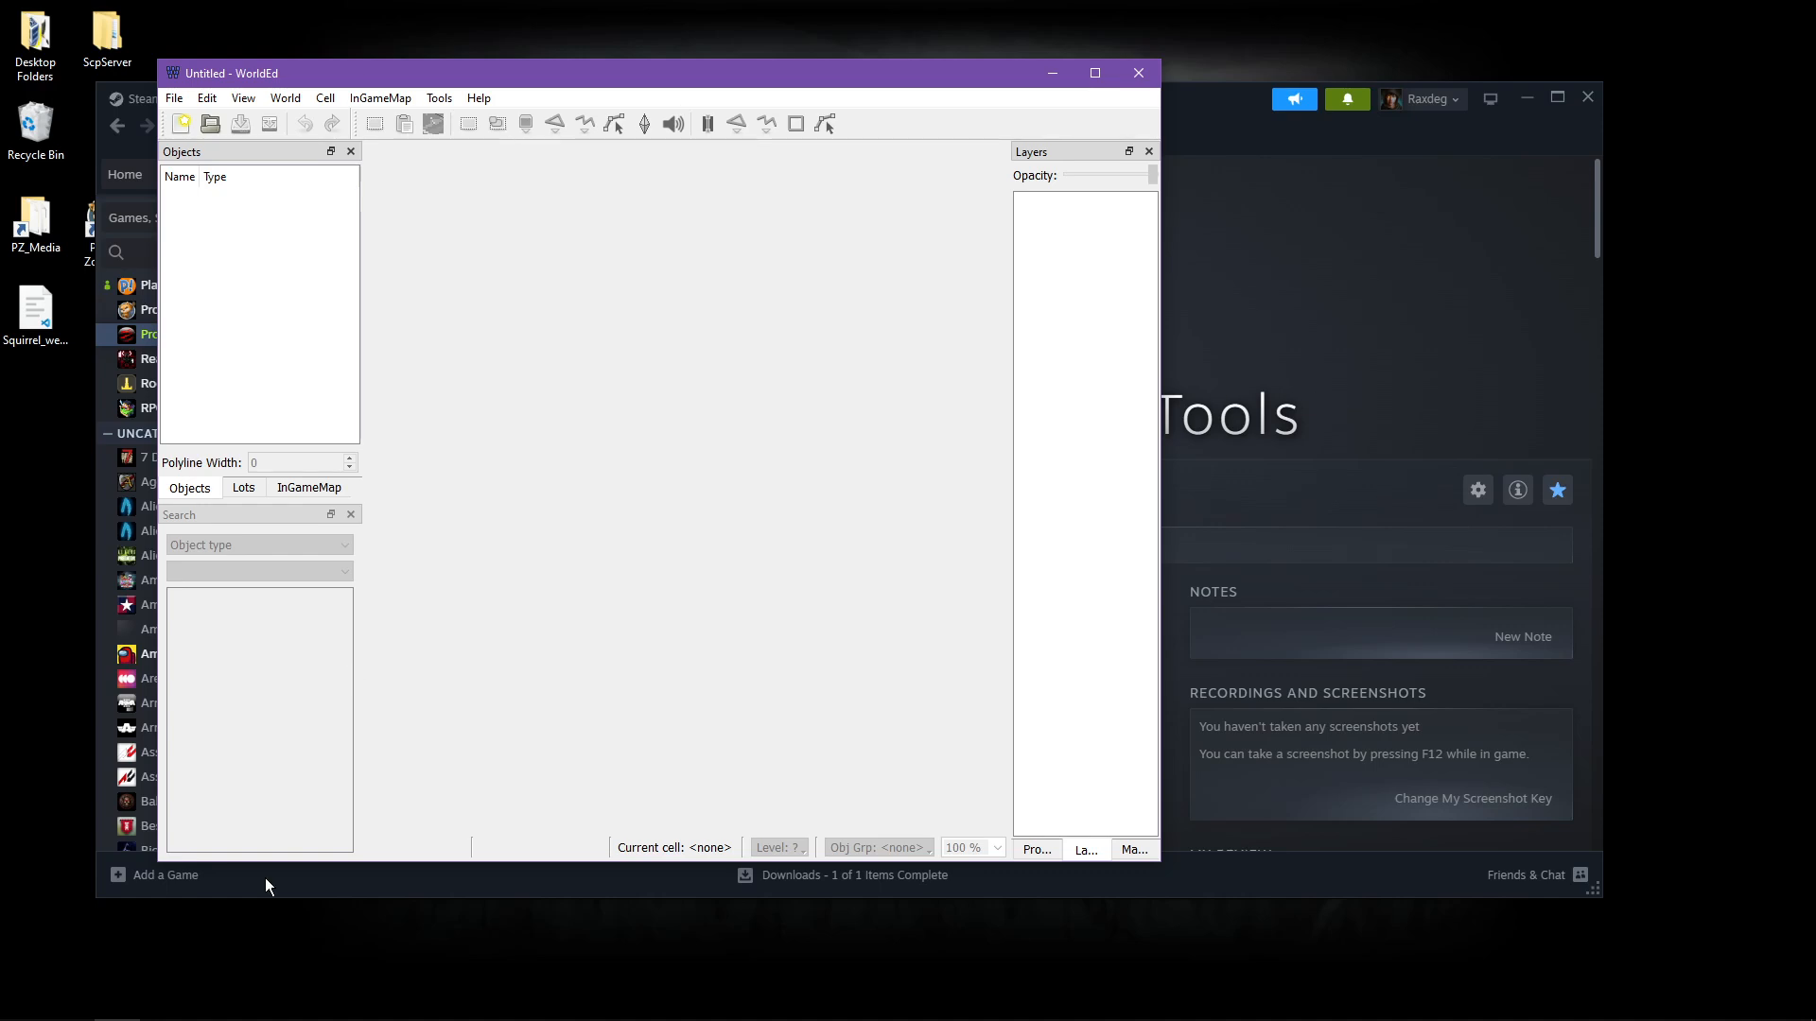
pyautogui.moveTo(115, 1003)
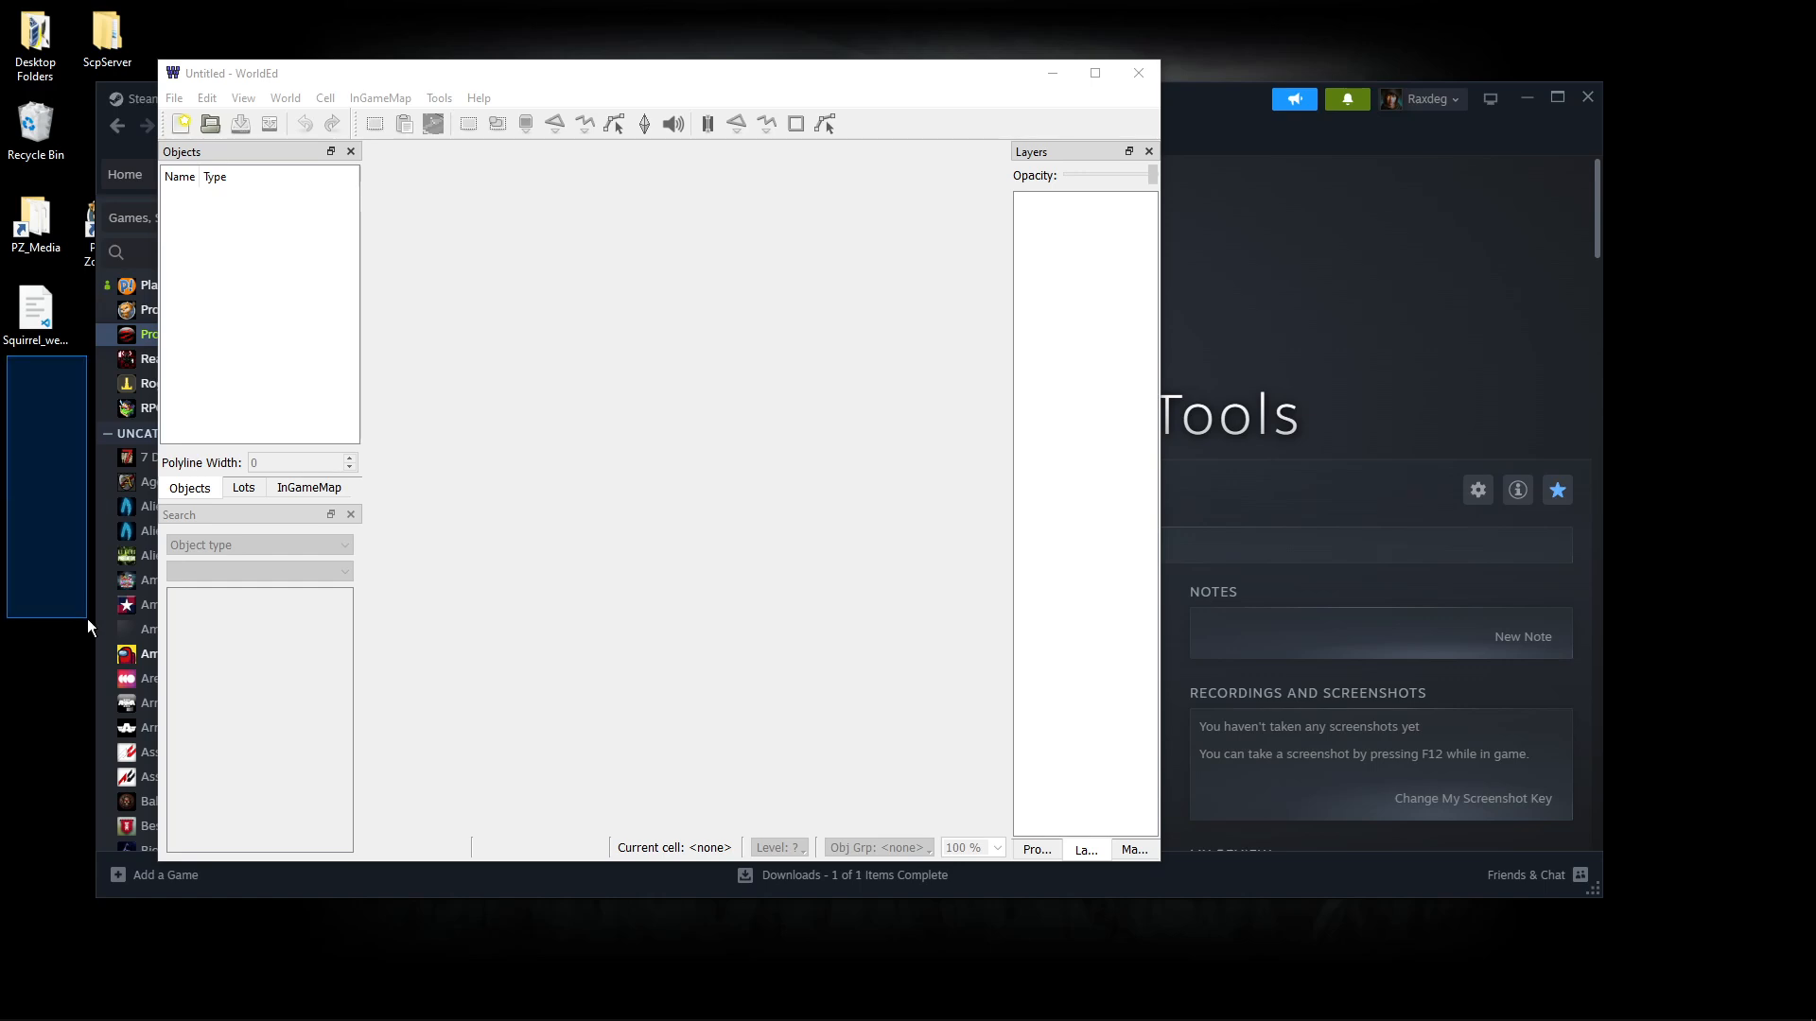
pyautogui.click(457, 74)
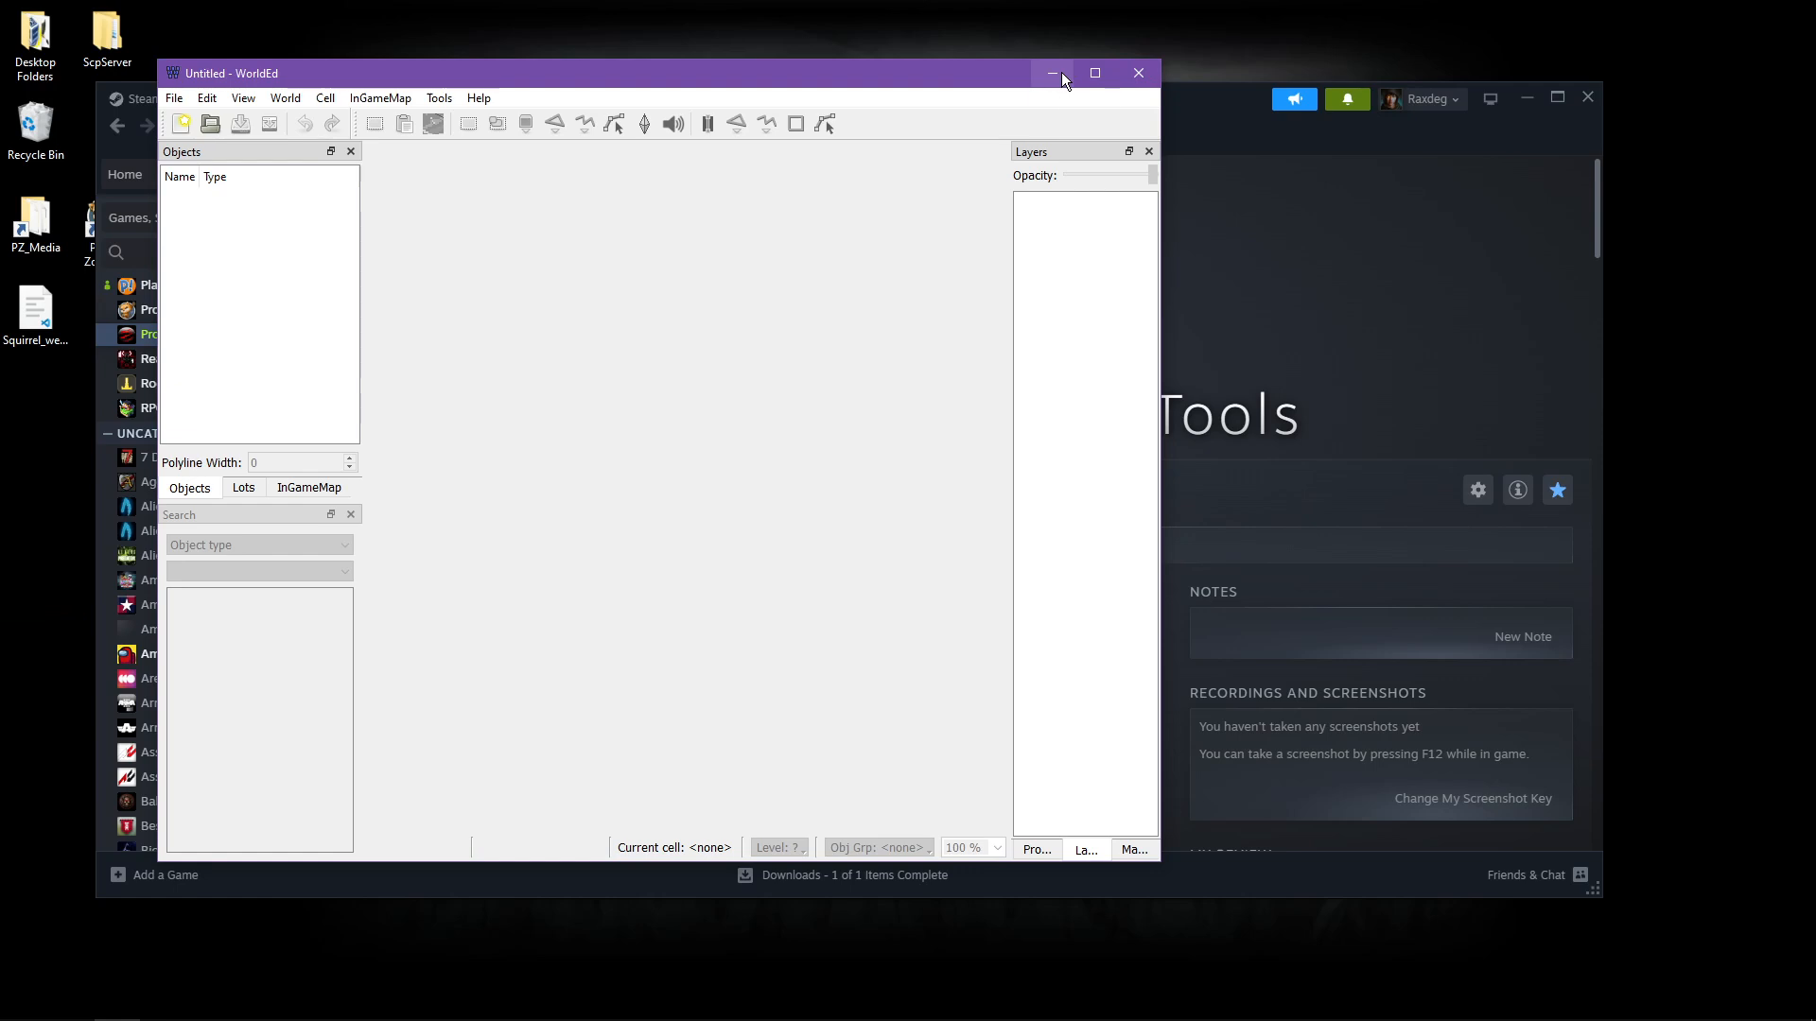
pyautogui.click(1052, 72)
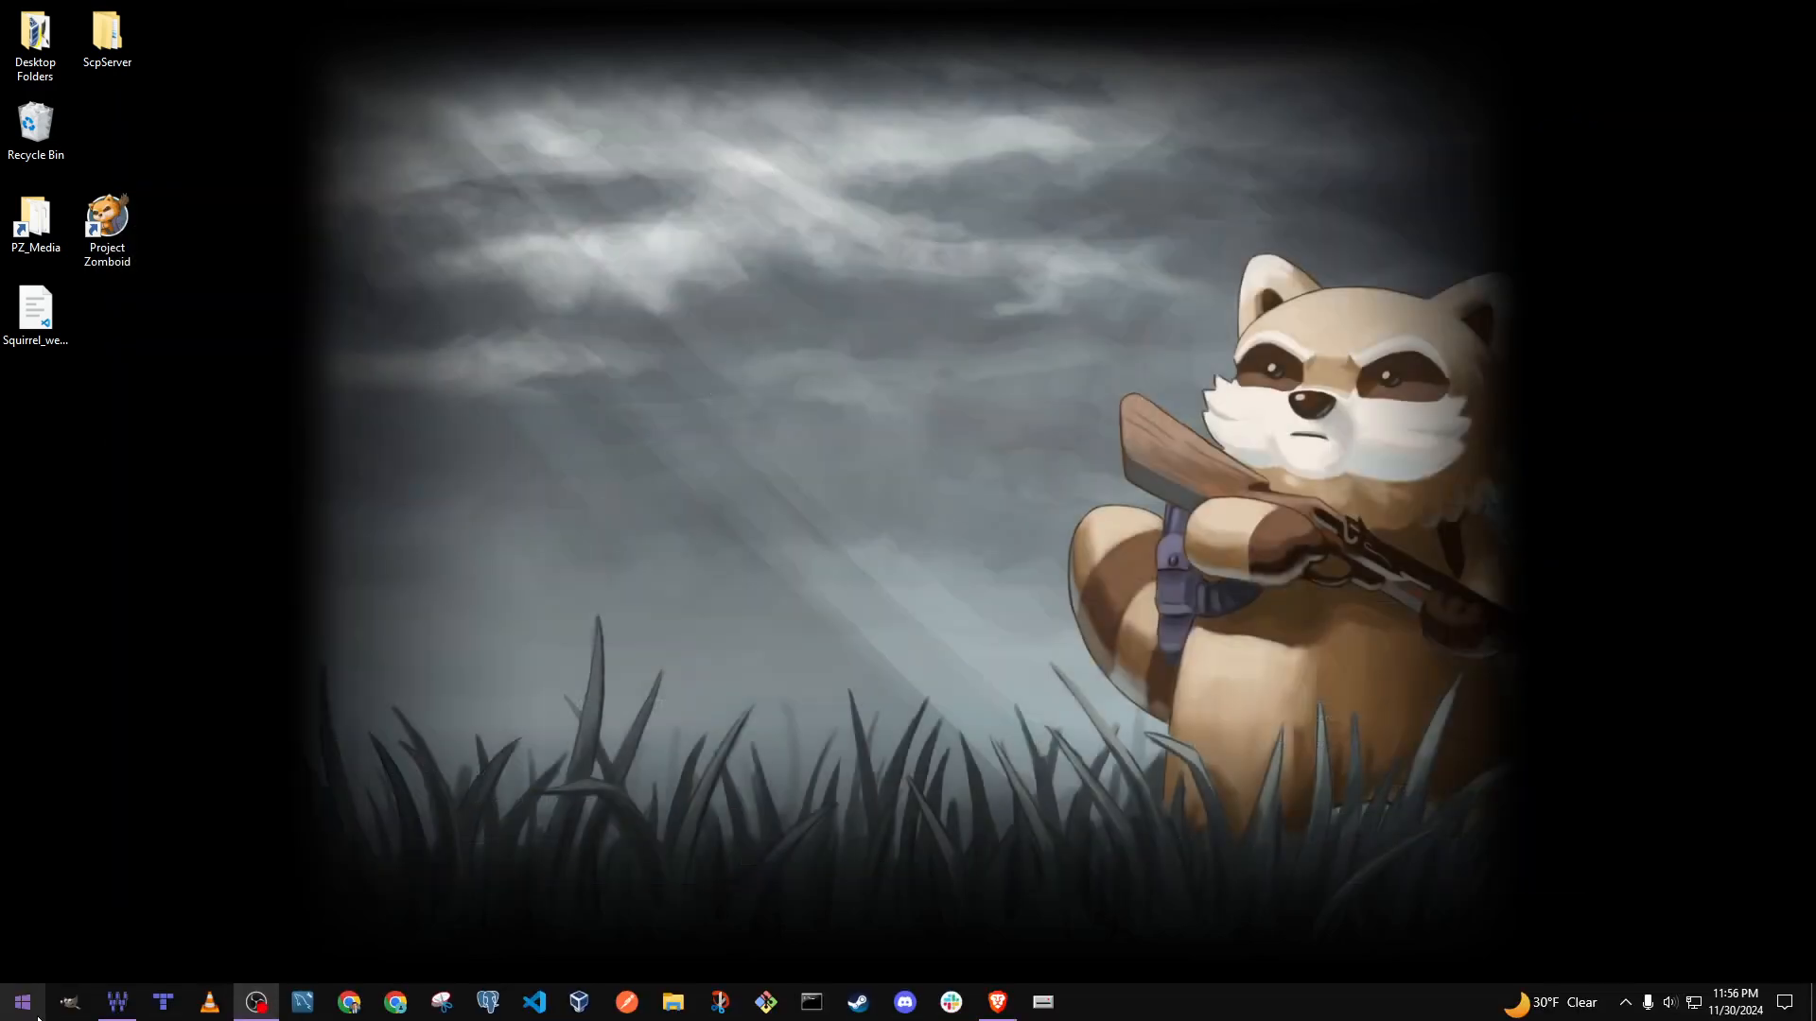
pyautogui.moveTo(68, 1002)
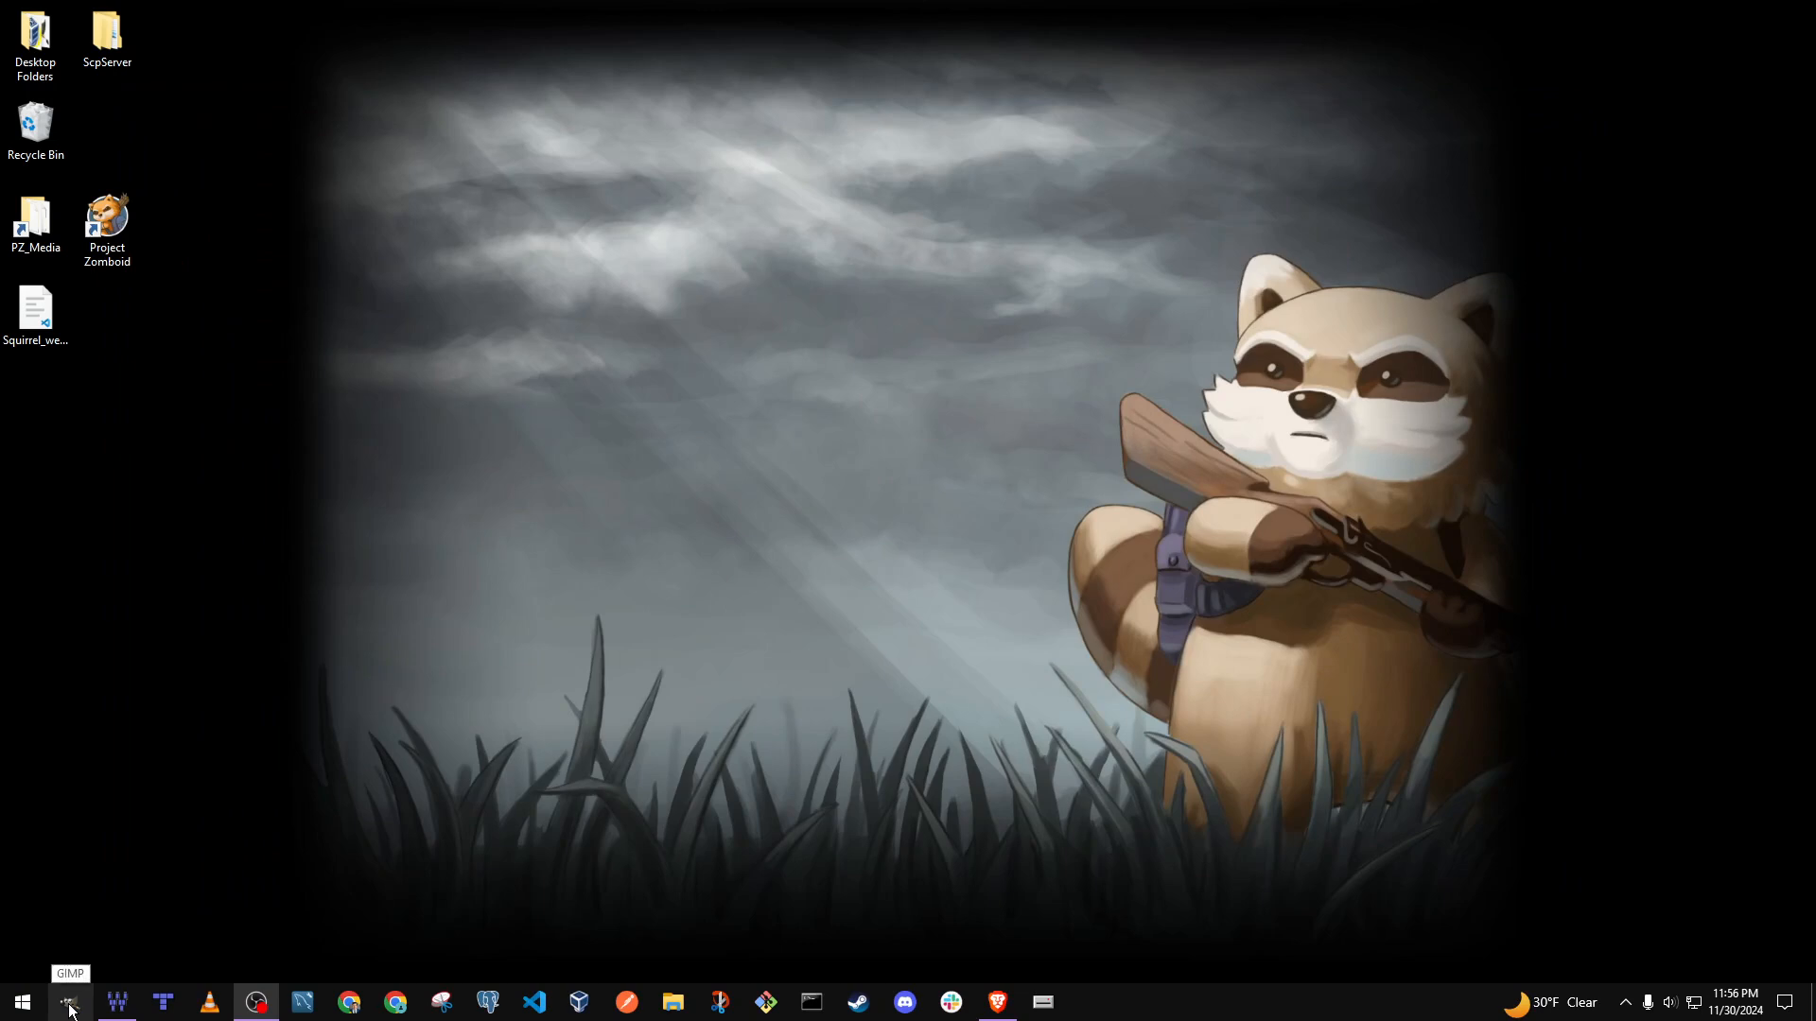
pyautogui.moveTo(68, 1006)
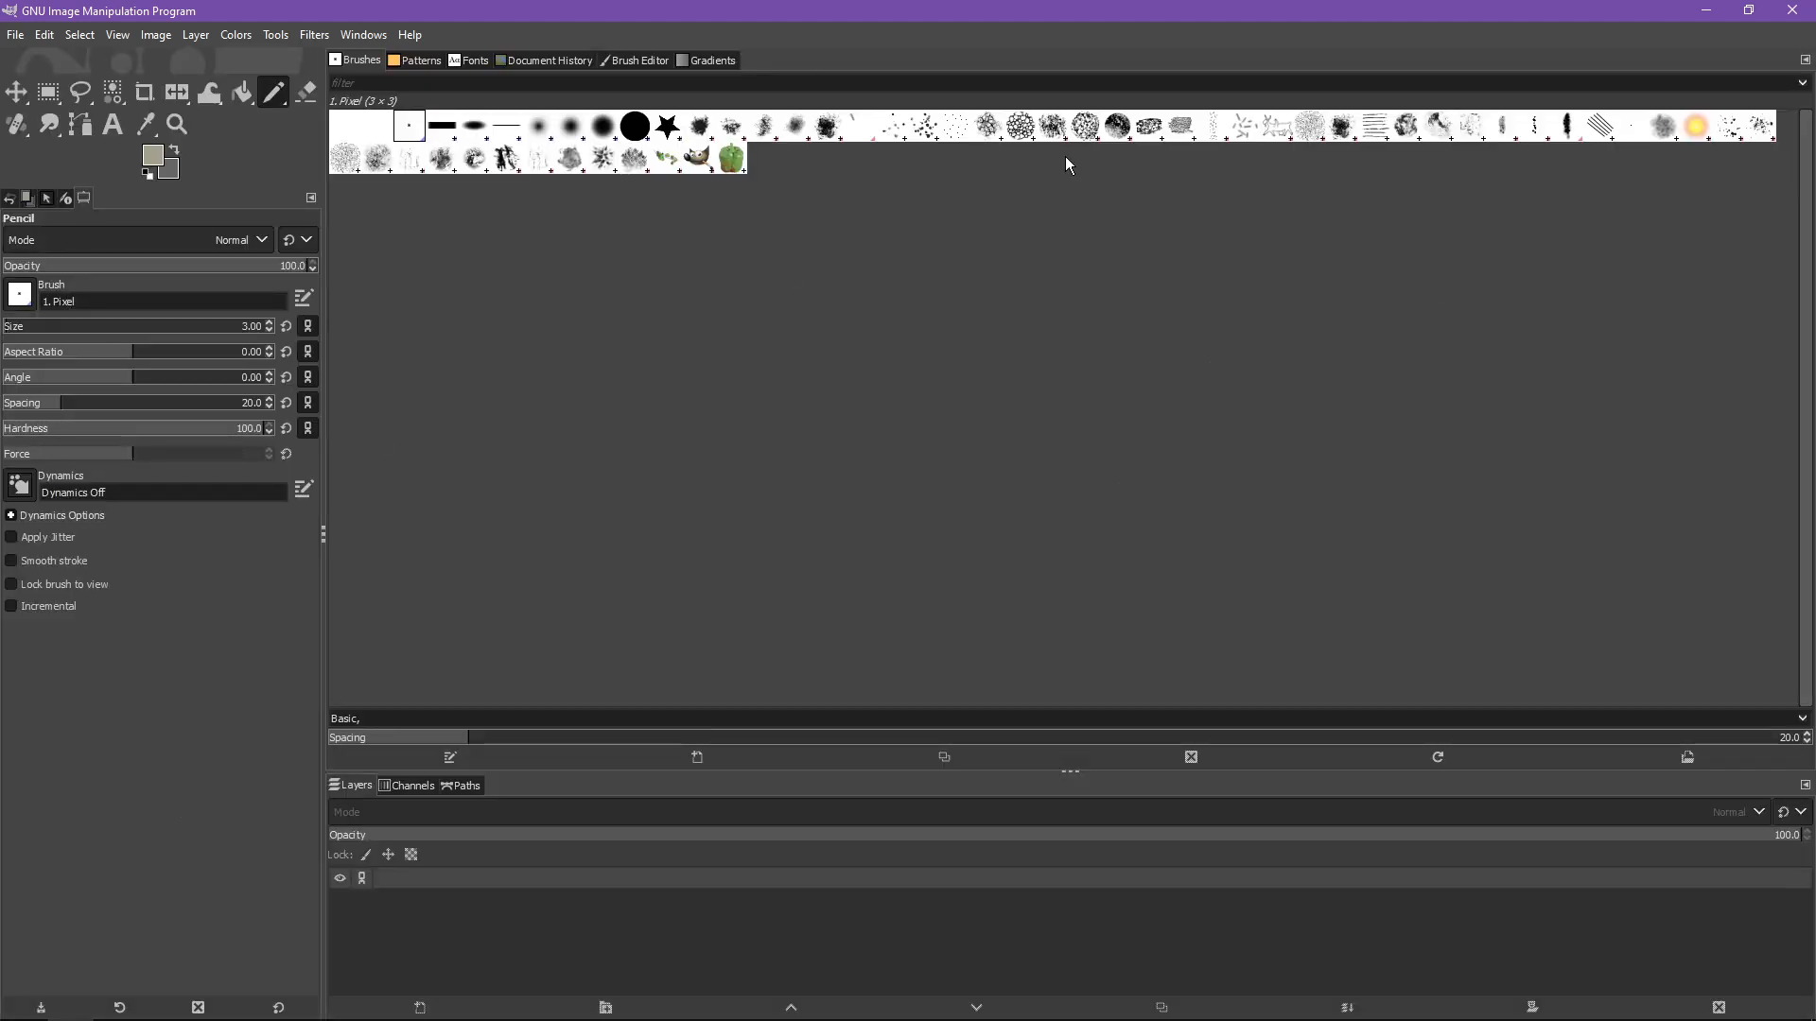
pyautogui.moveTo(394, 418)
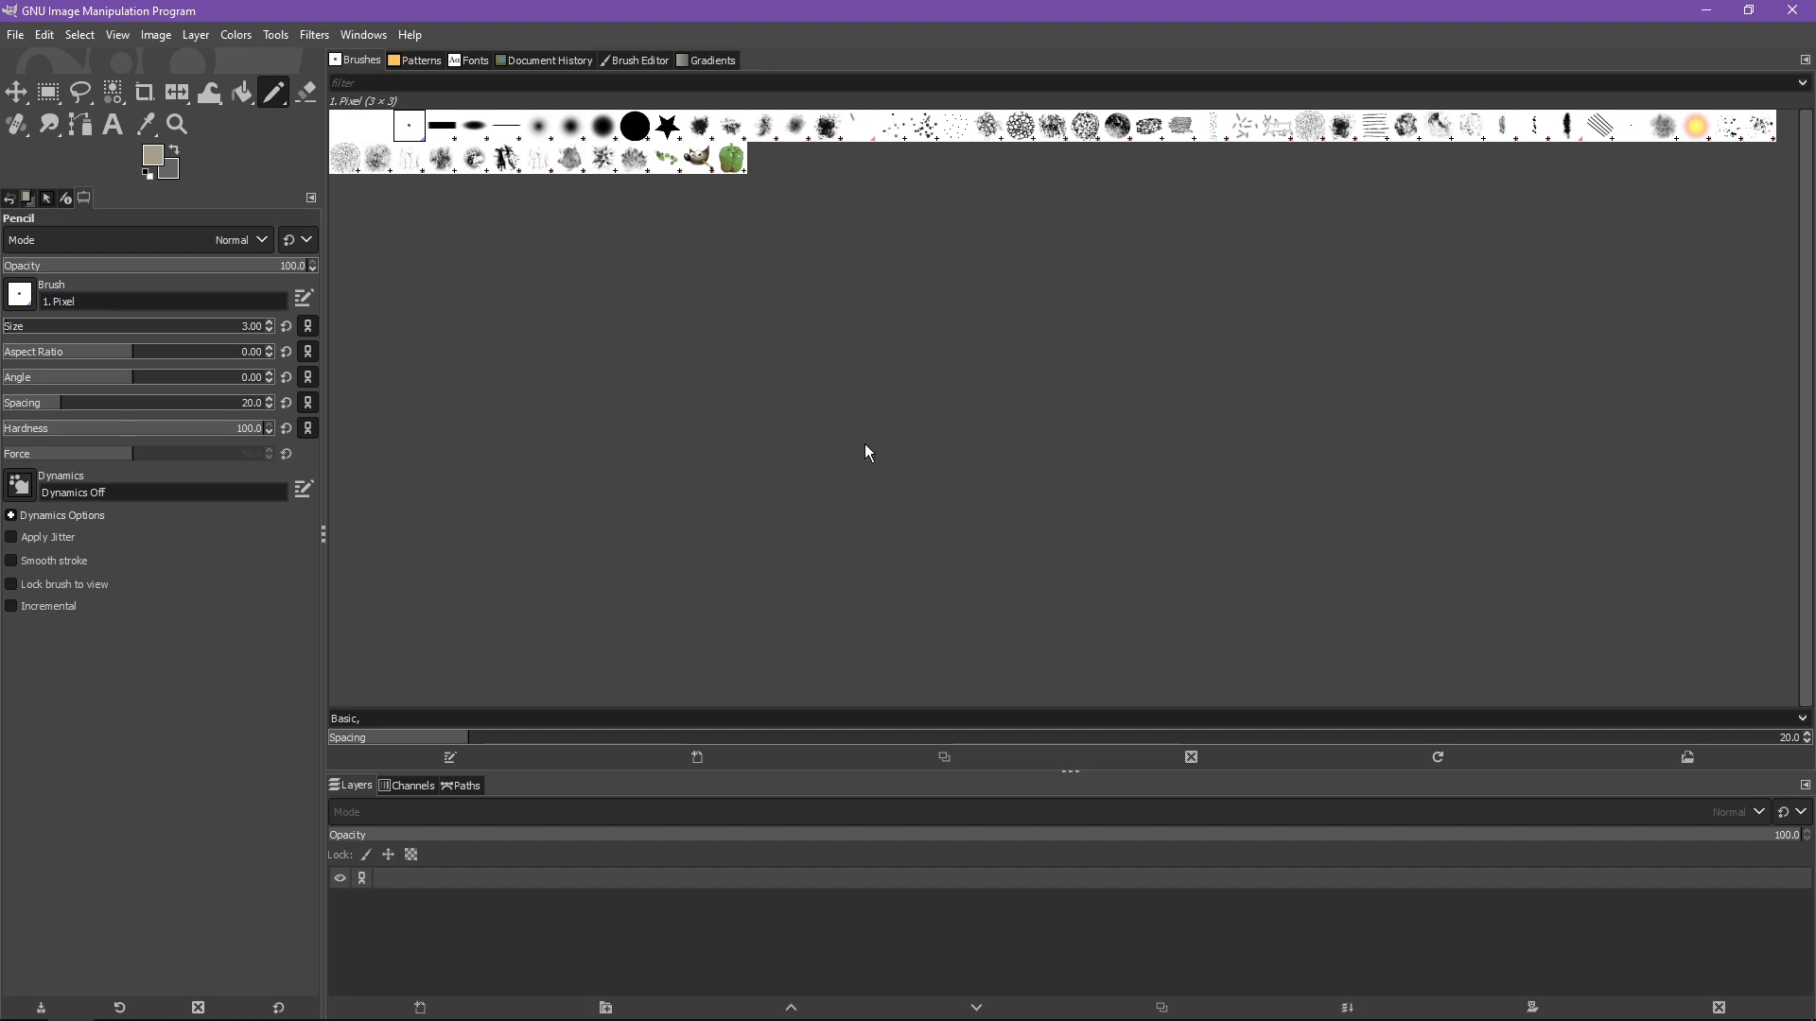
pyautogui.moveTo(866, 442)
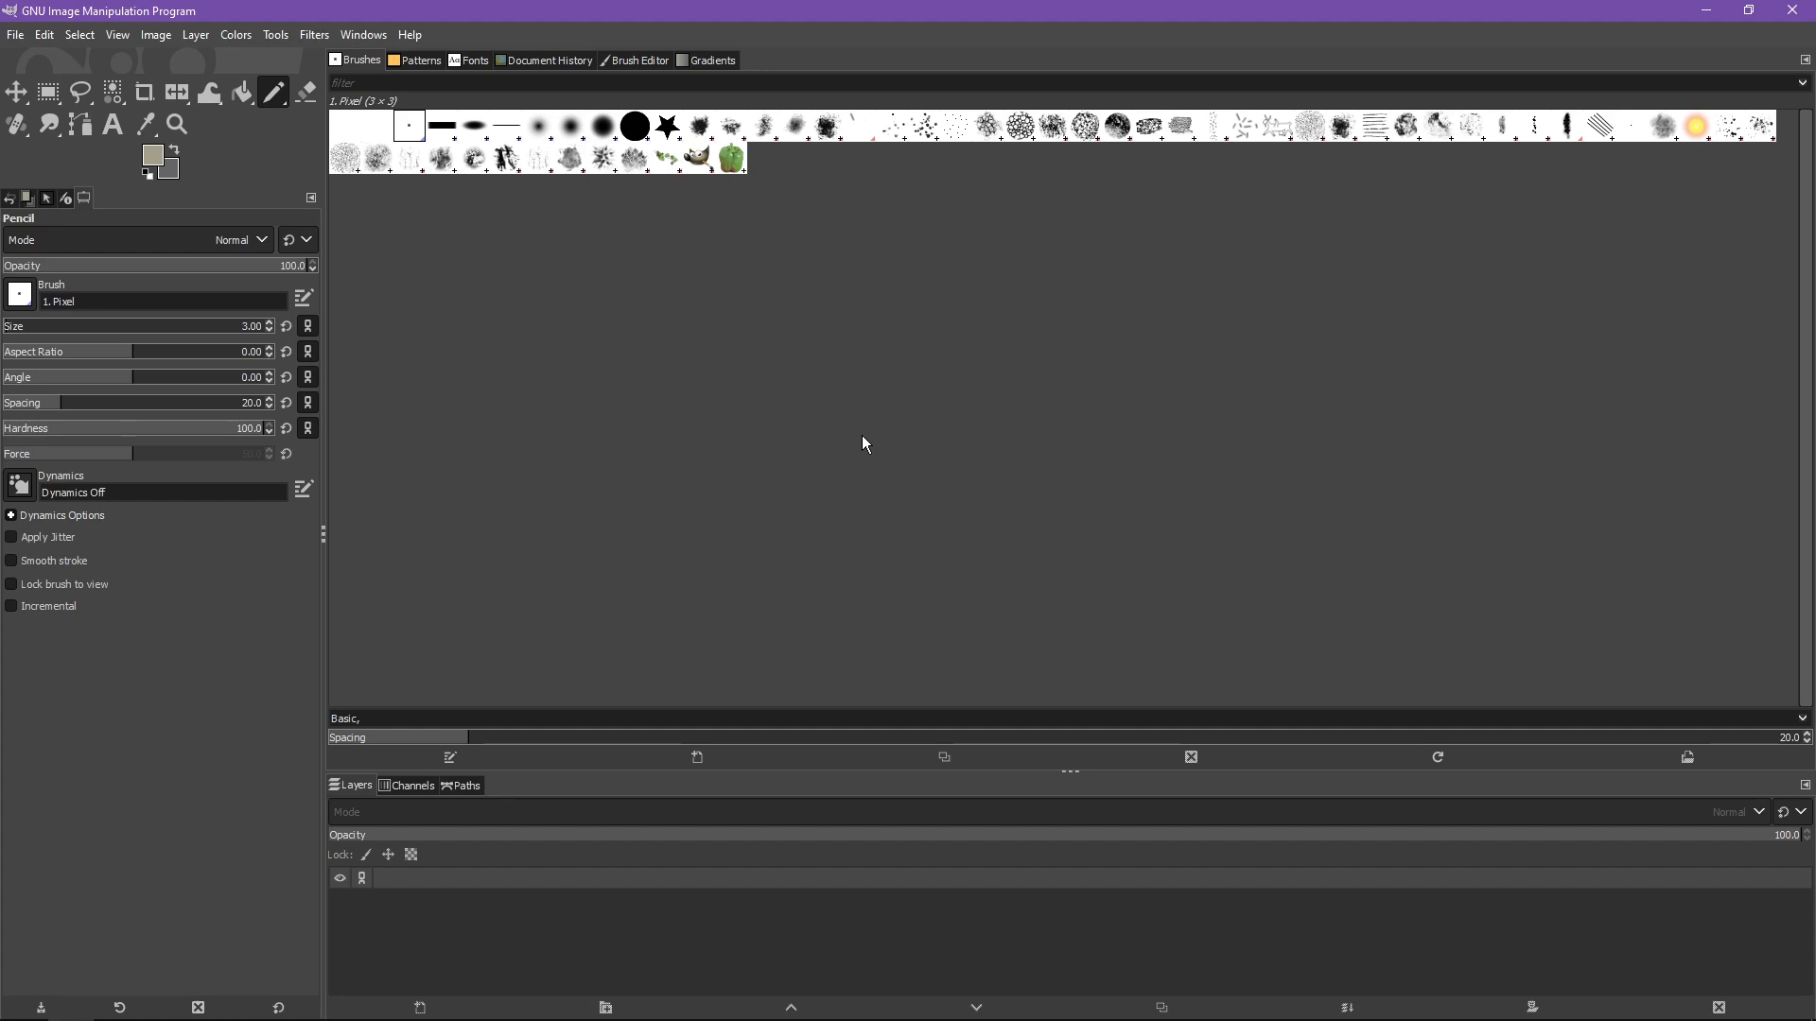
pyautogui.moveTo(824, 424)
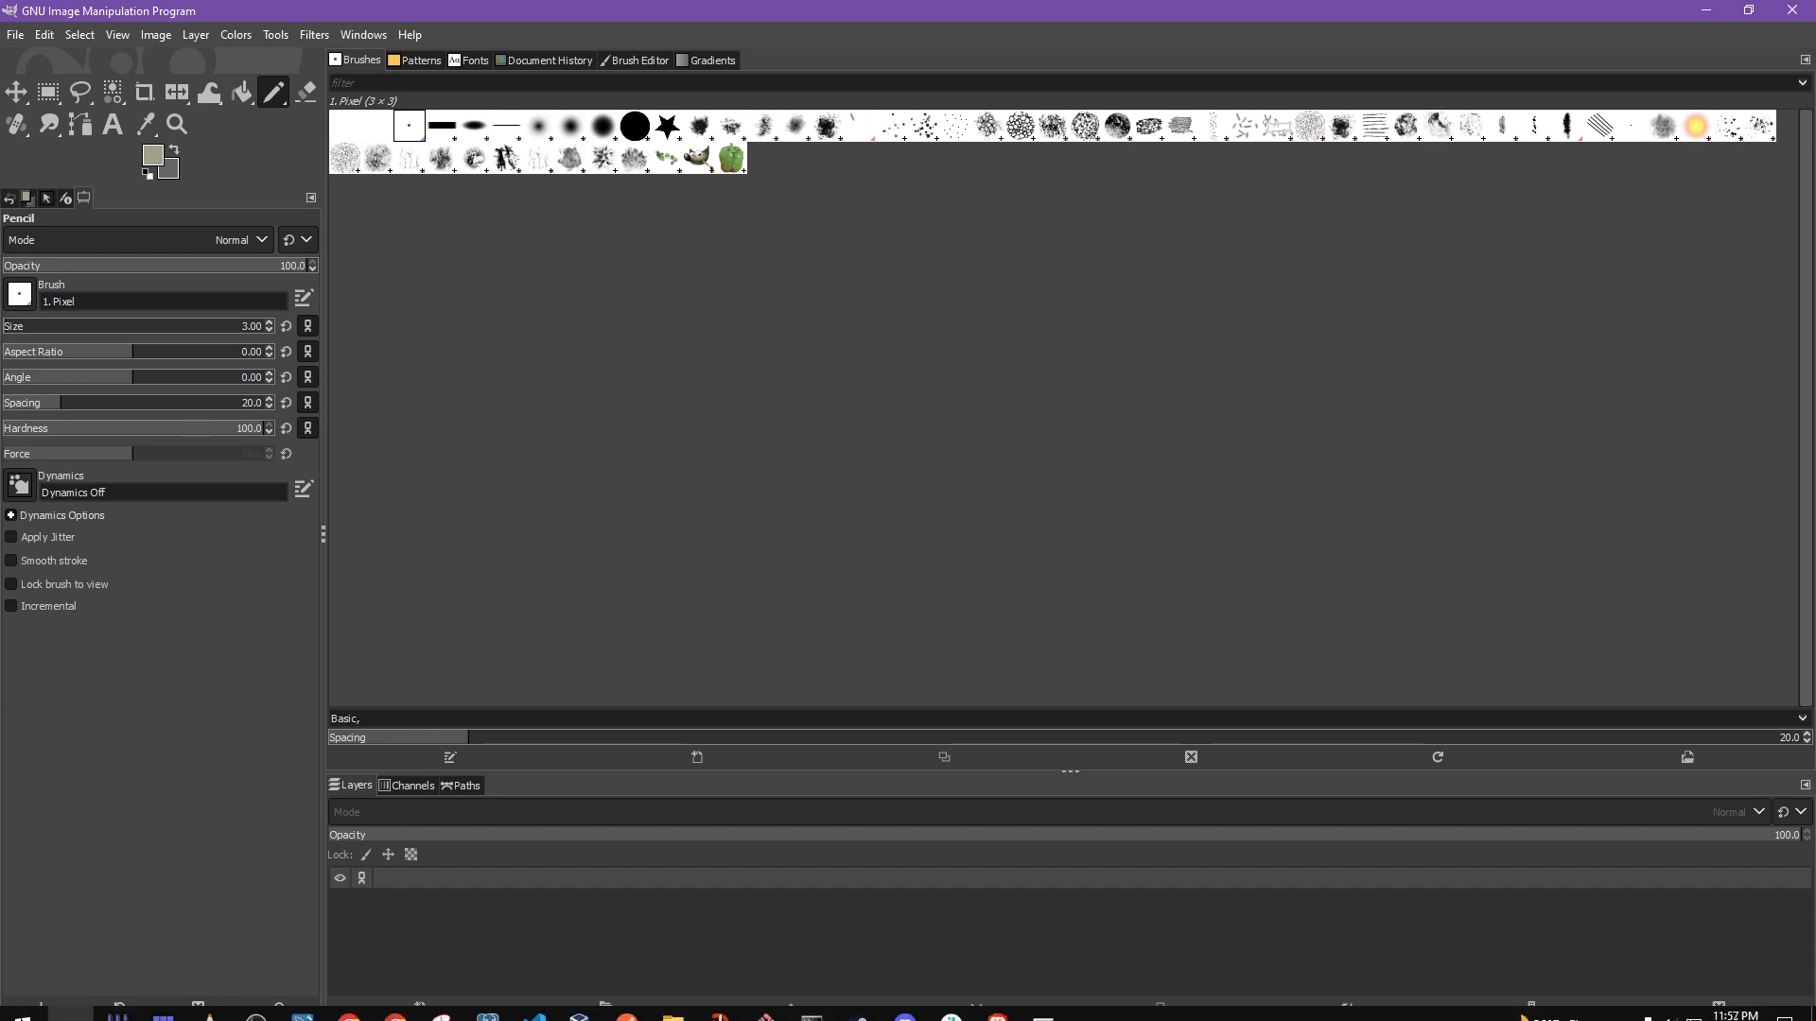
# Step: Open Microsoft Store from Start and search it for 'gimp'
pyautogui.click(15, 998)
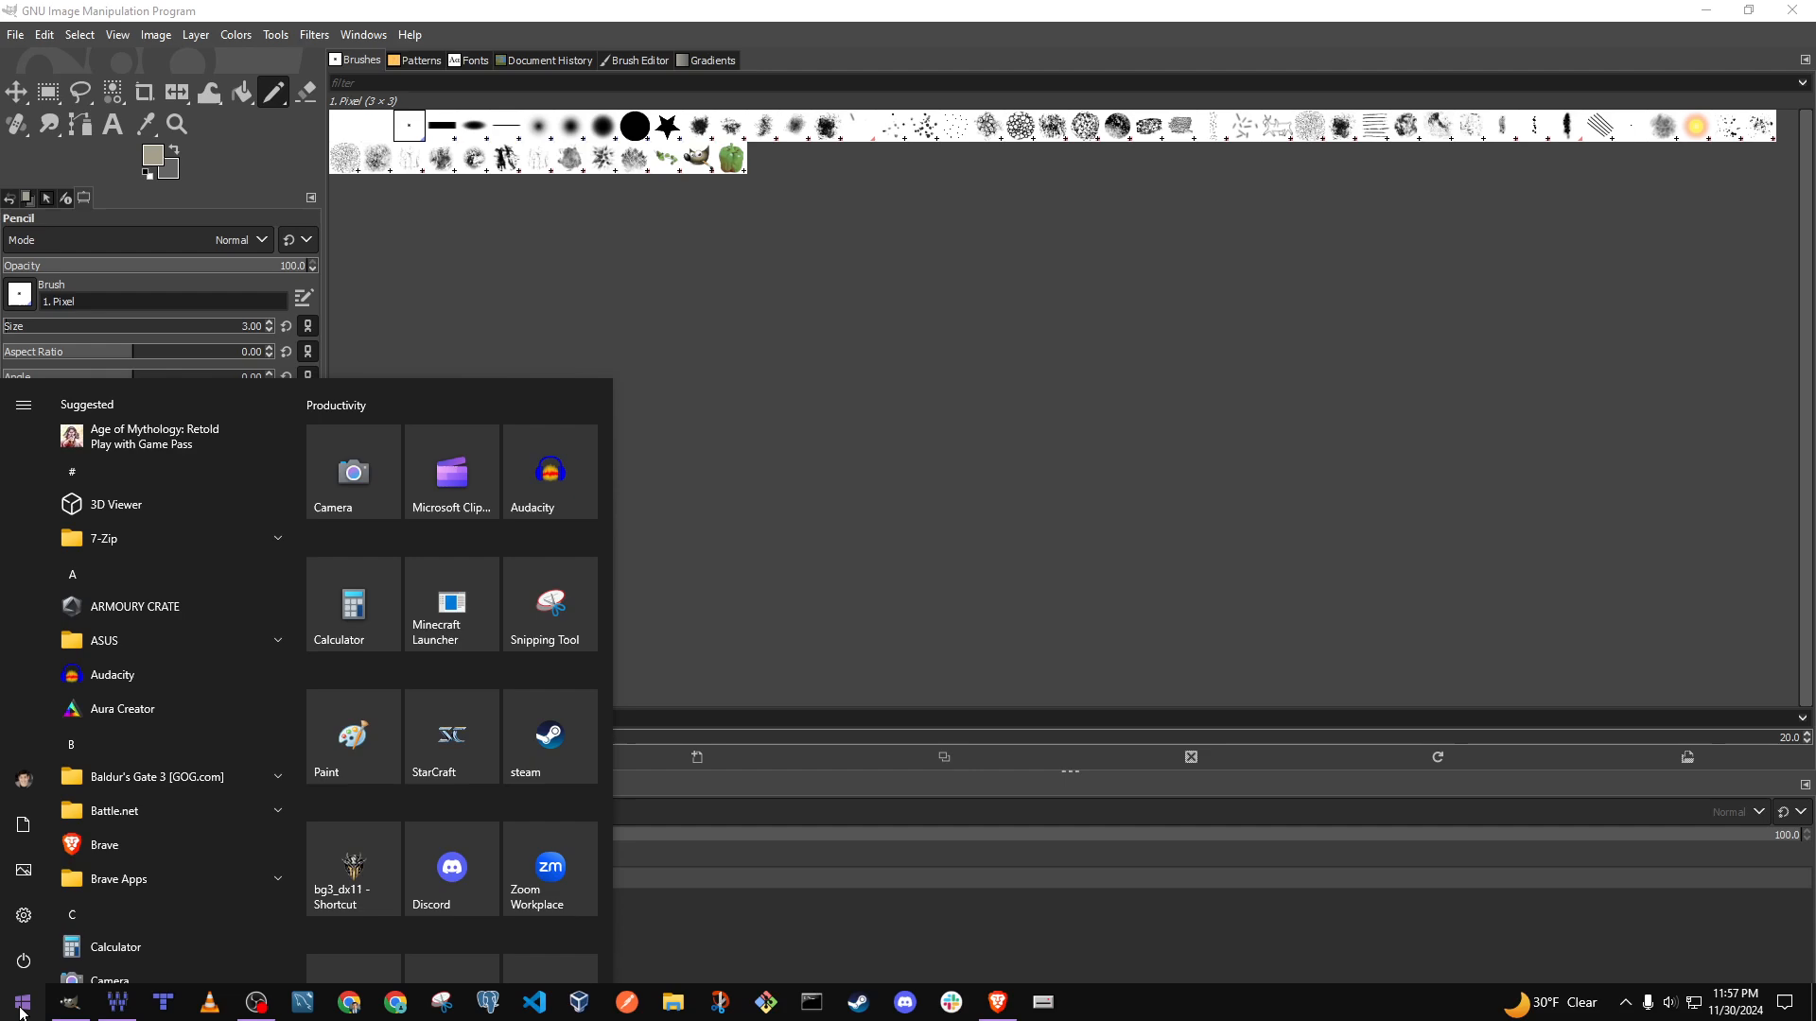
pyautogui.write('store')
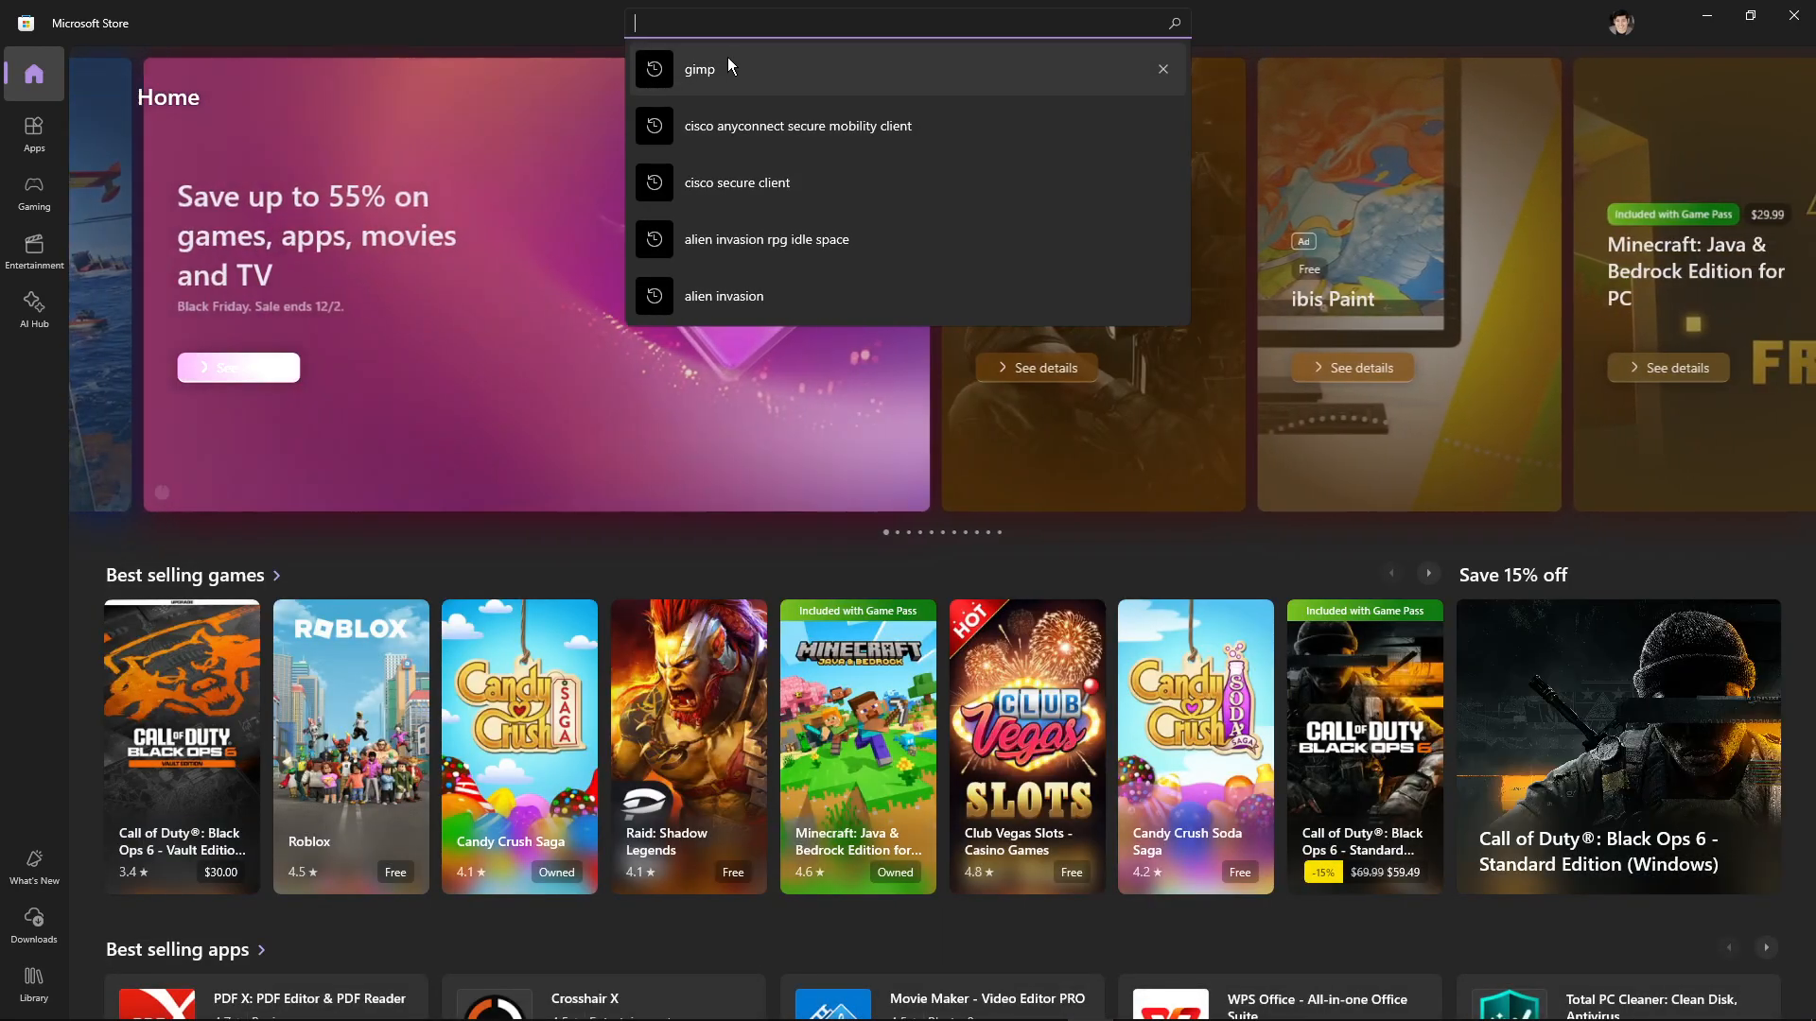
pyautogui.write('gimp')
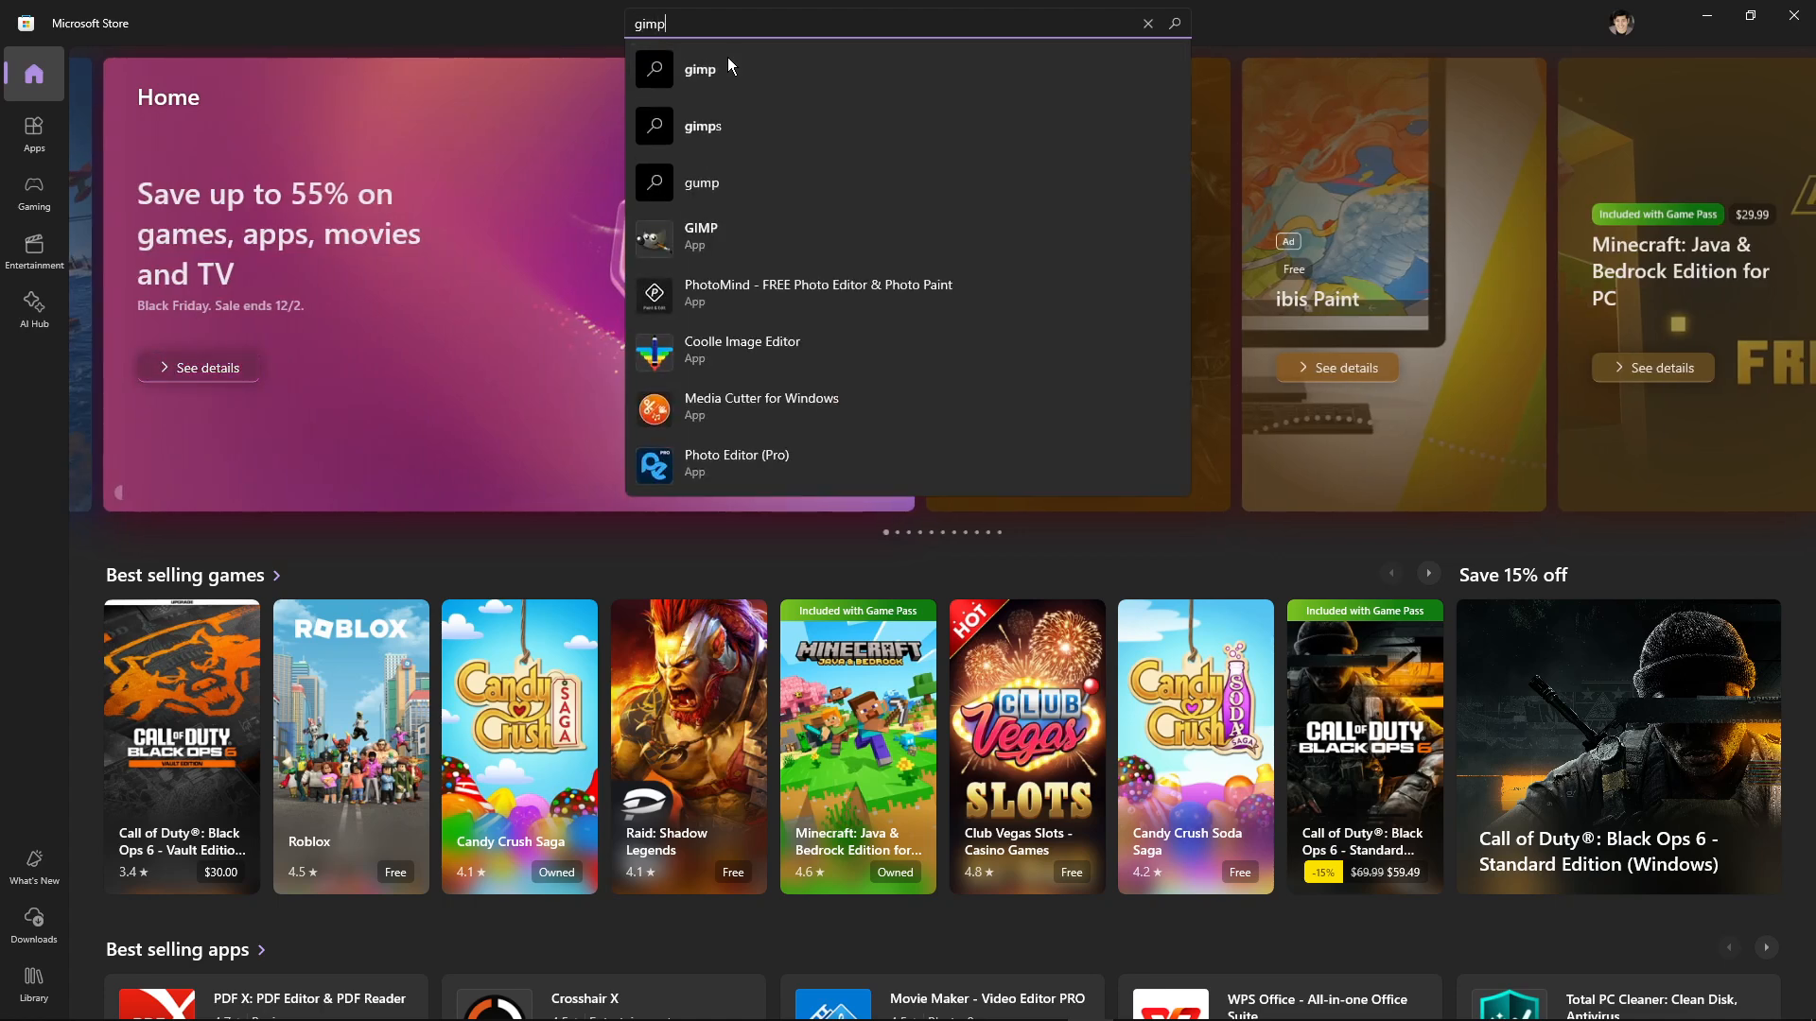
pyautogui.press('Enter')
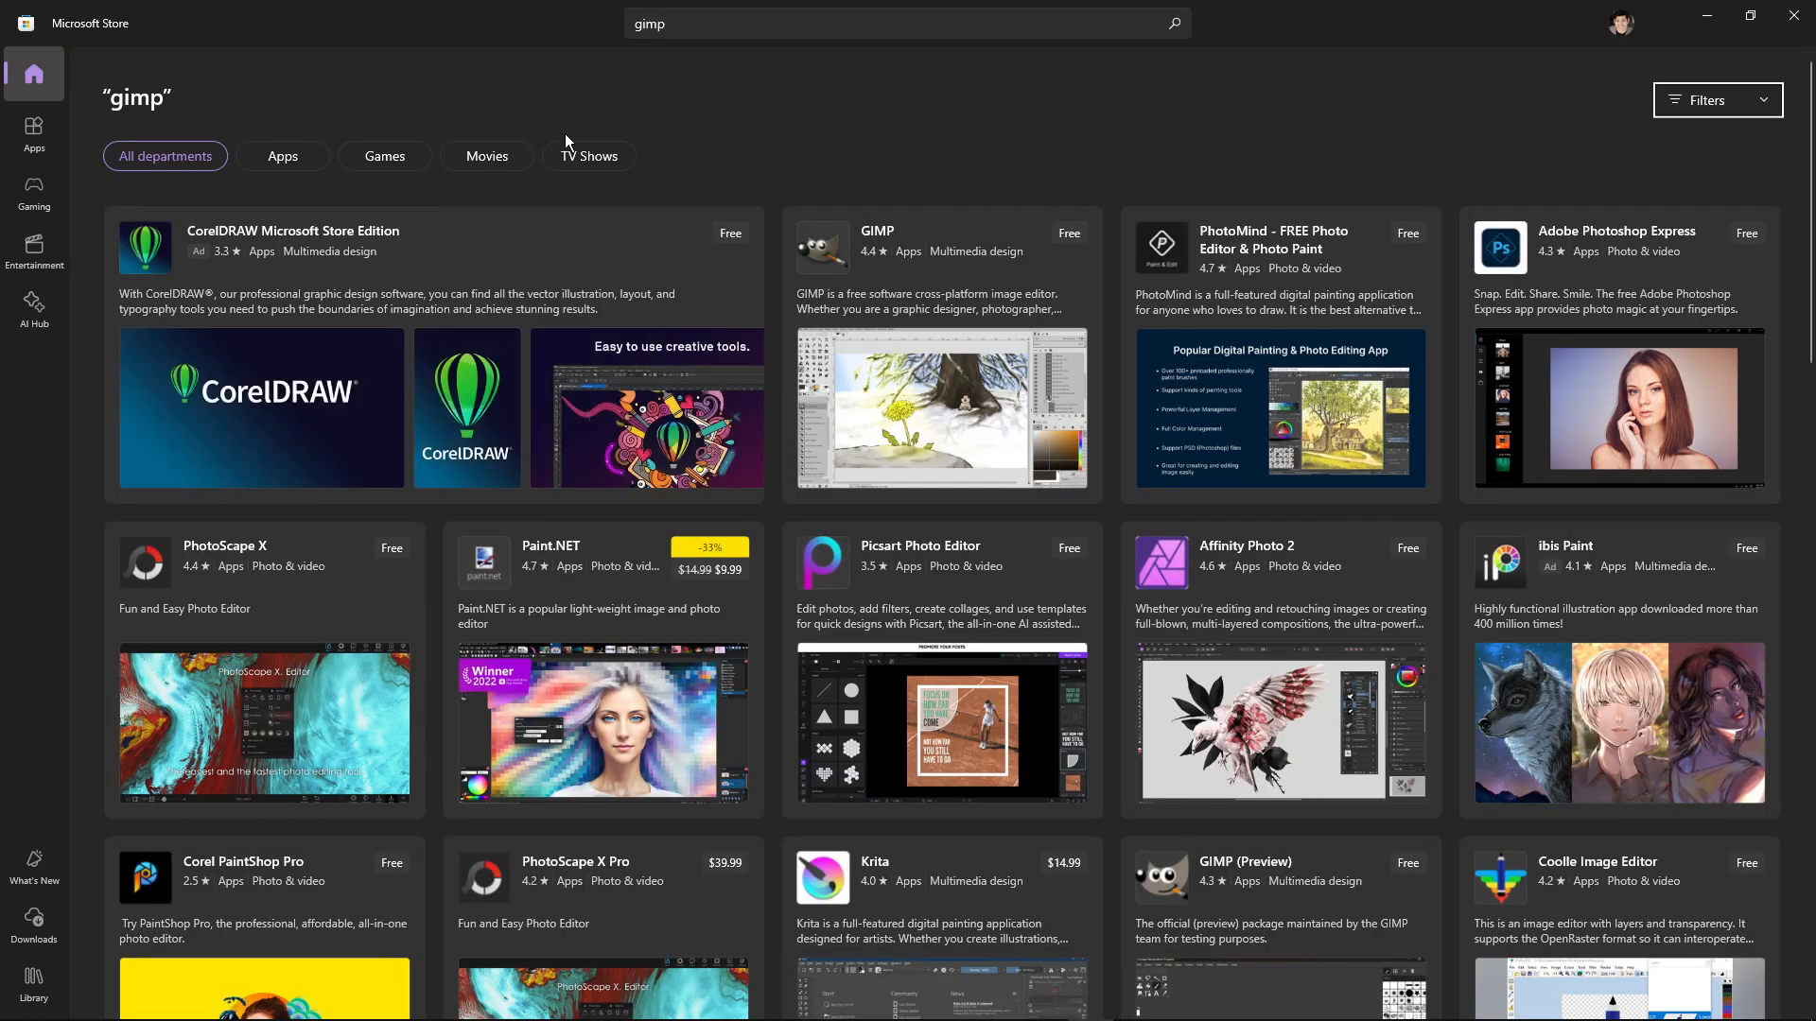
pyautogui.moveTo(301, 272)
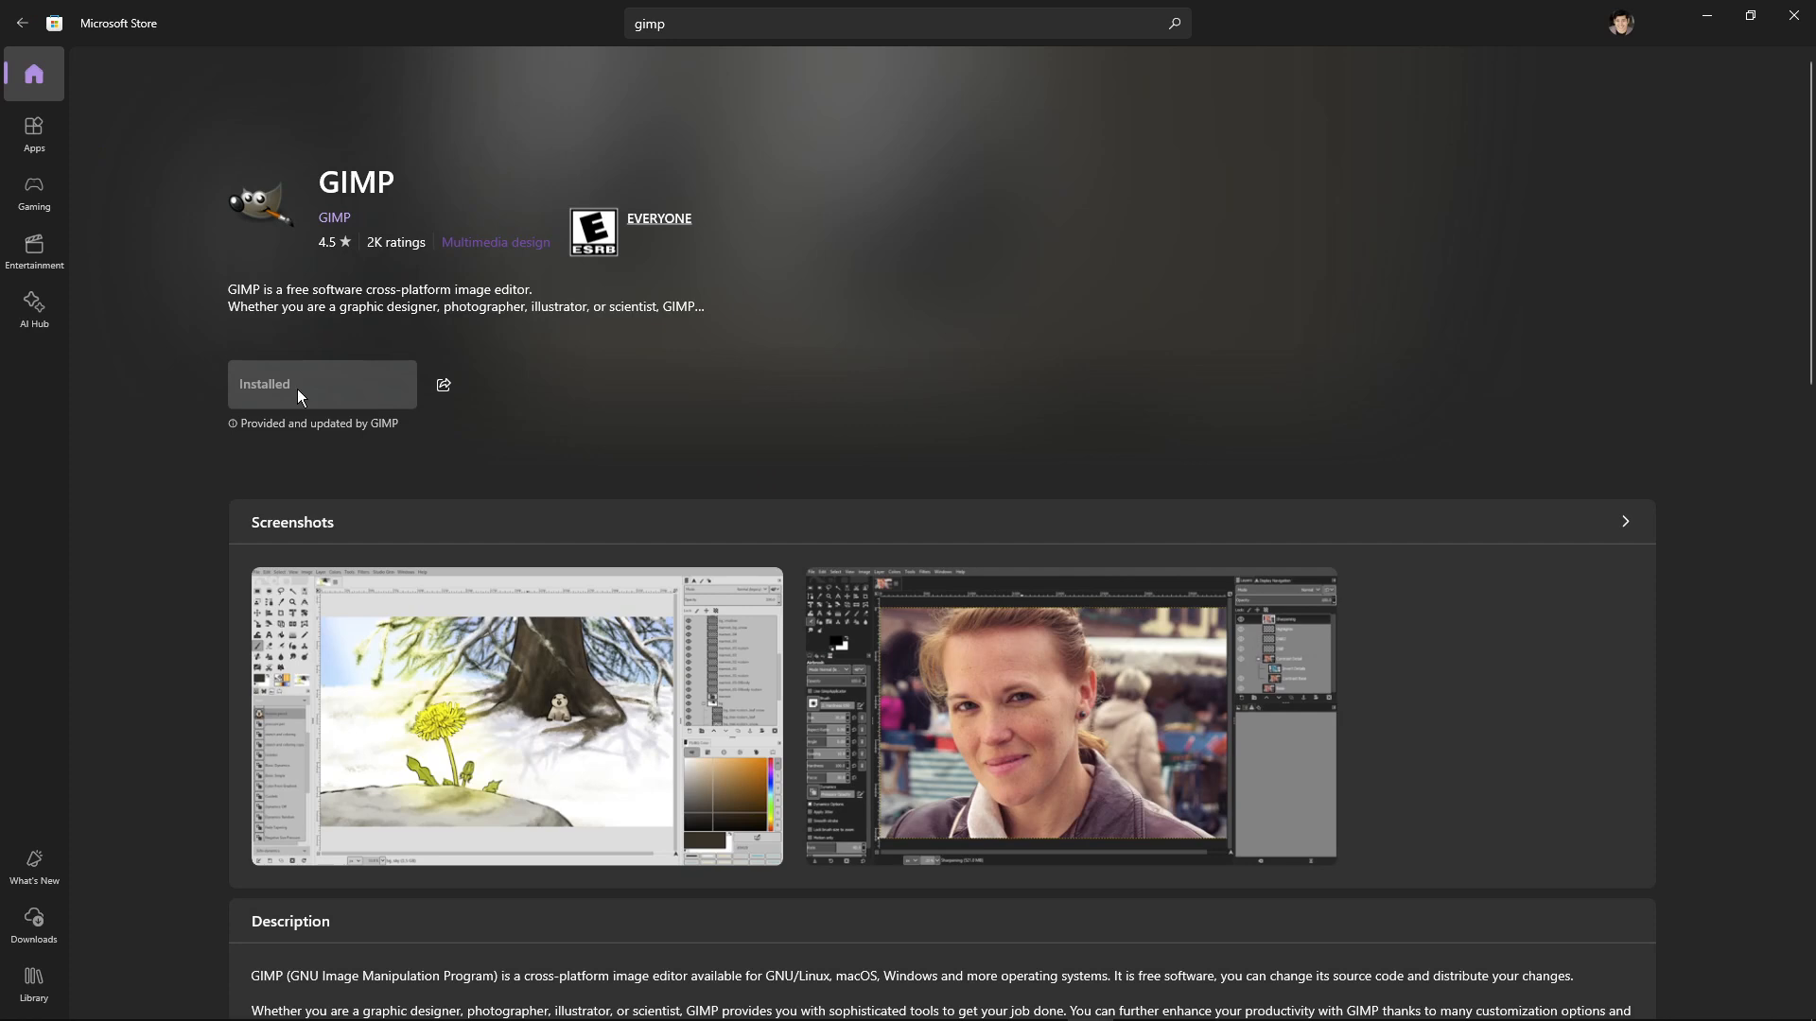
pyautogui.moveTo(1792, 15)
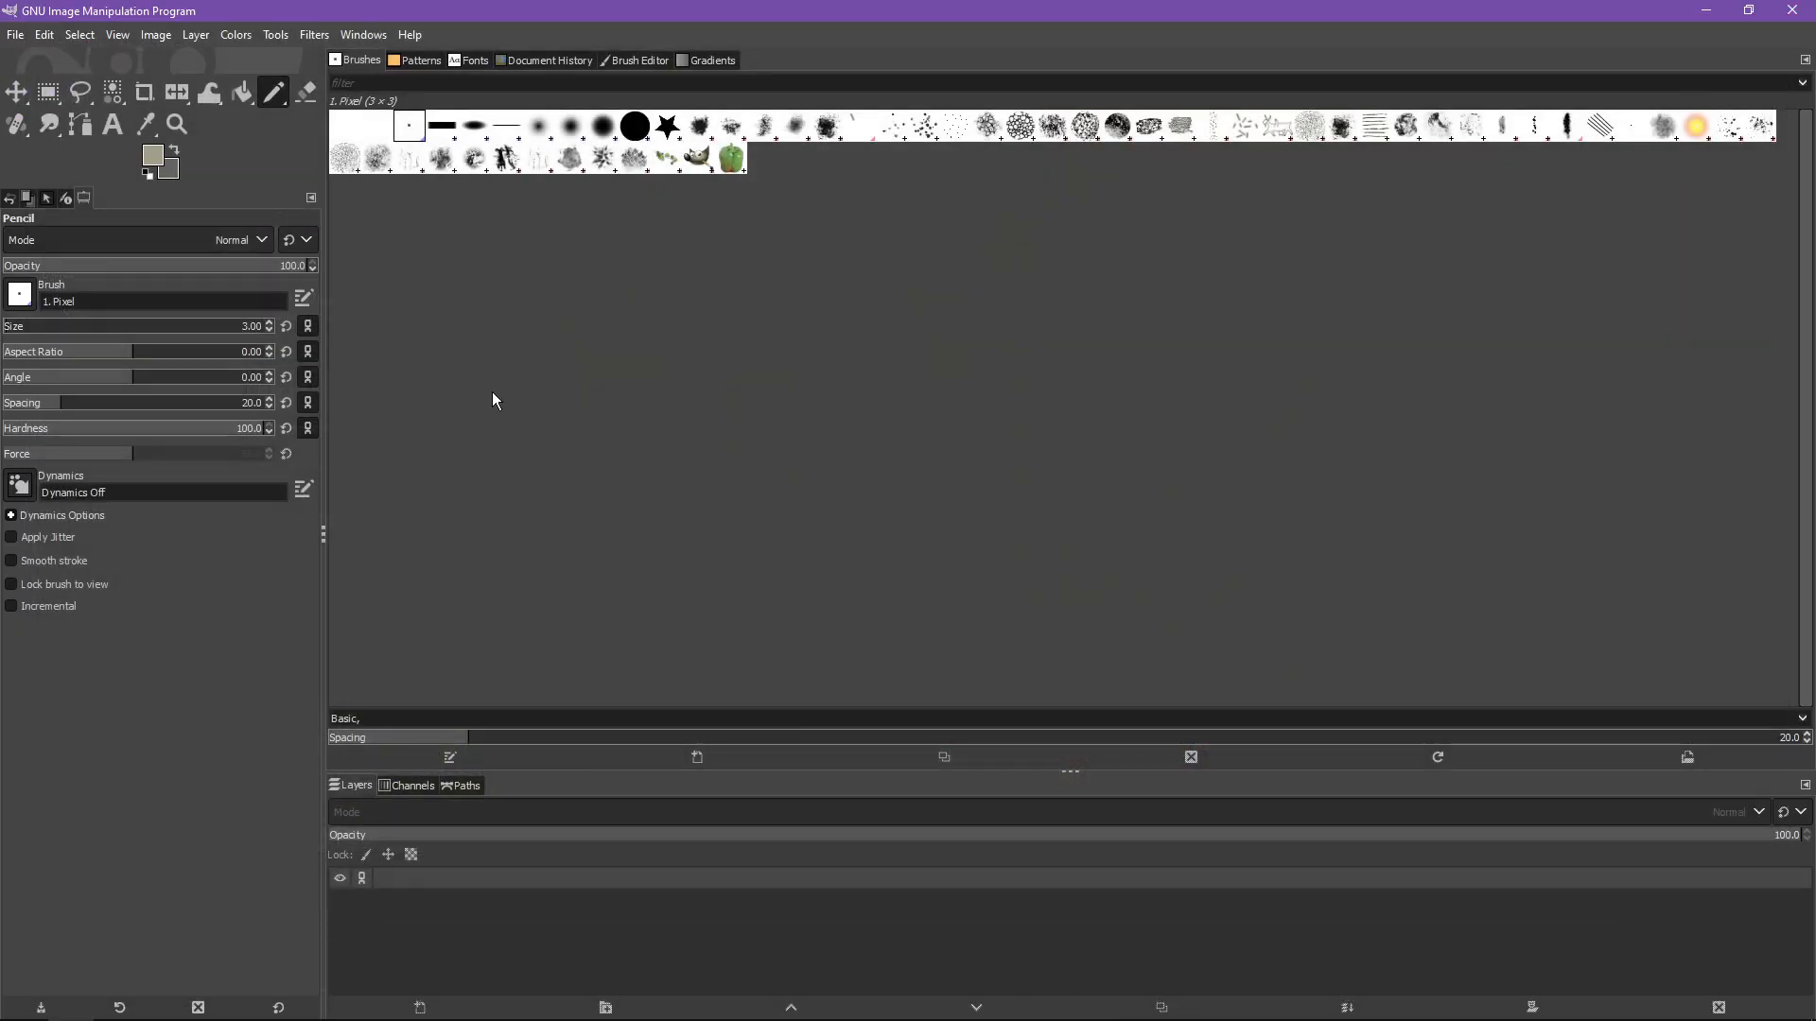
pyautogui.moveTo(673, 252)
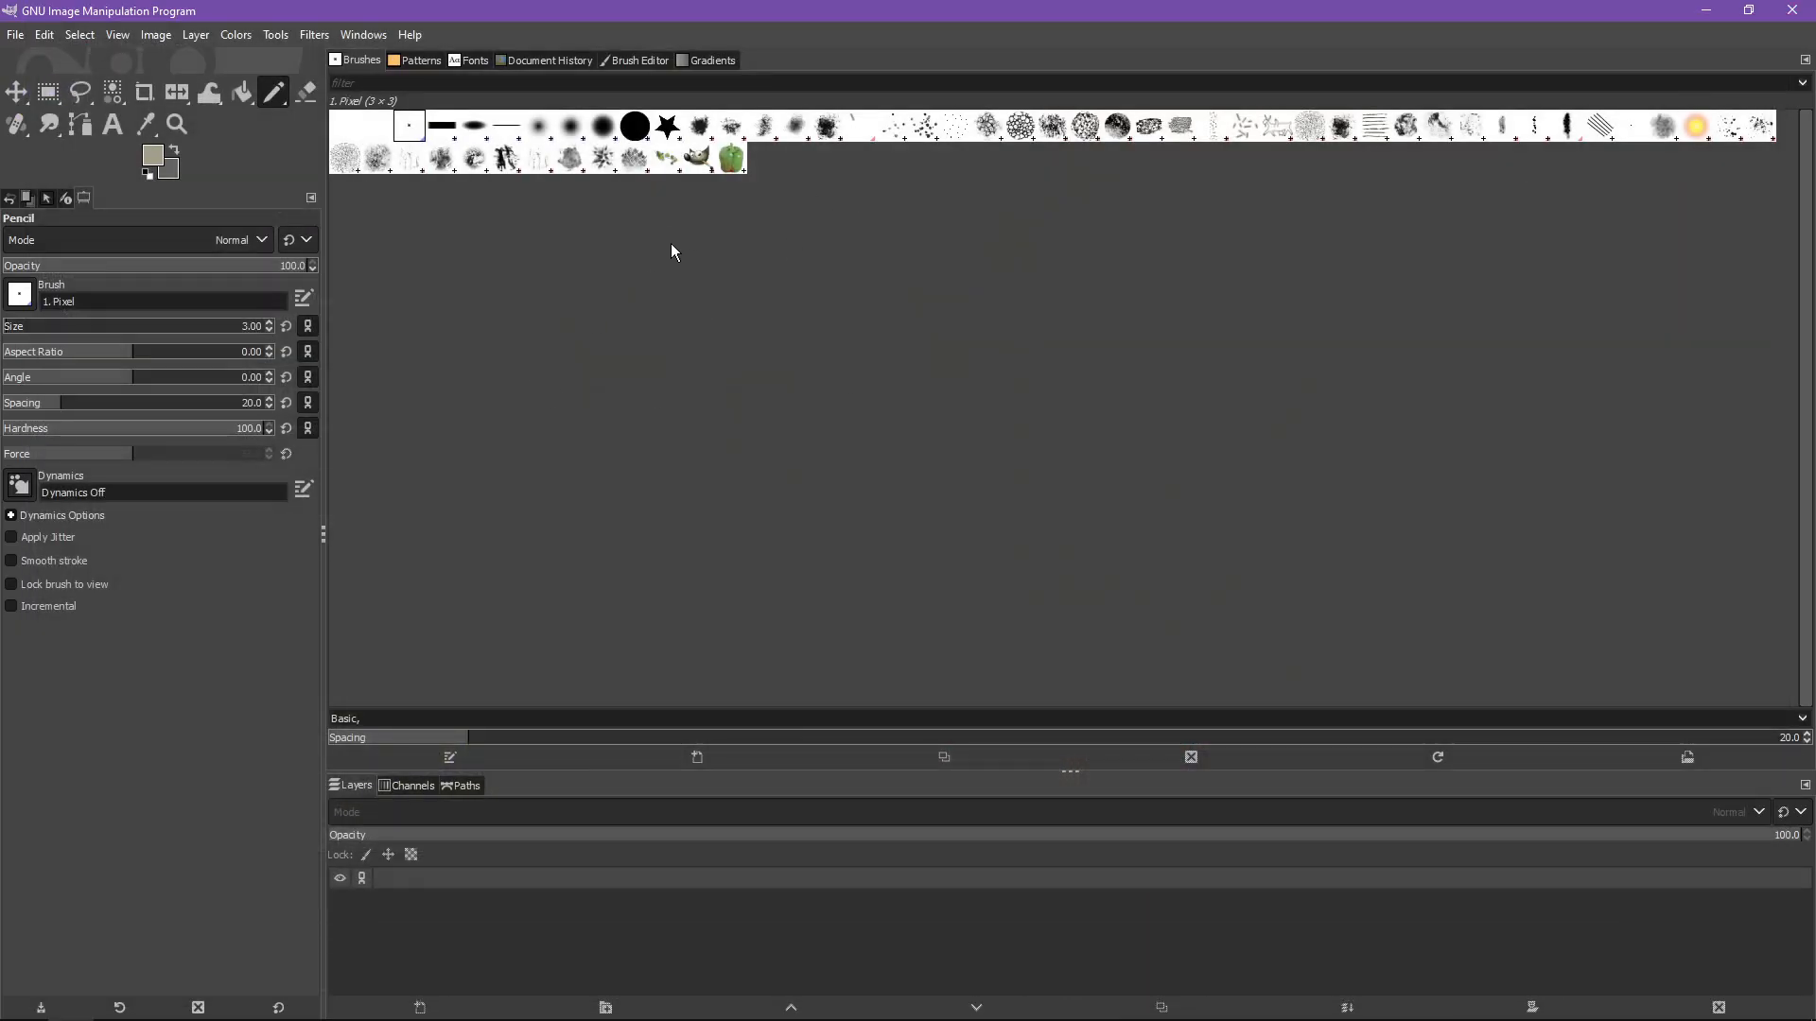